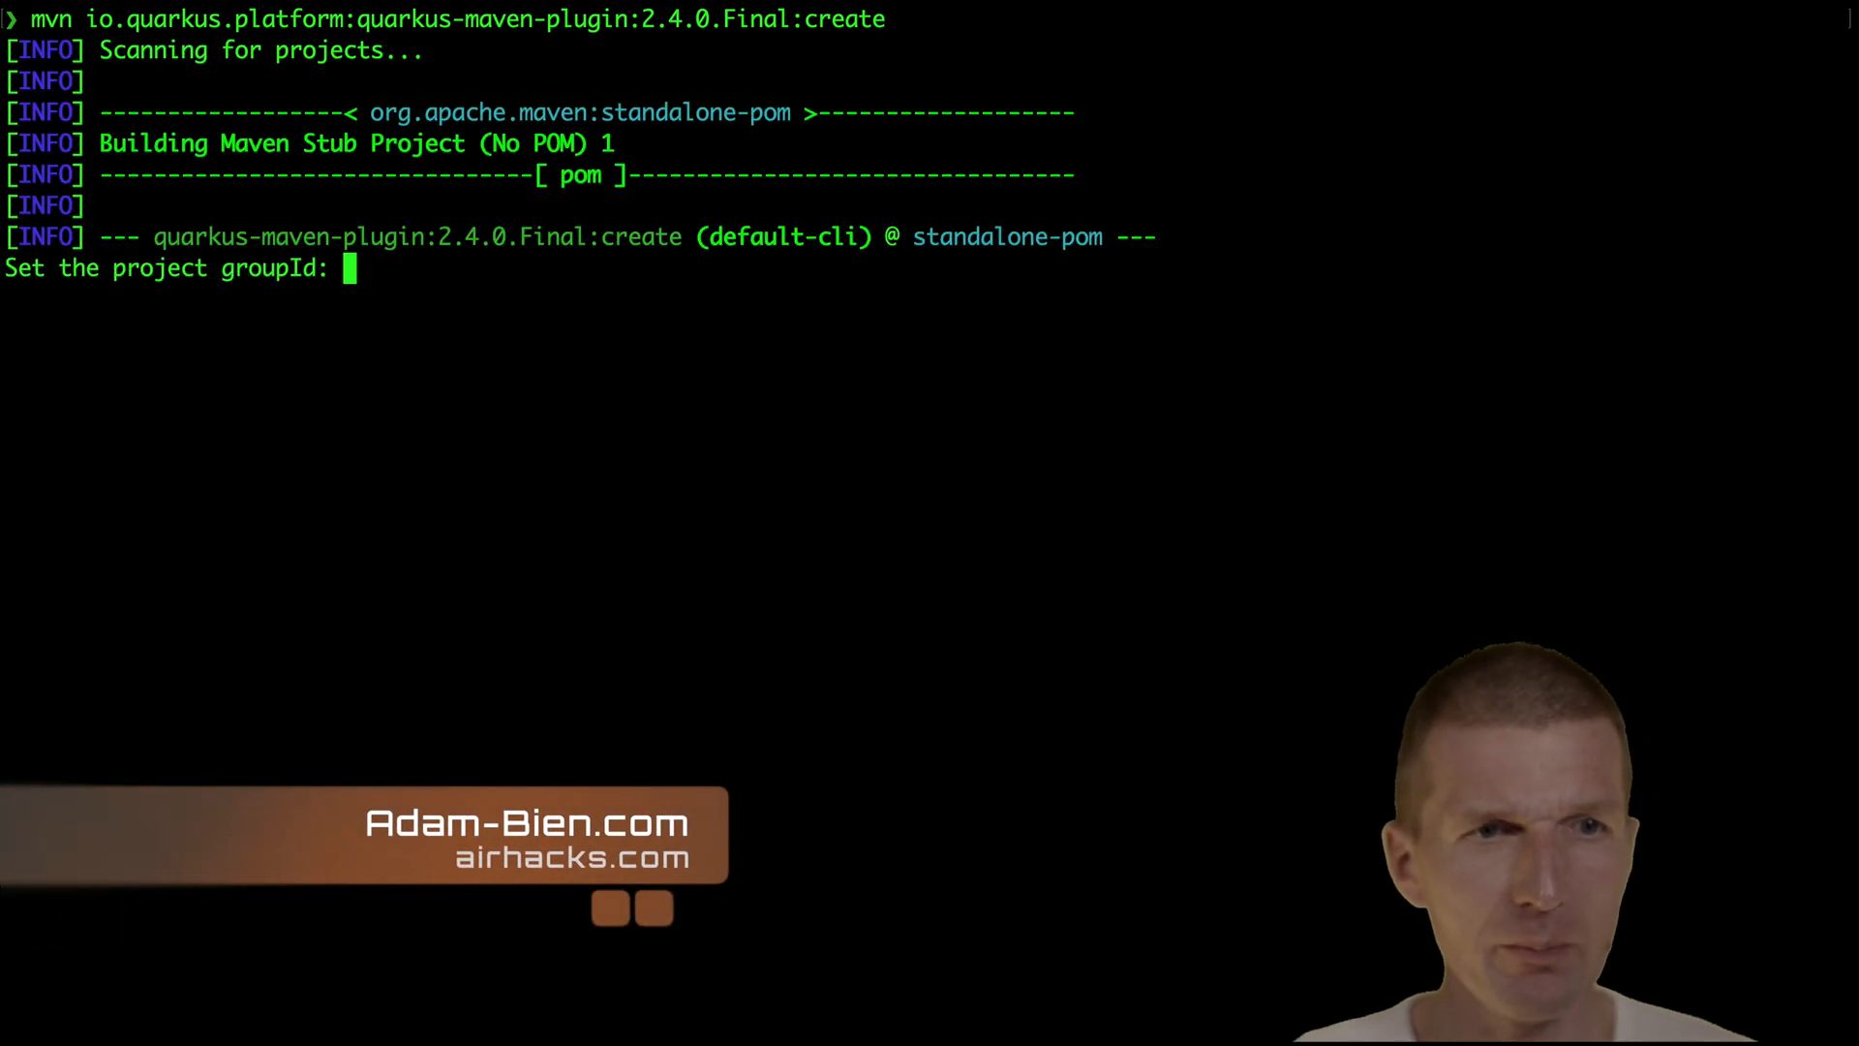
Generate a Quarkus project with groupId airhacks and artifactId config, then launch VS Code on it
text(airhacks)
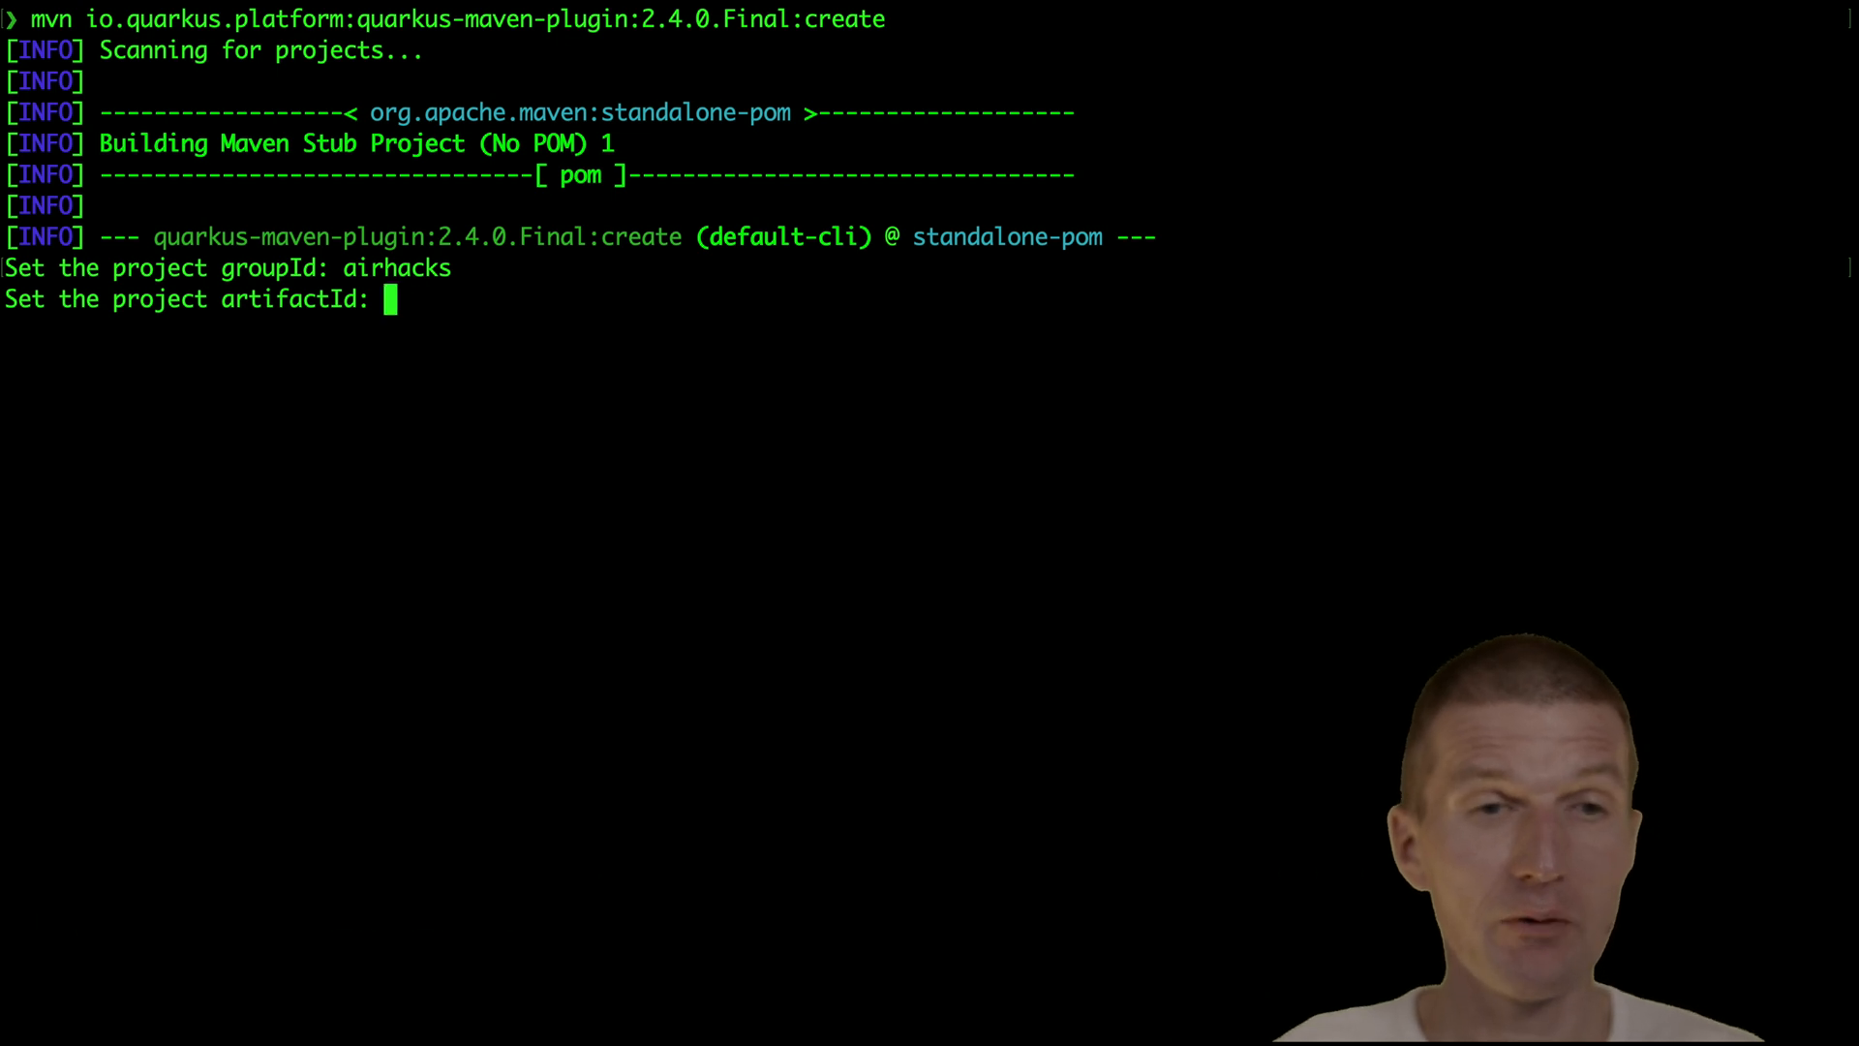
text(config)
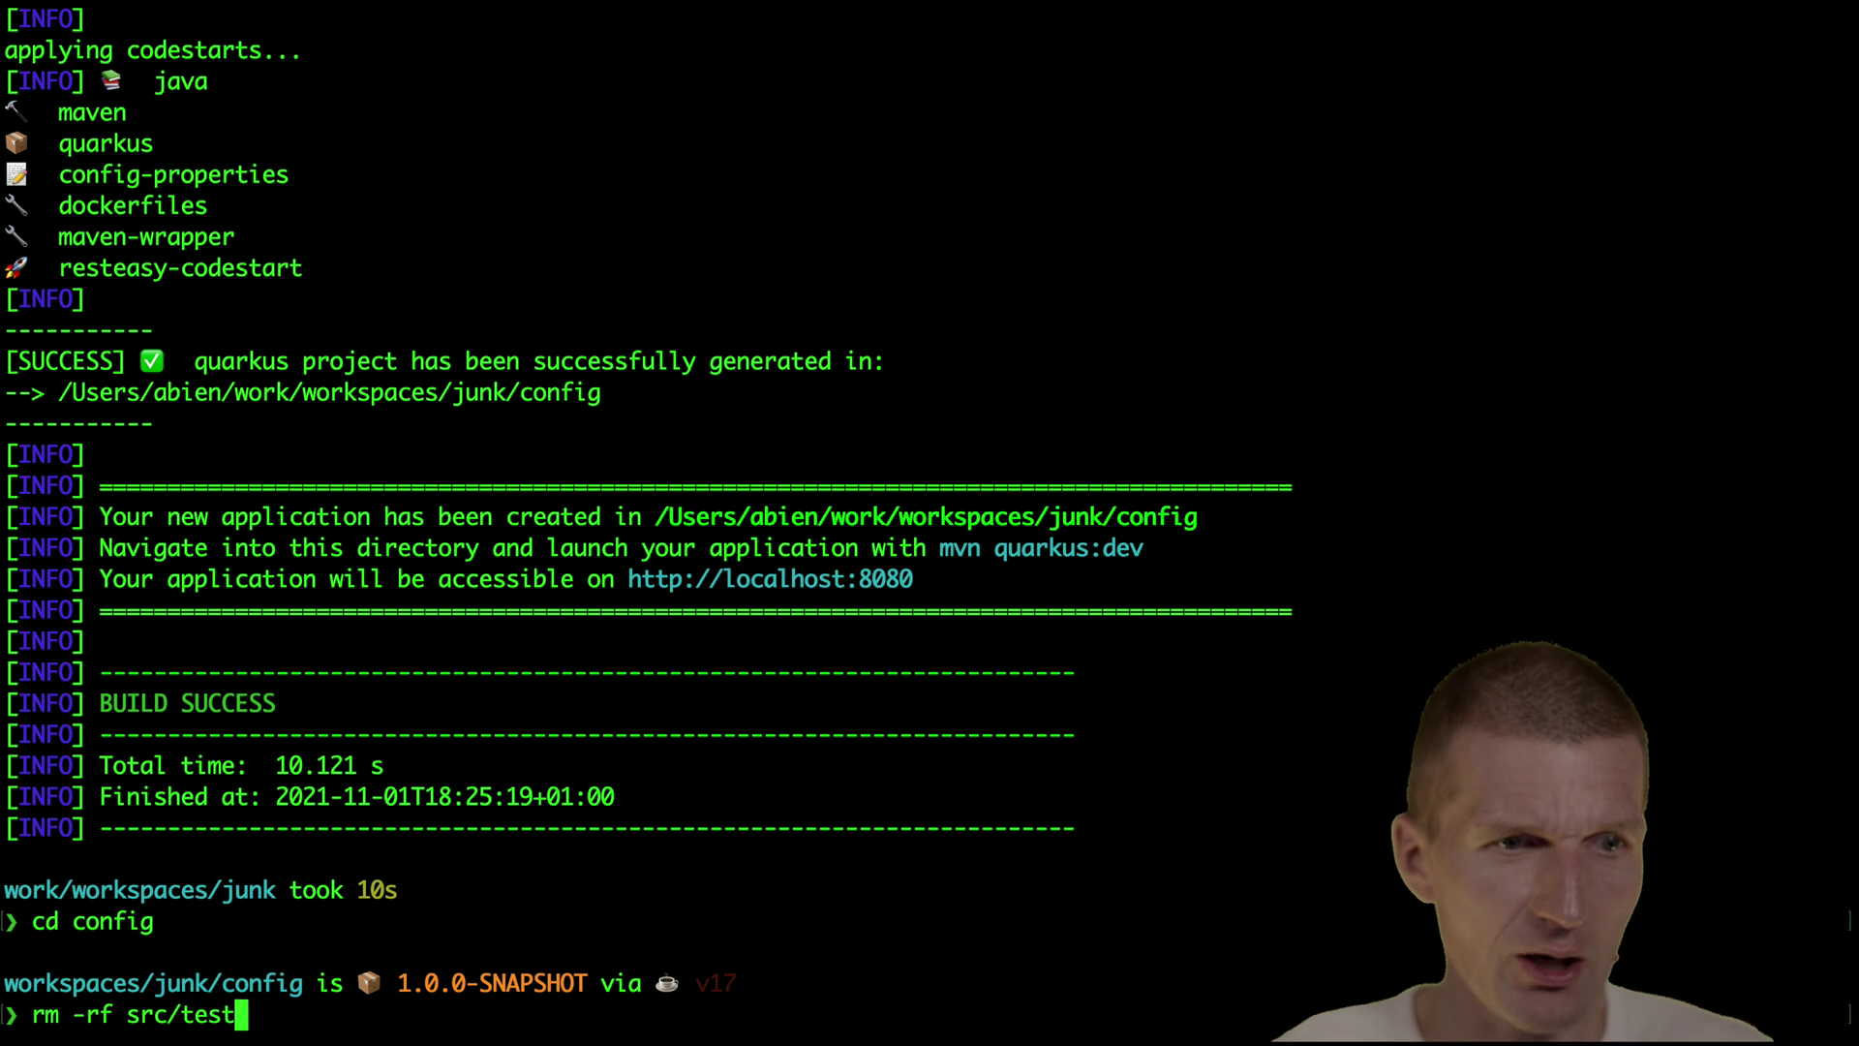
text(code)
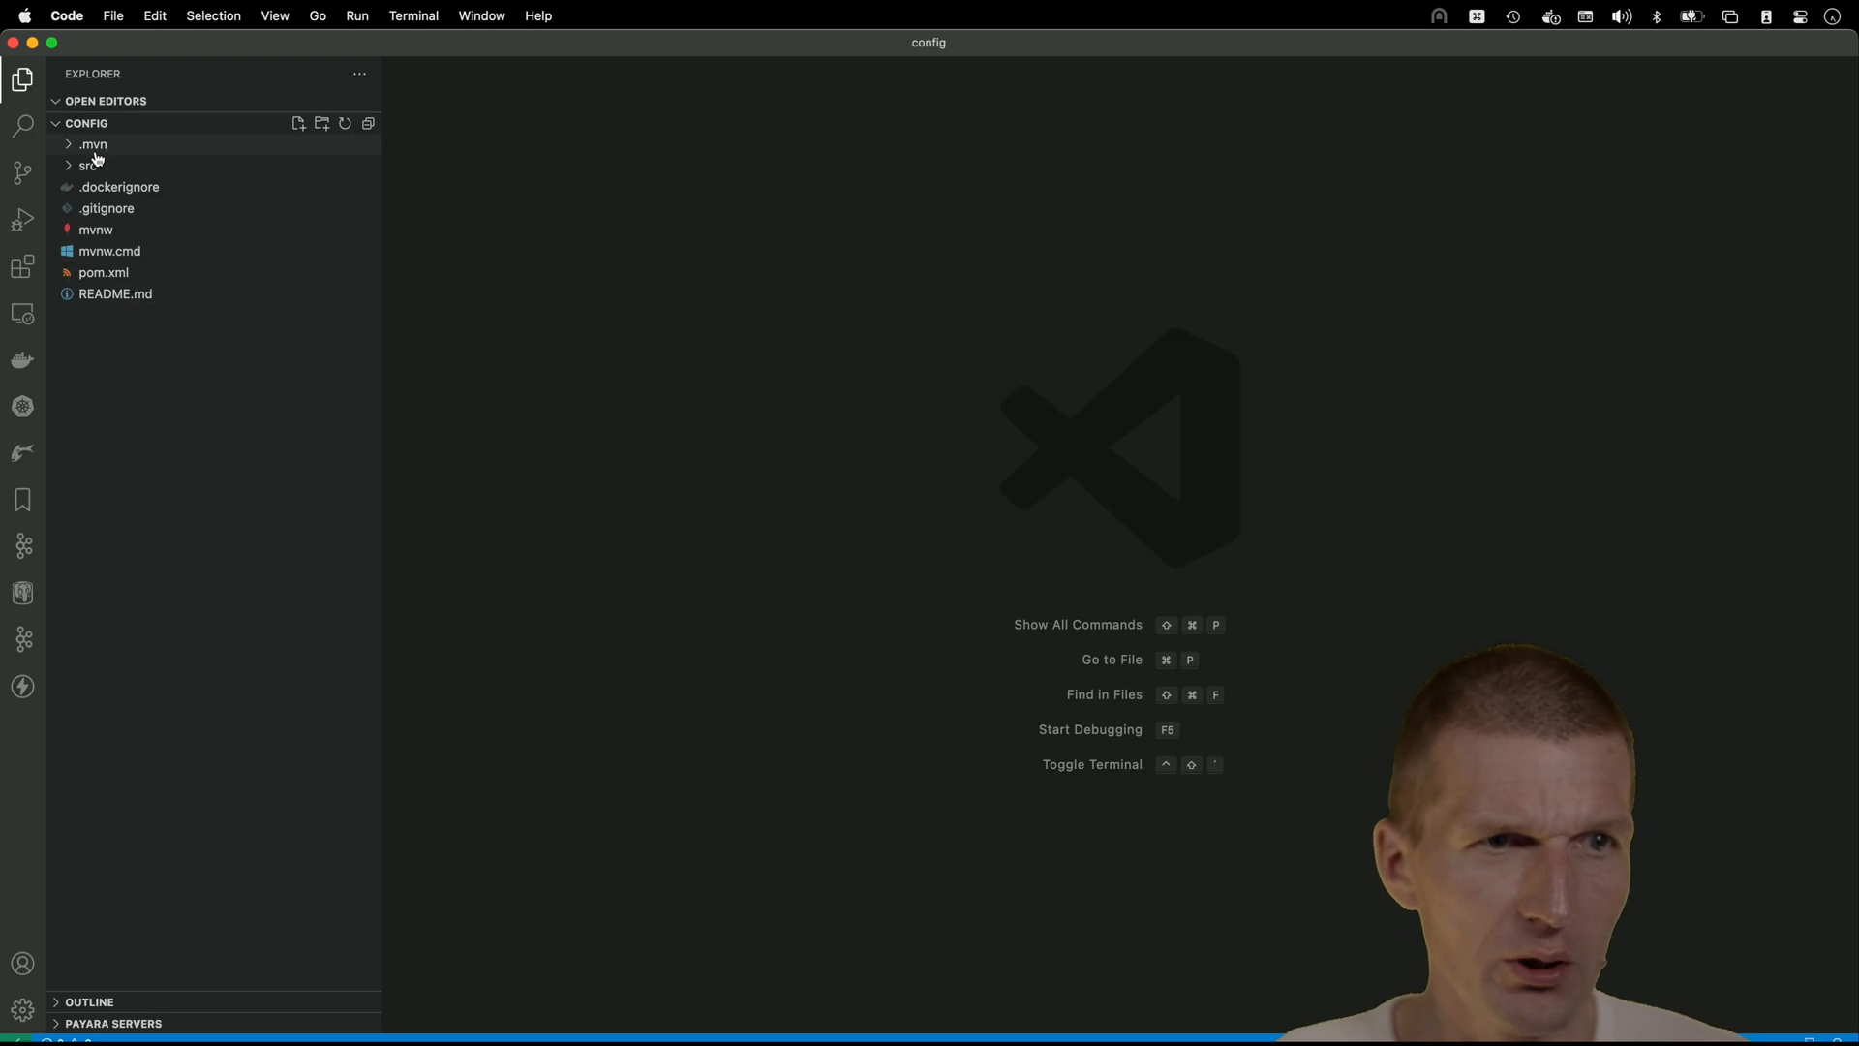
Expand the project's src folders in the Explorer to reach GreetingResource.java
click(81, 166)
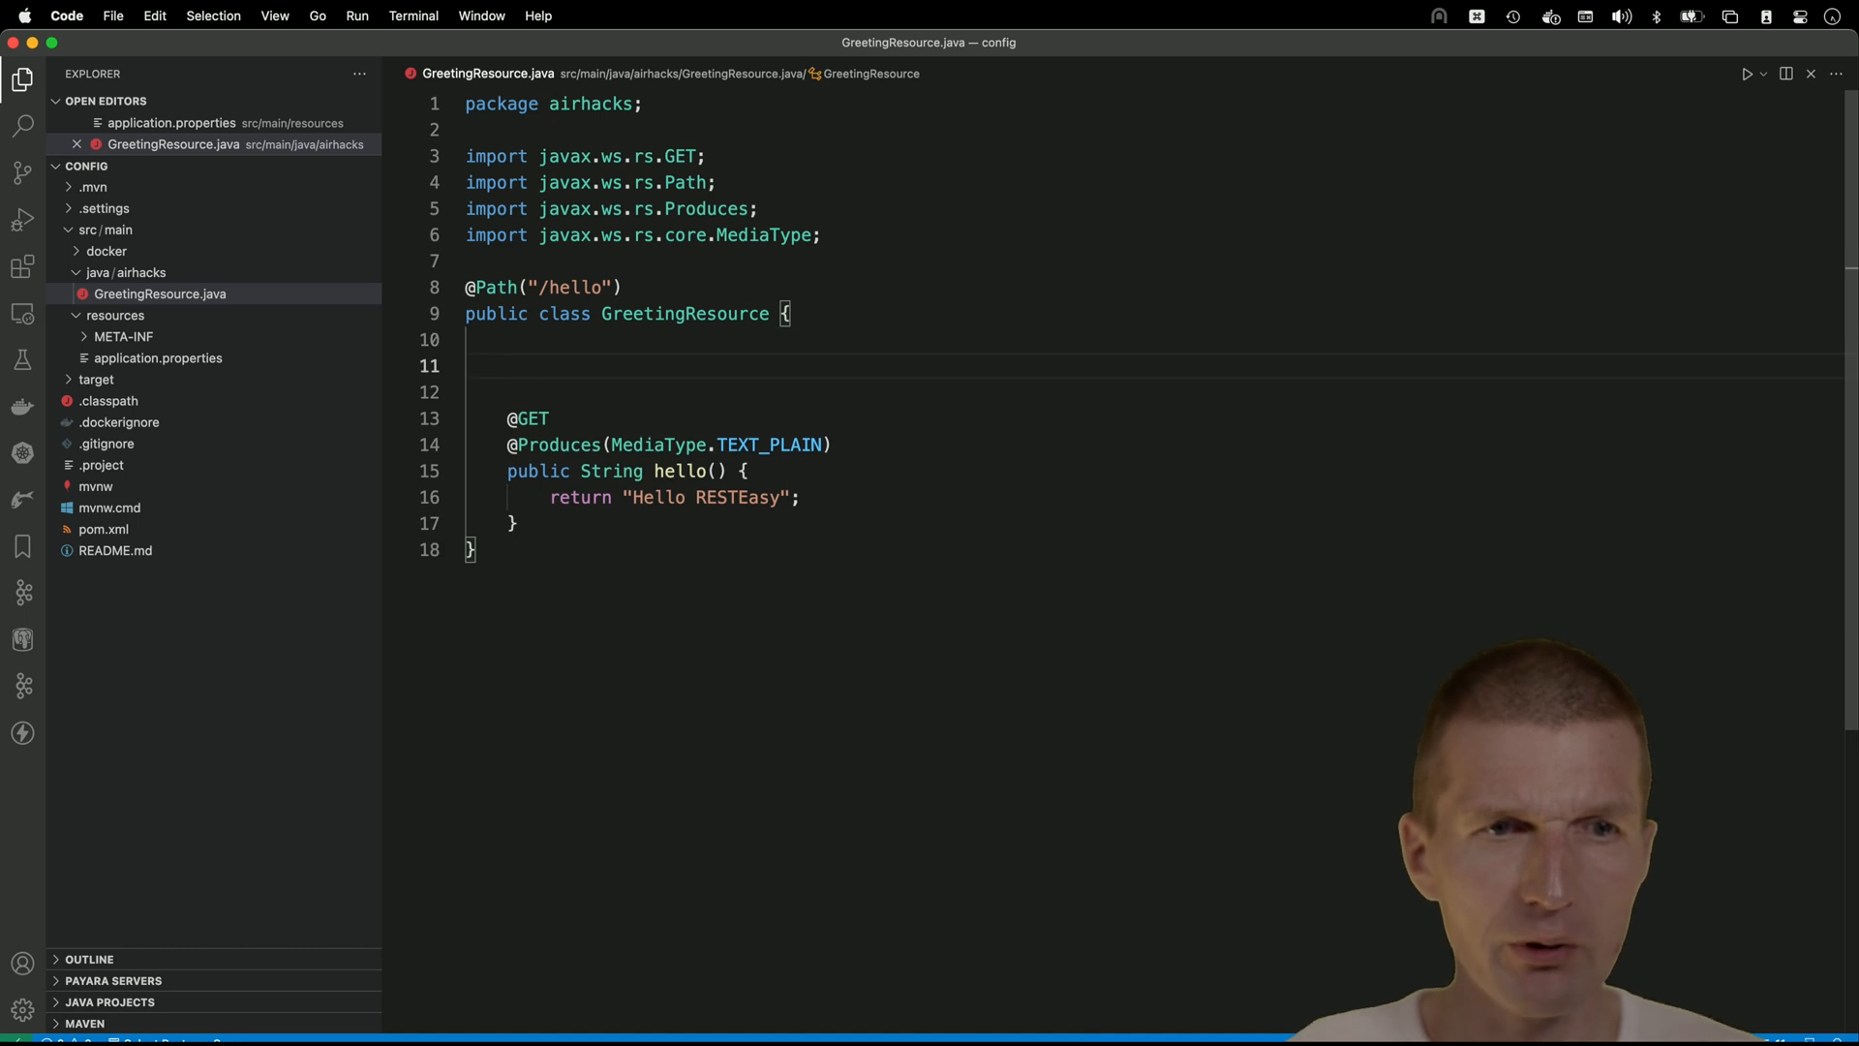
text(String msg;)
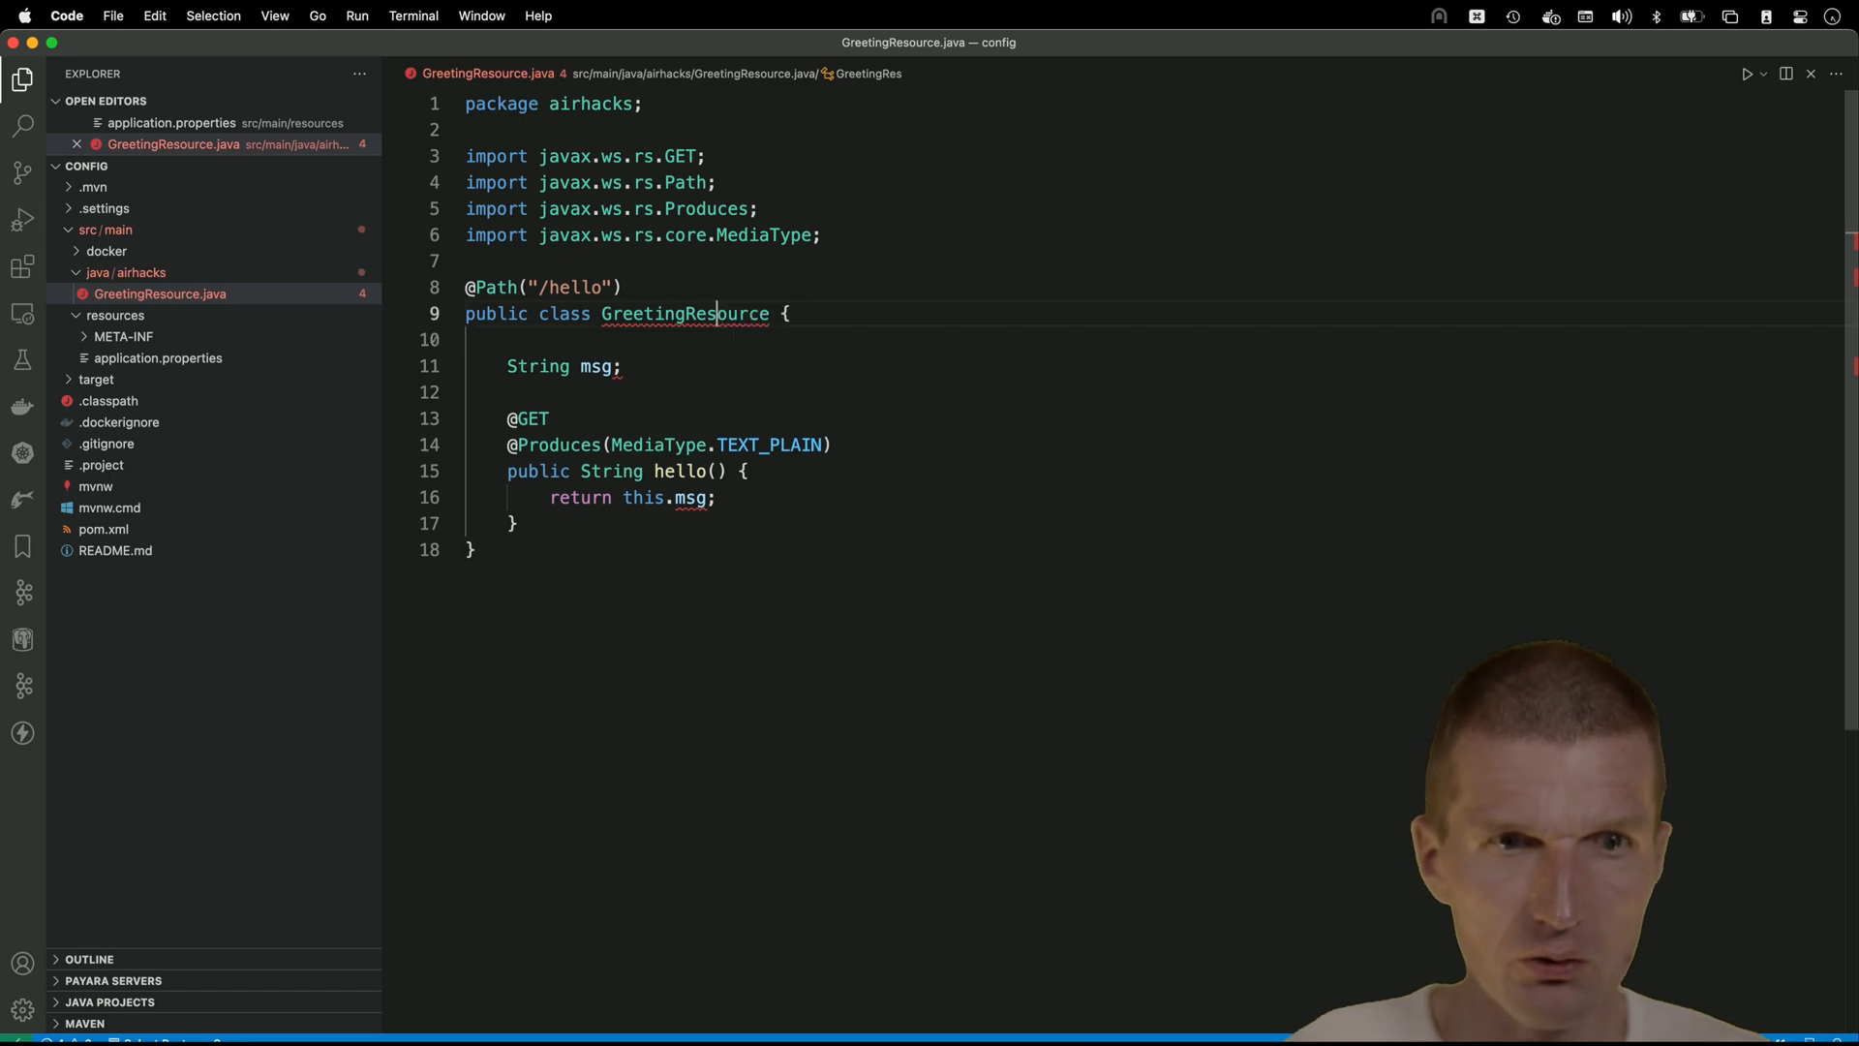
key(Enter)
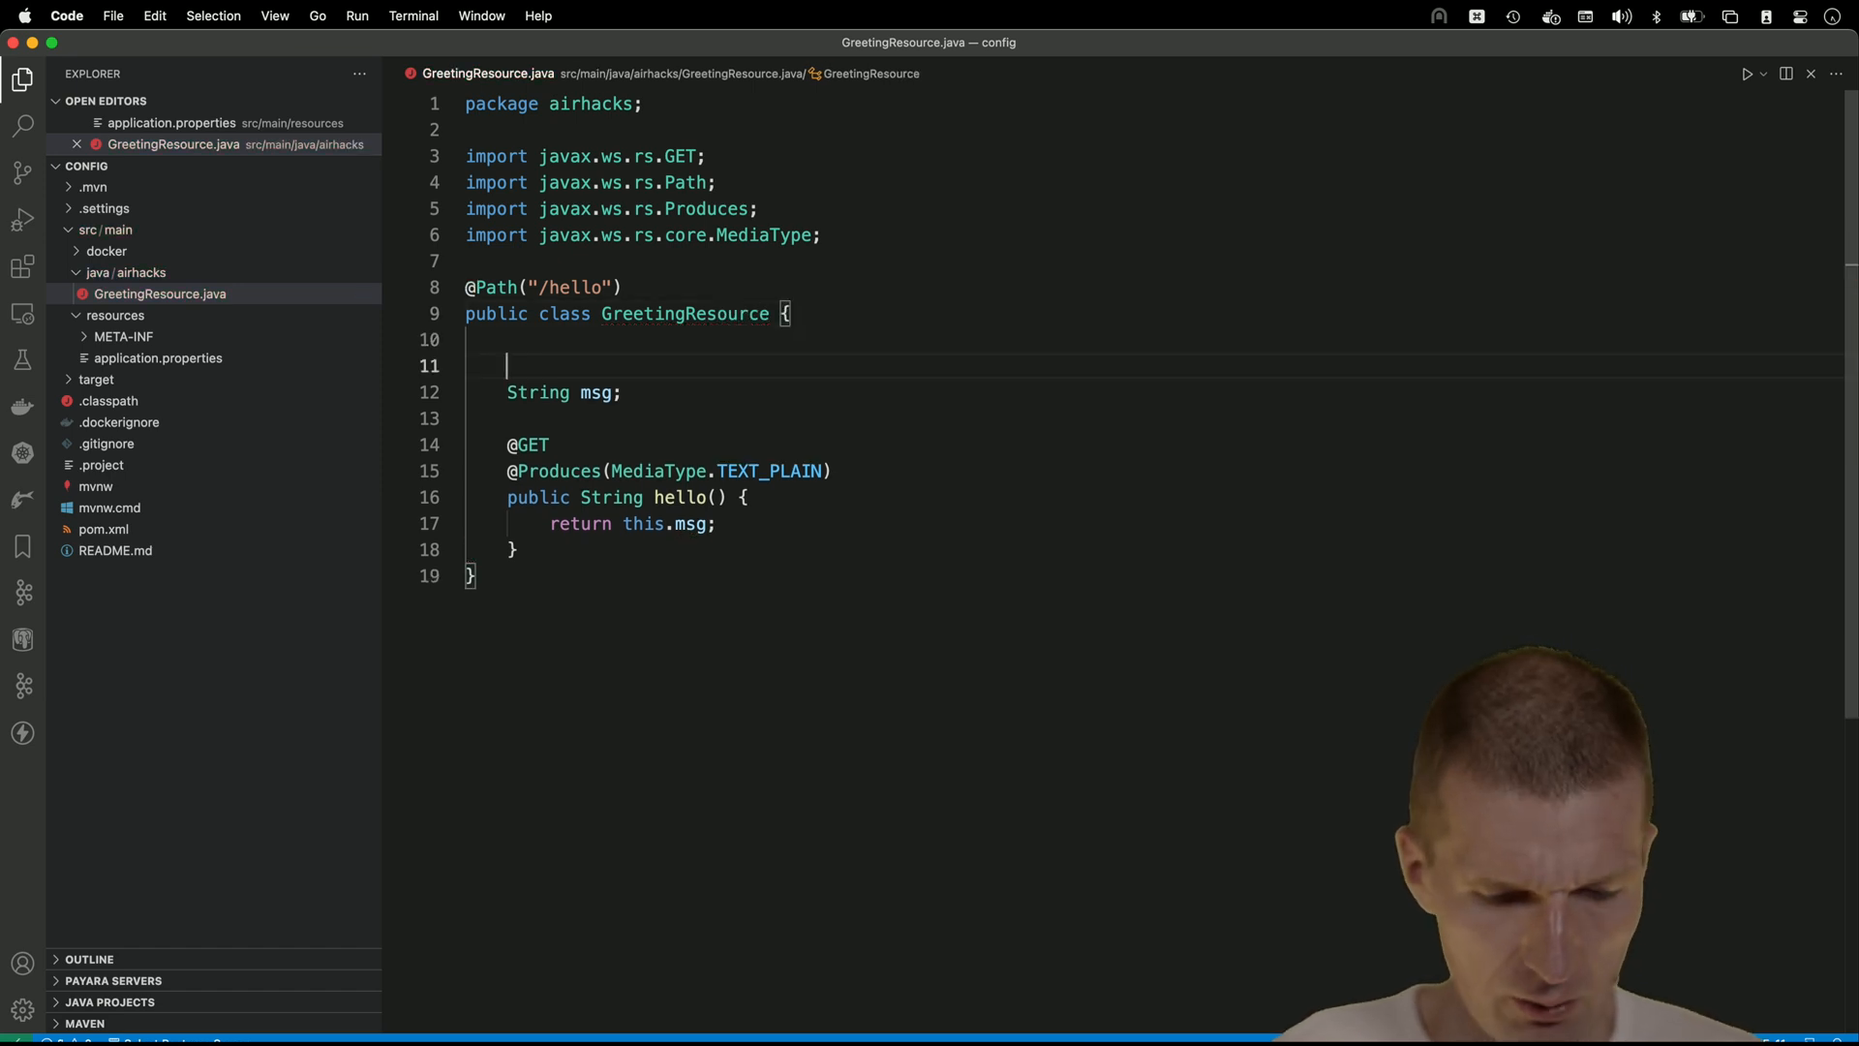
text(@Inject)
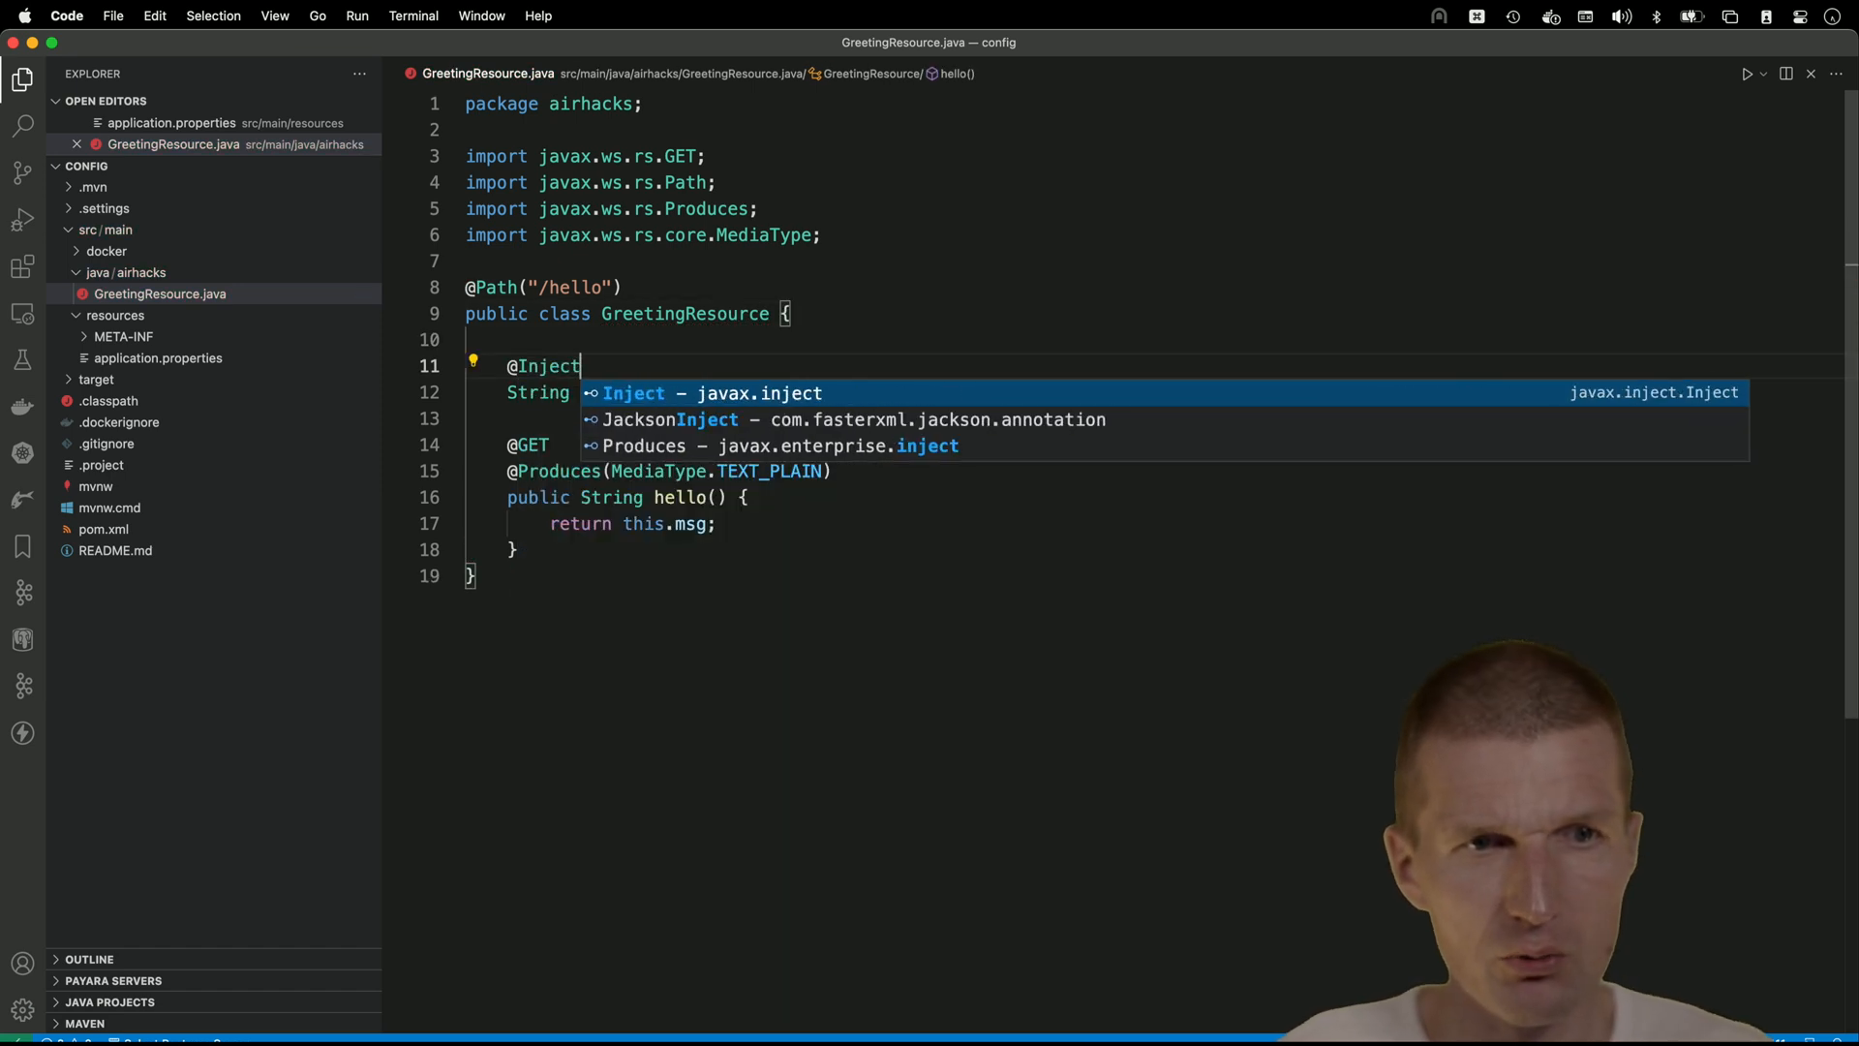
key(Enter)
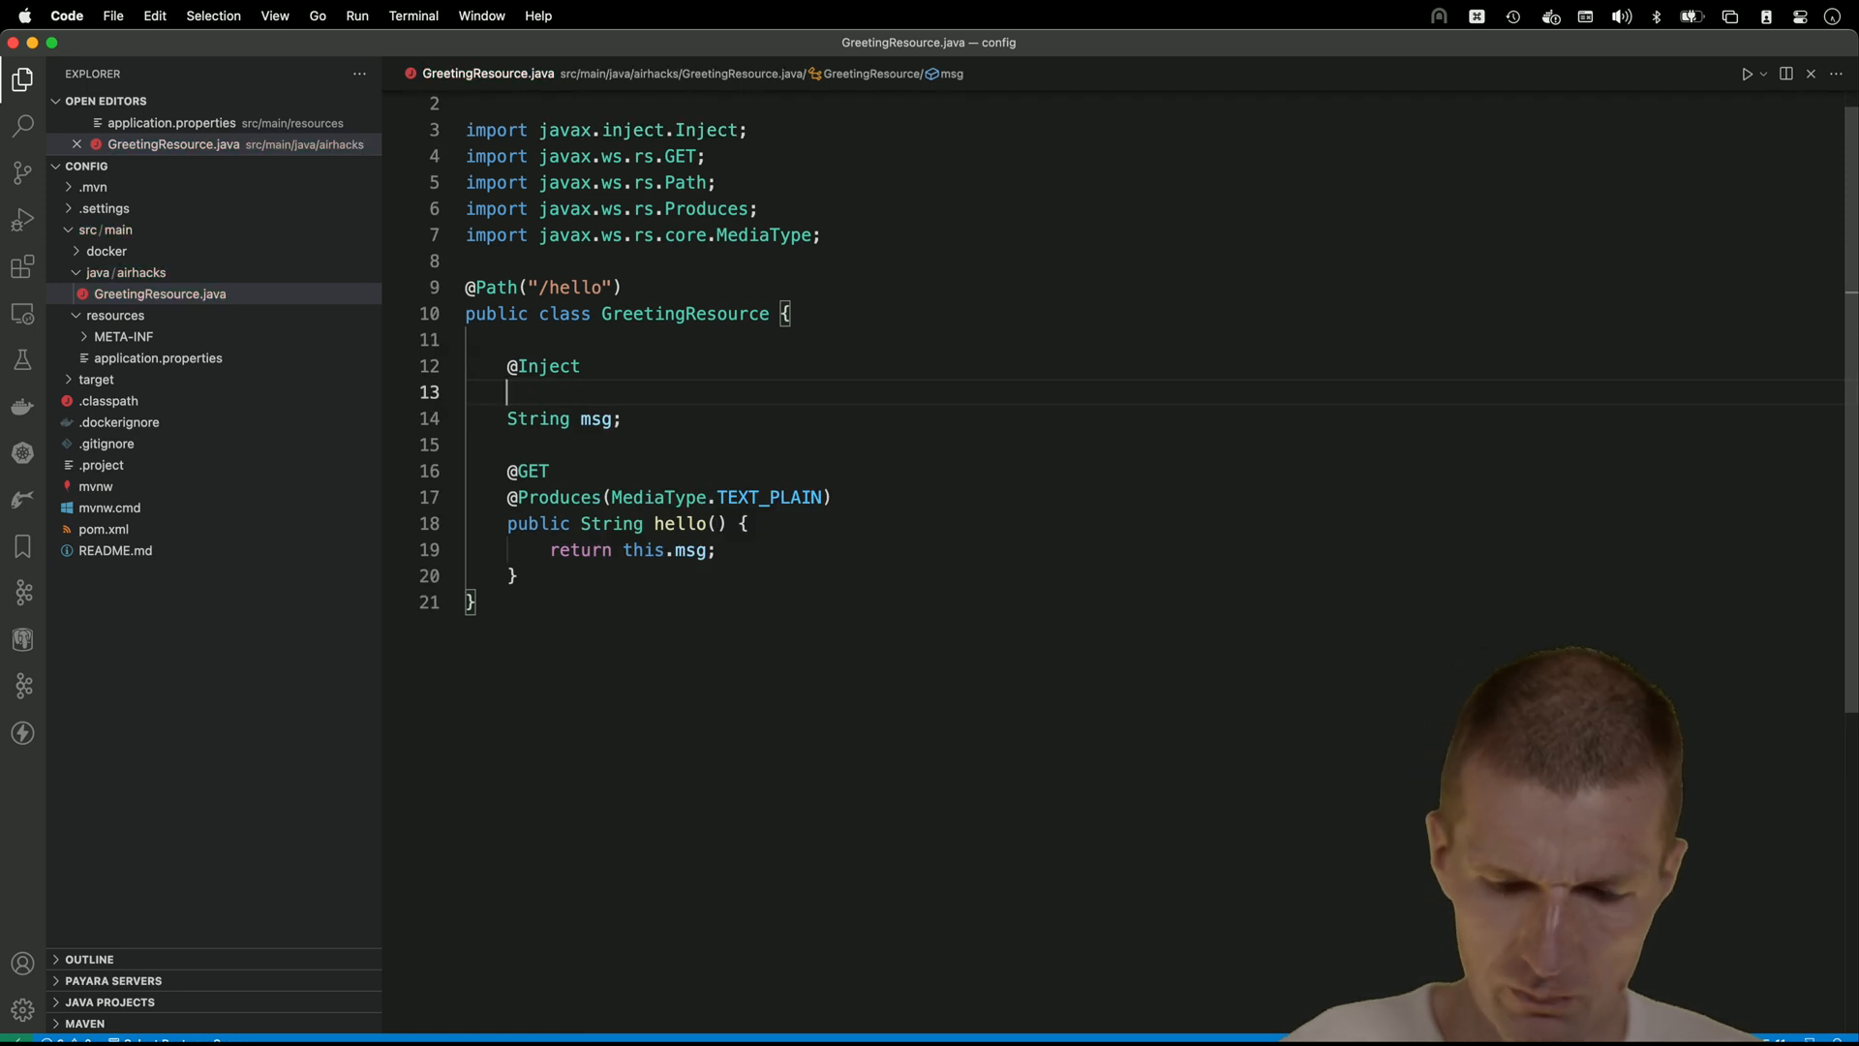
text(@Config)
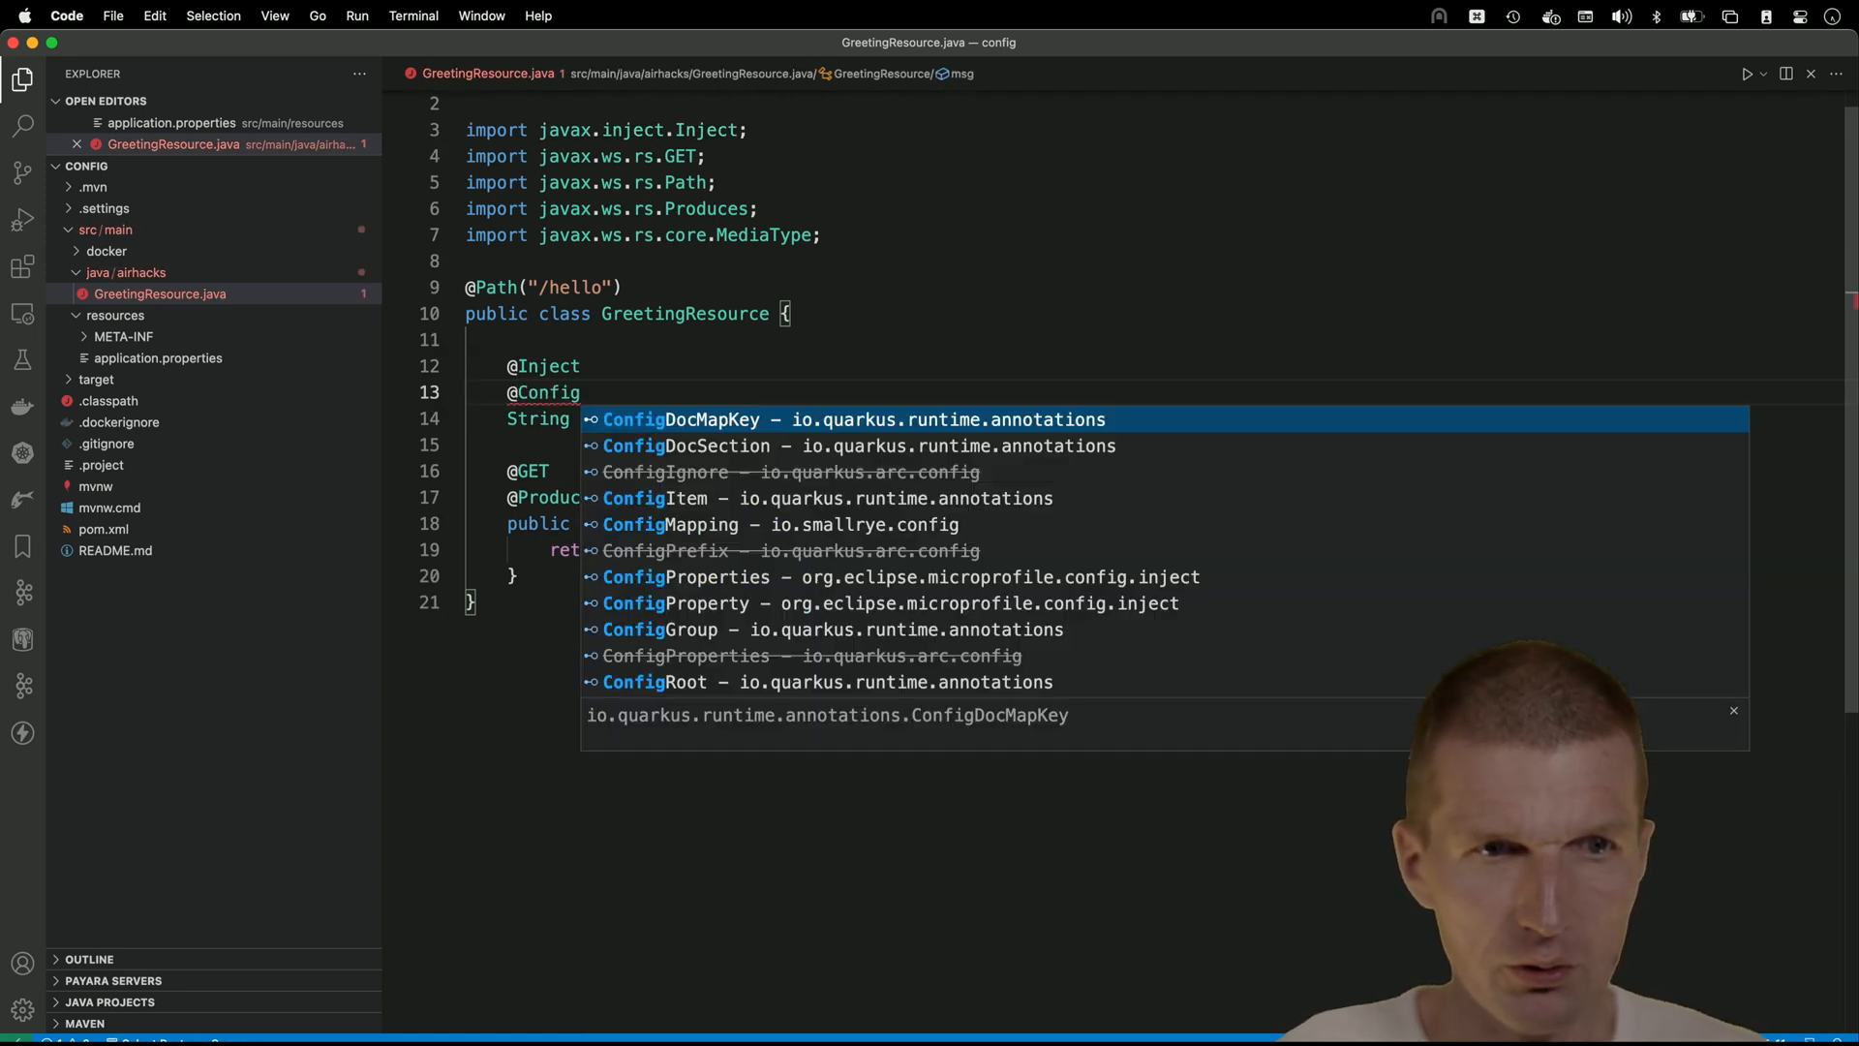
click(677, 604)
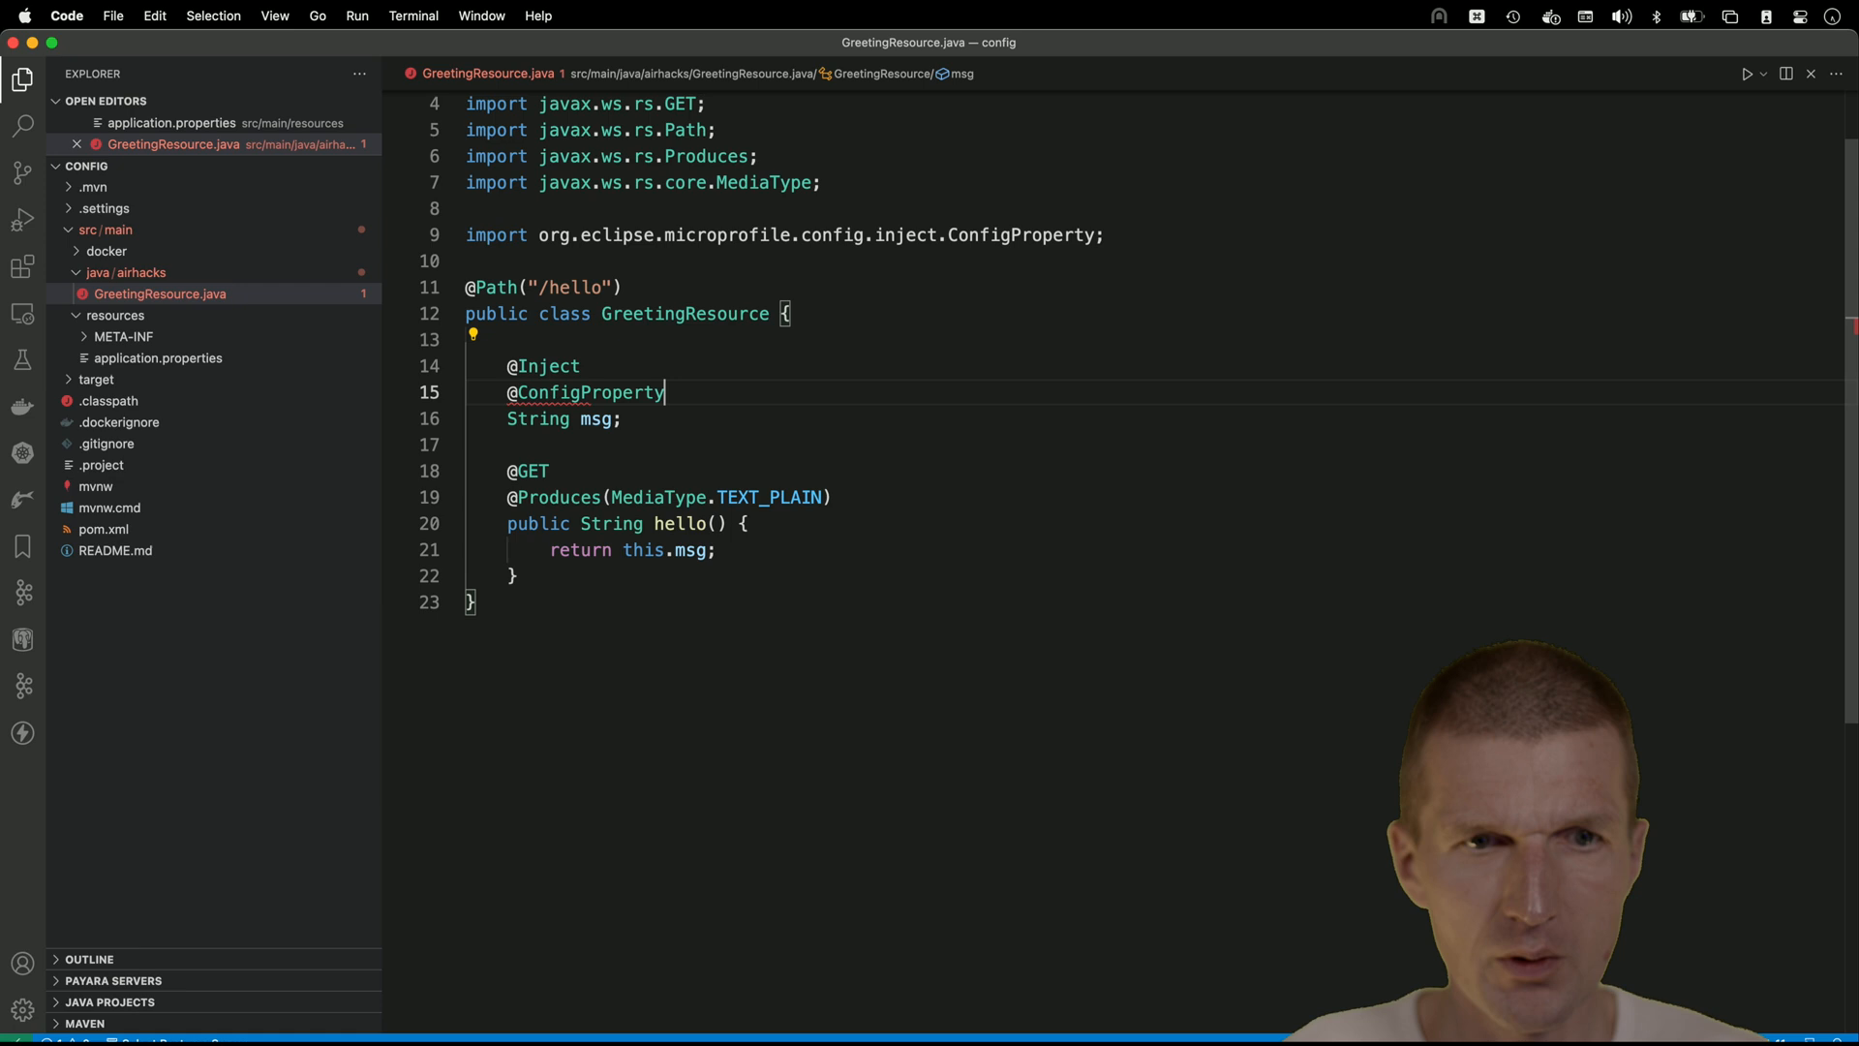
text(())
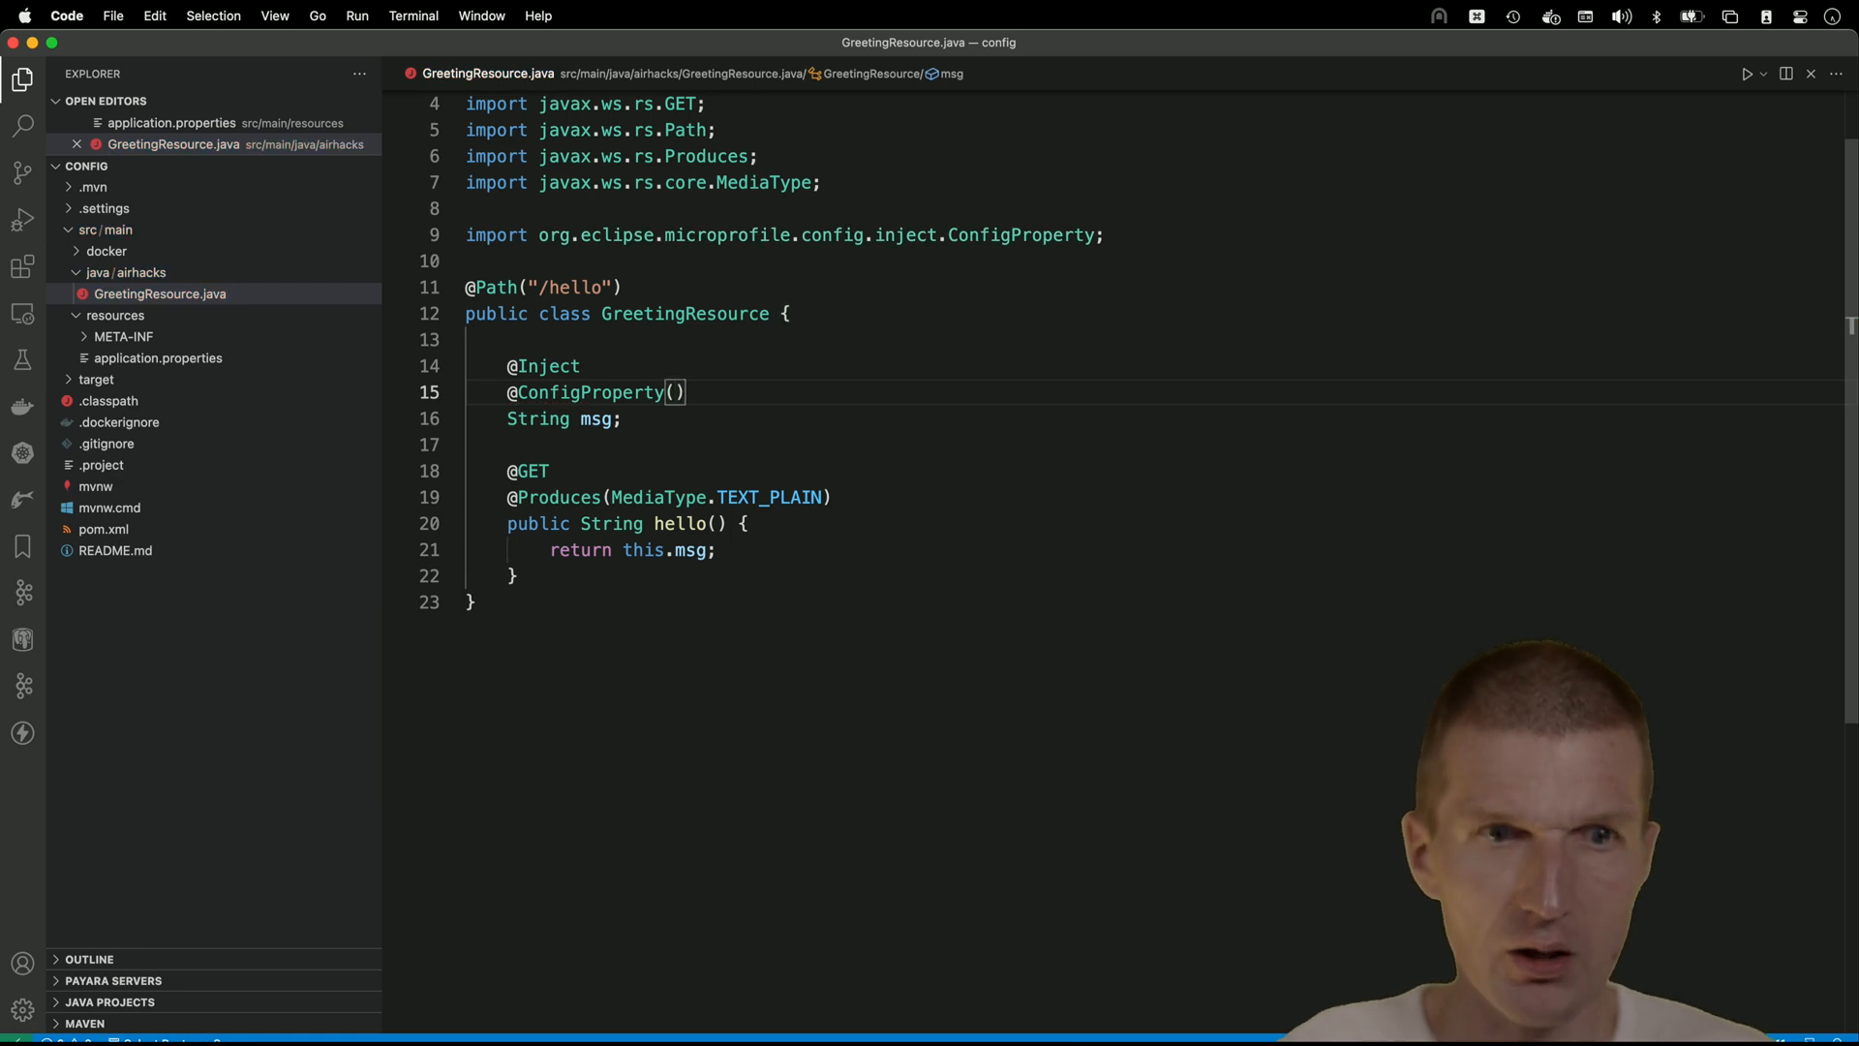
text(name="")
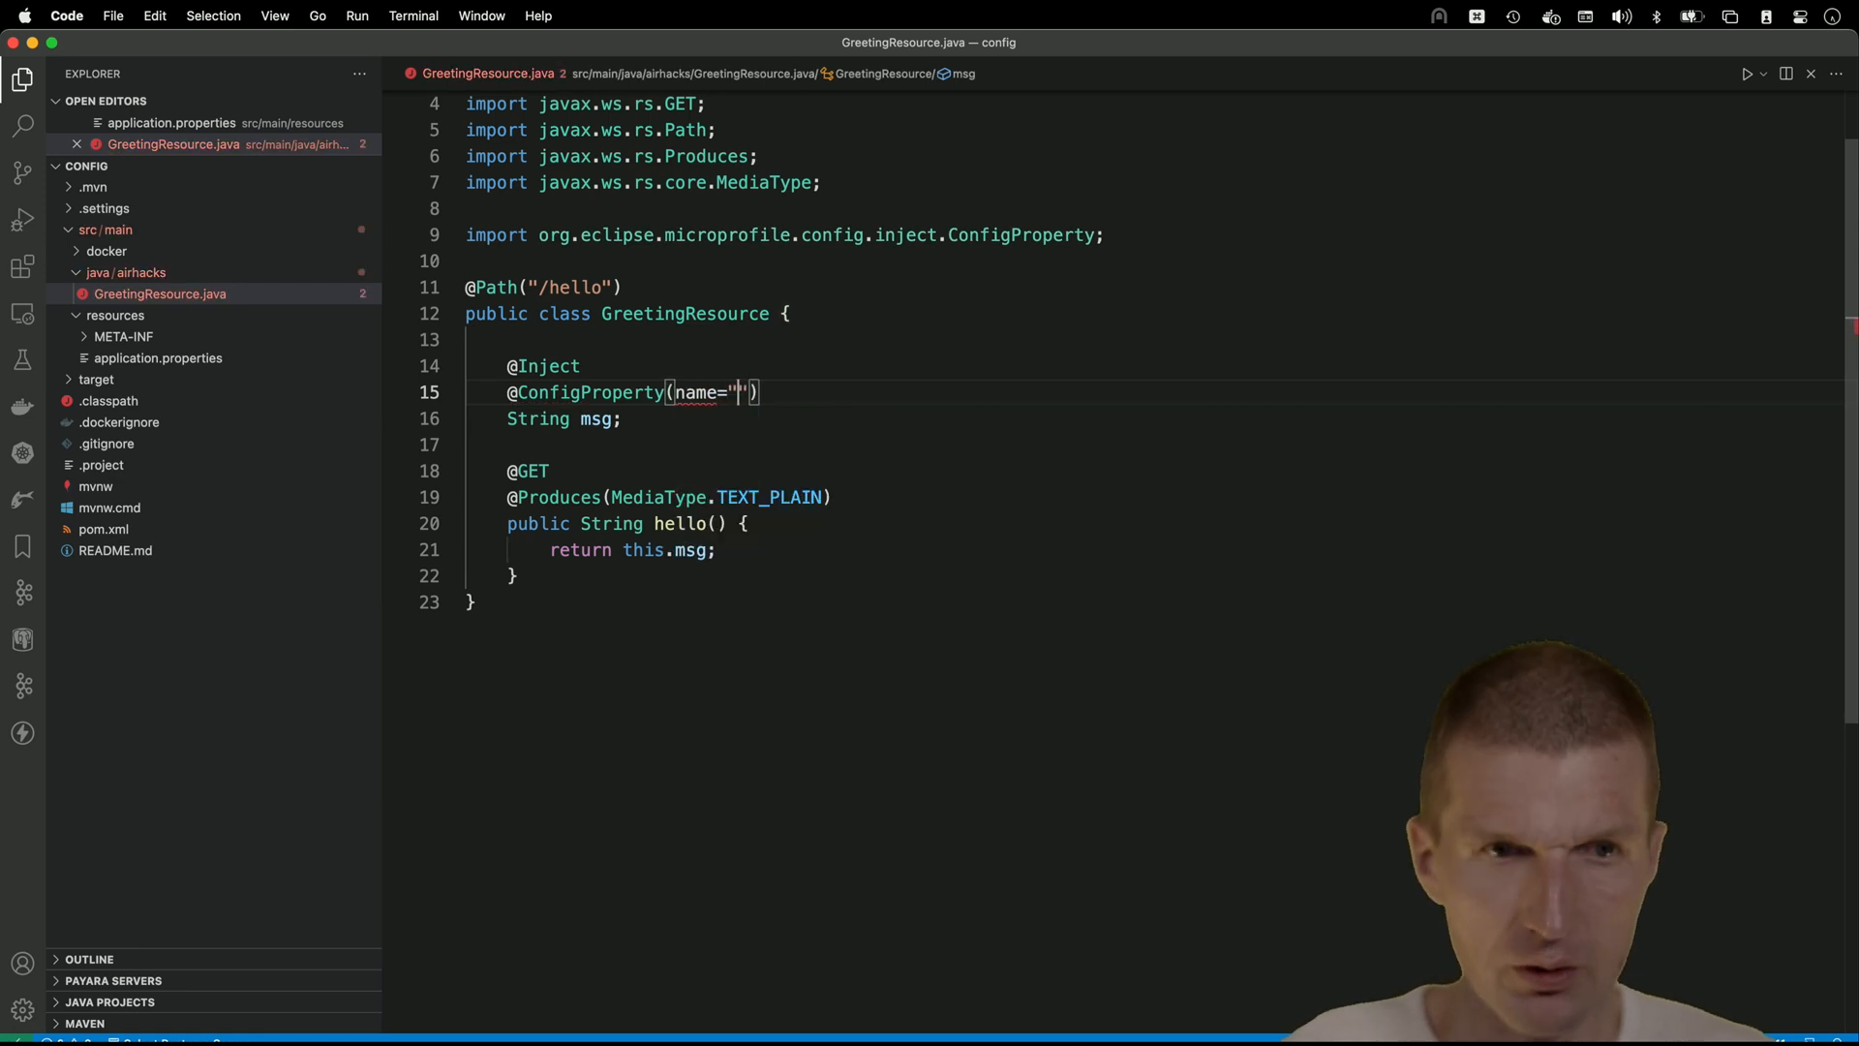
text(msg",defaultValue = "hello,java)
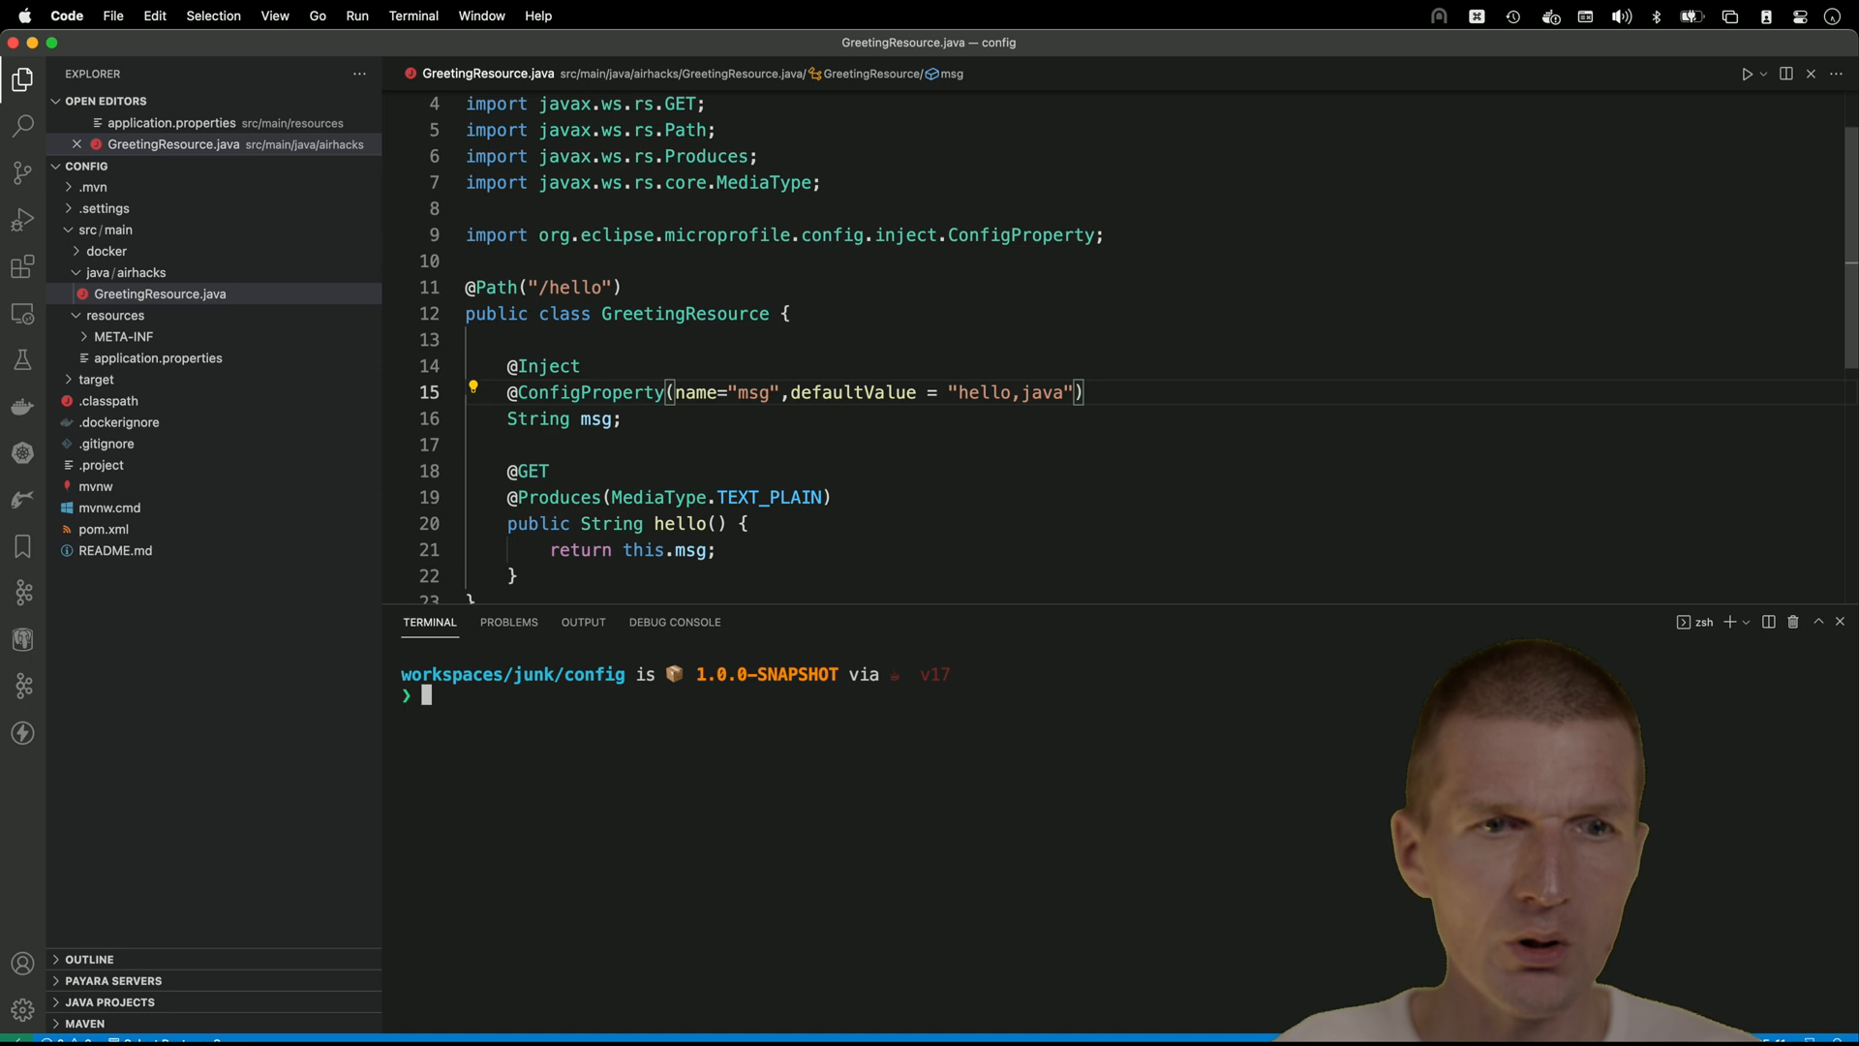
Run mvn compile quarkus:dev in the integrated terminal to start dev mode
text(mvn clea)
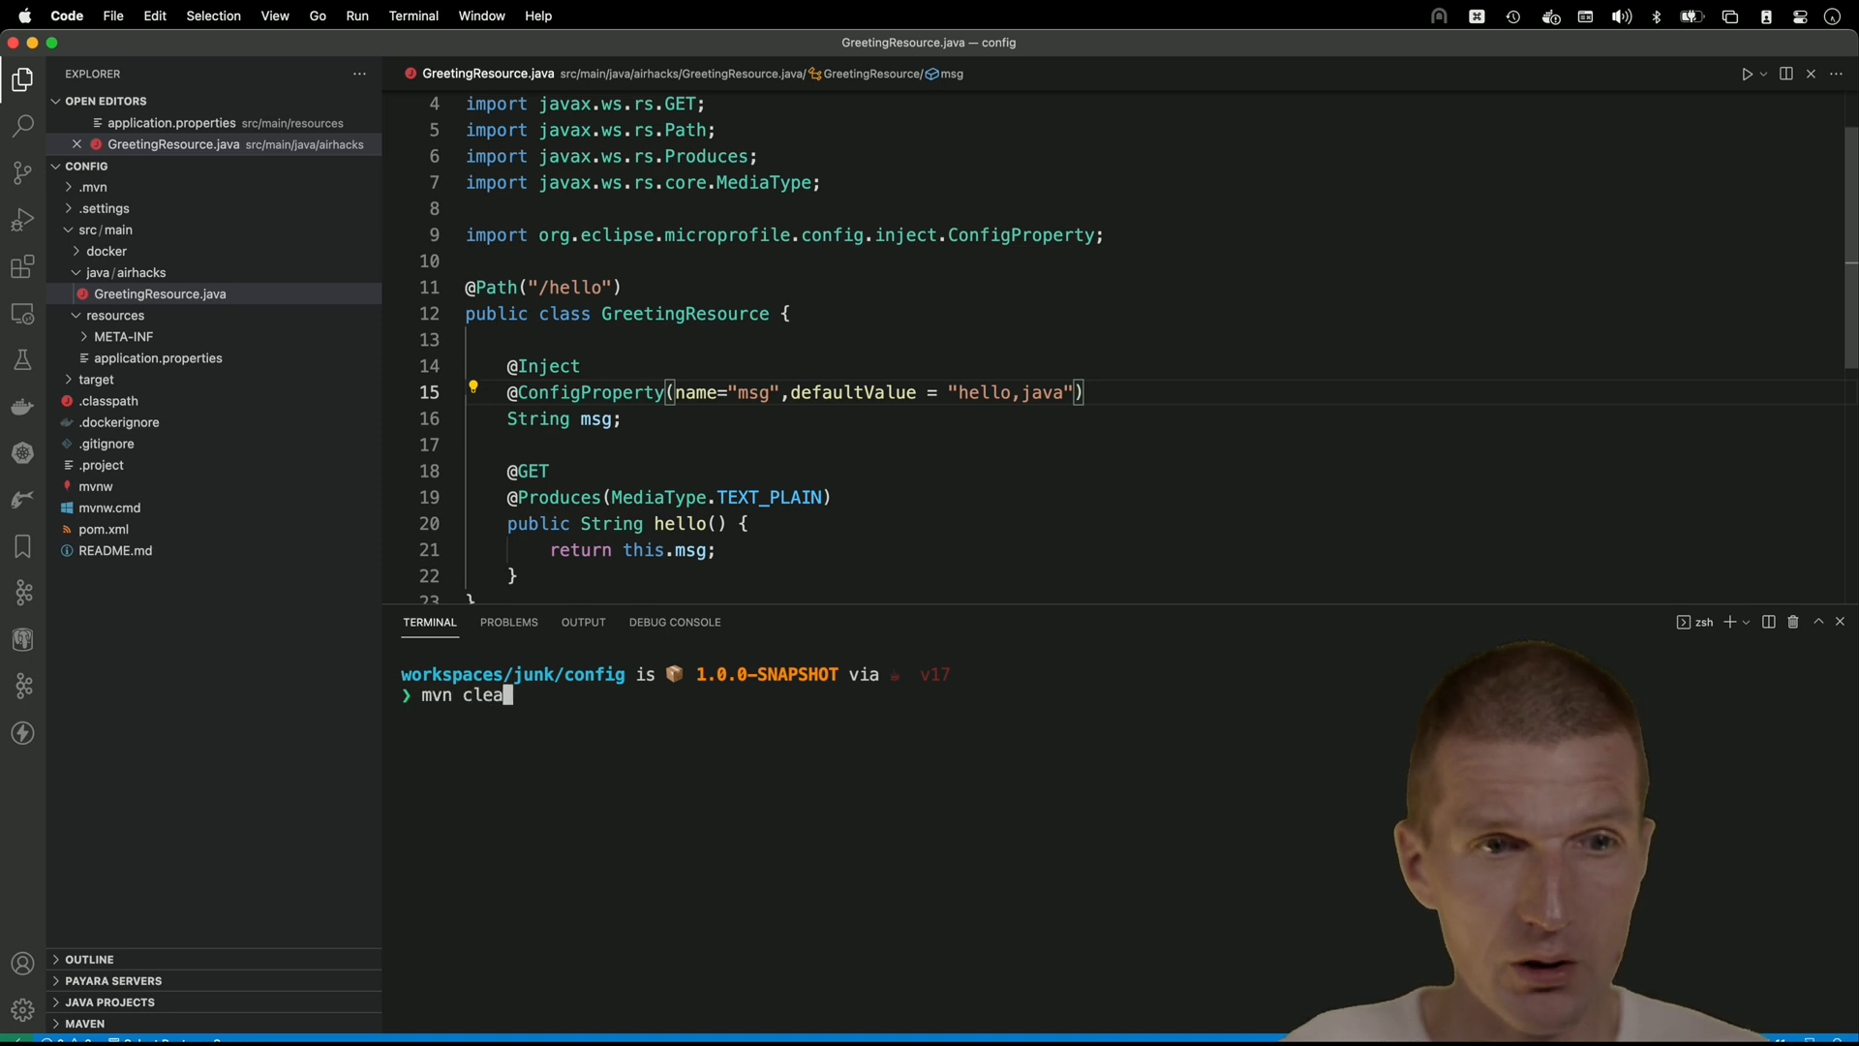
key(Backspace)
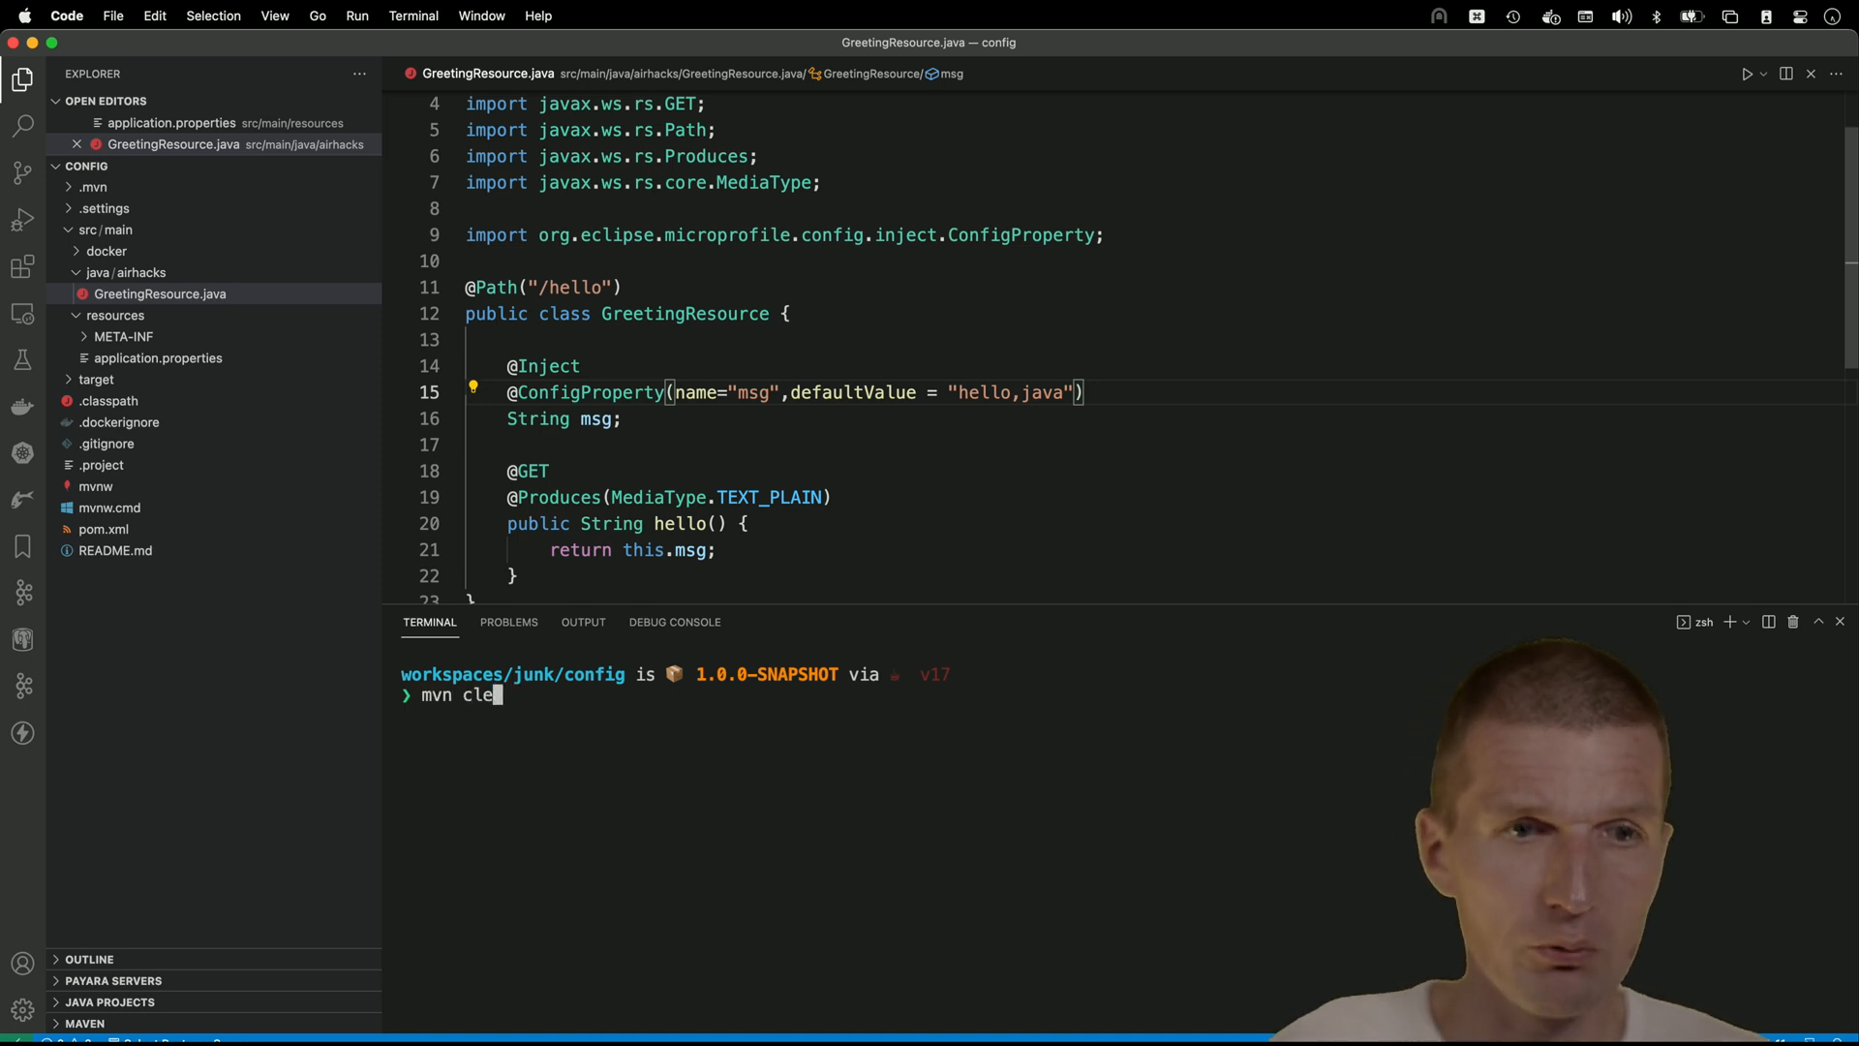
text(compl)
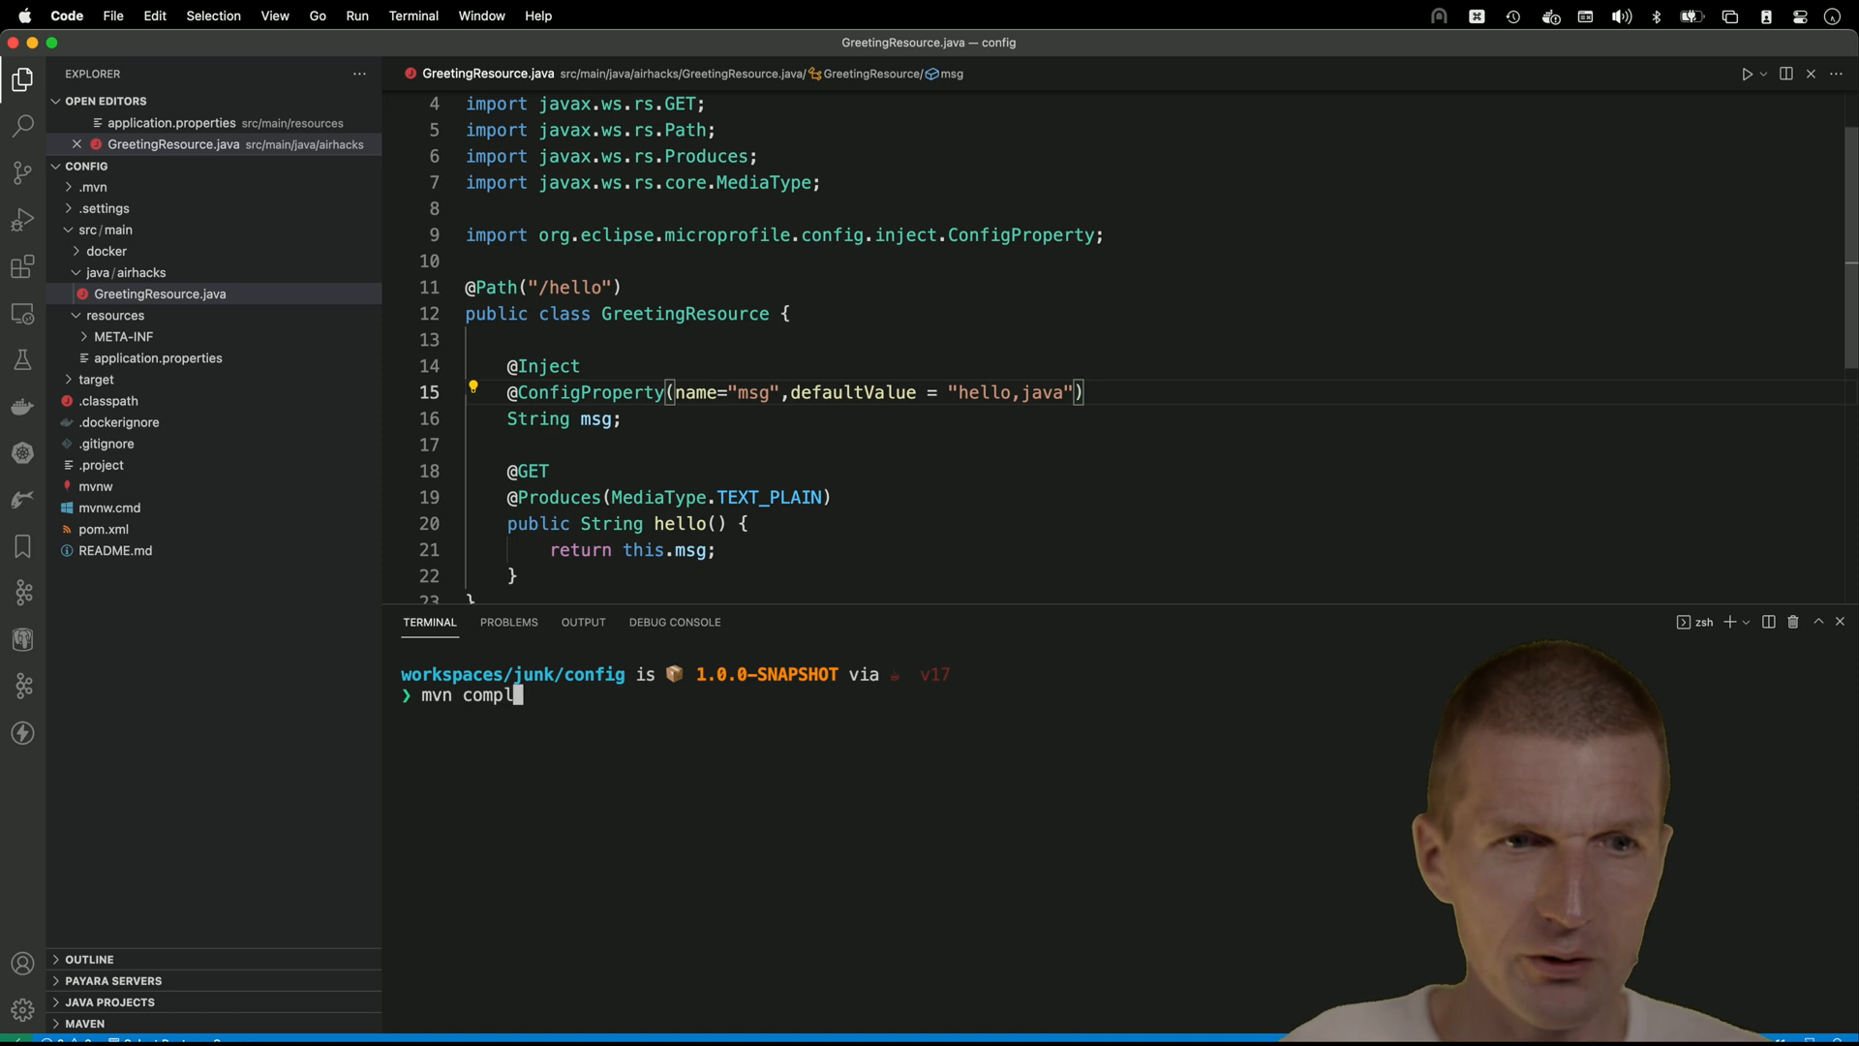
text(ile quarkus:)
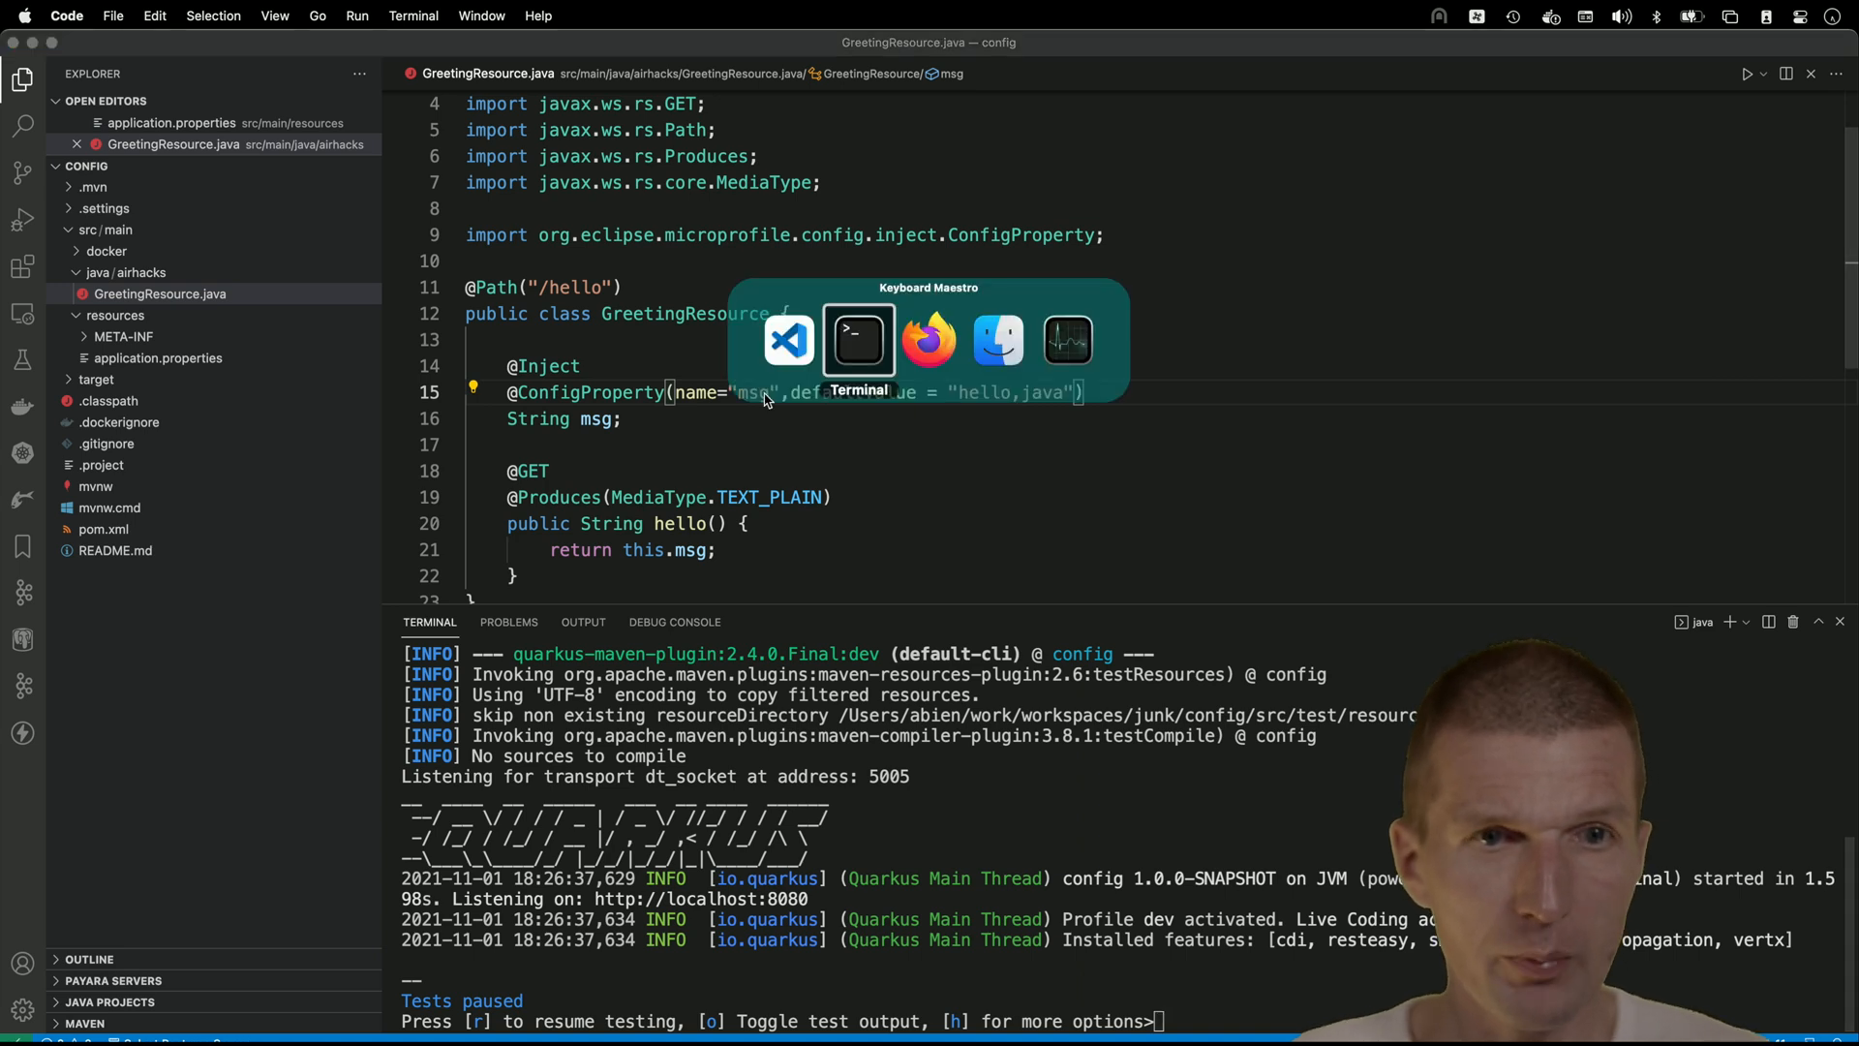
In the browser, go from the Quarkus welcome page to the Dev UI and its Config Editor
click(929, 339)
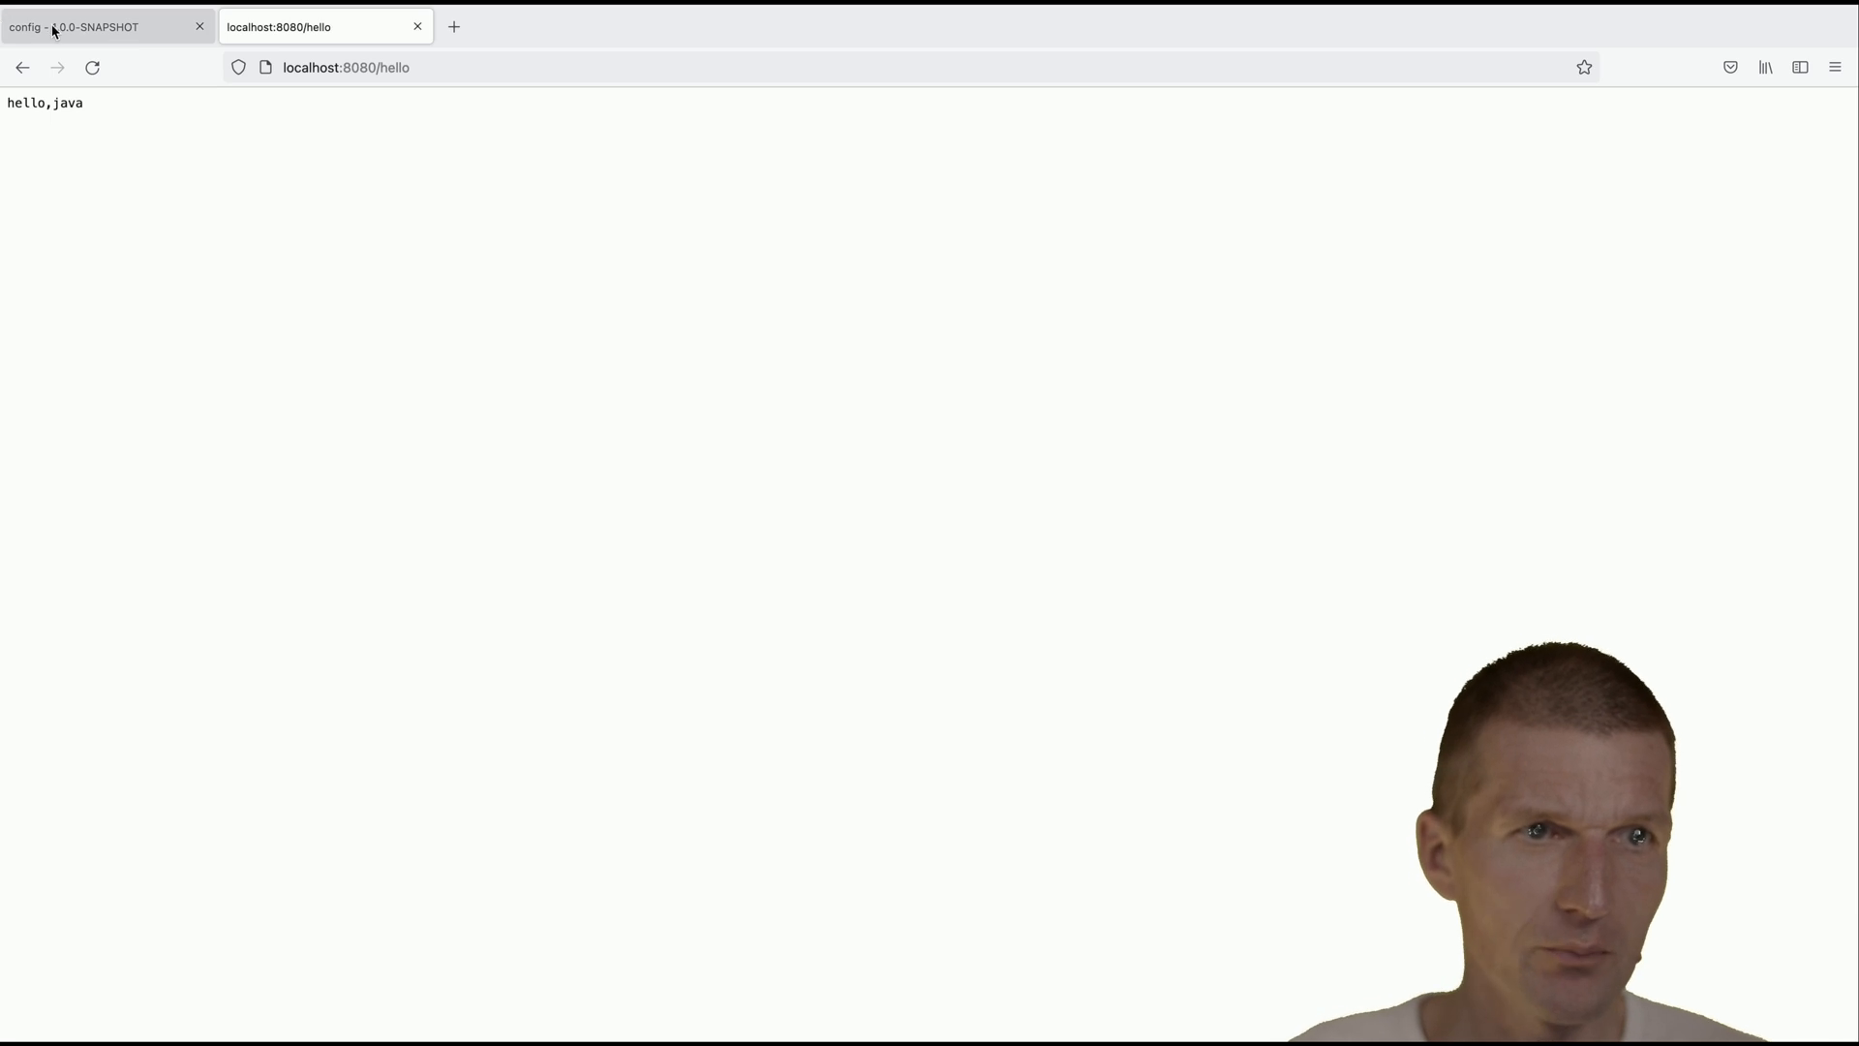
click(97, 28)
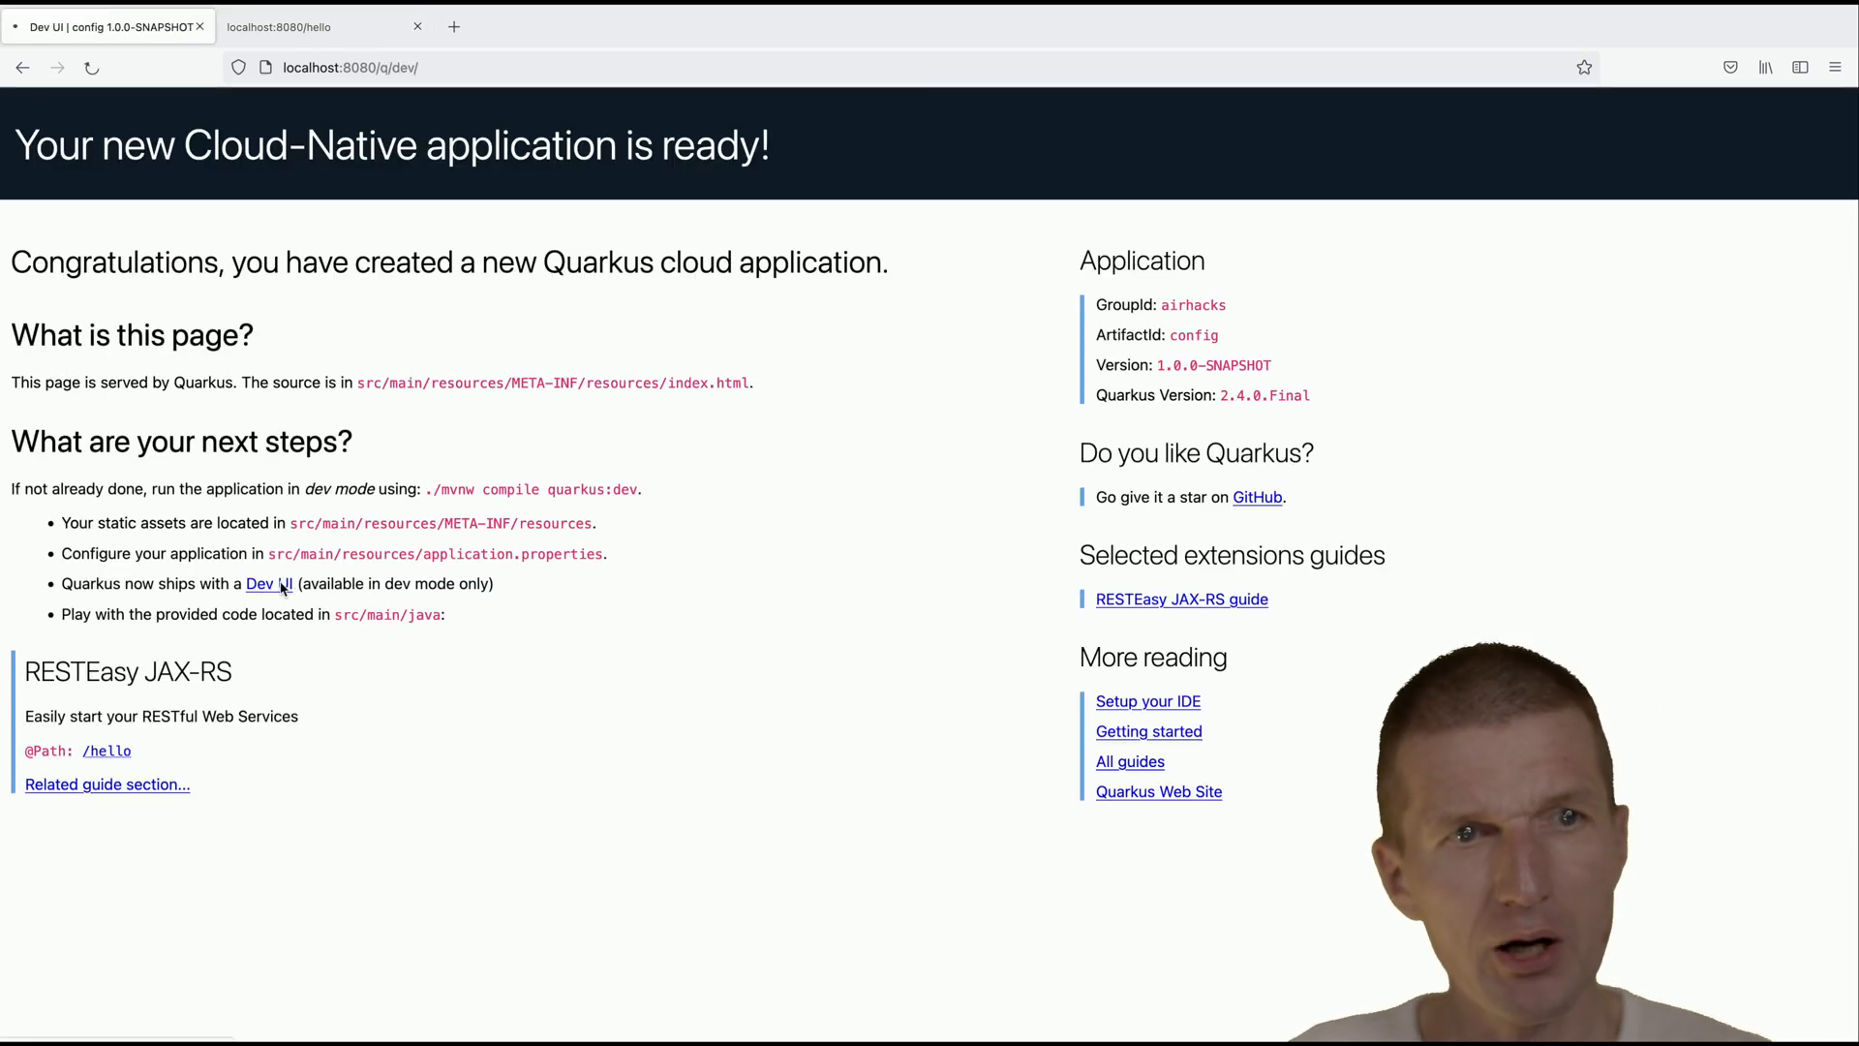
click(267, 585)
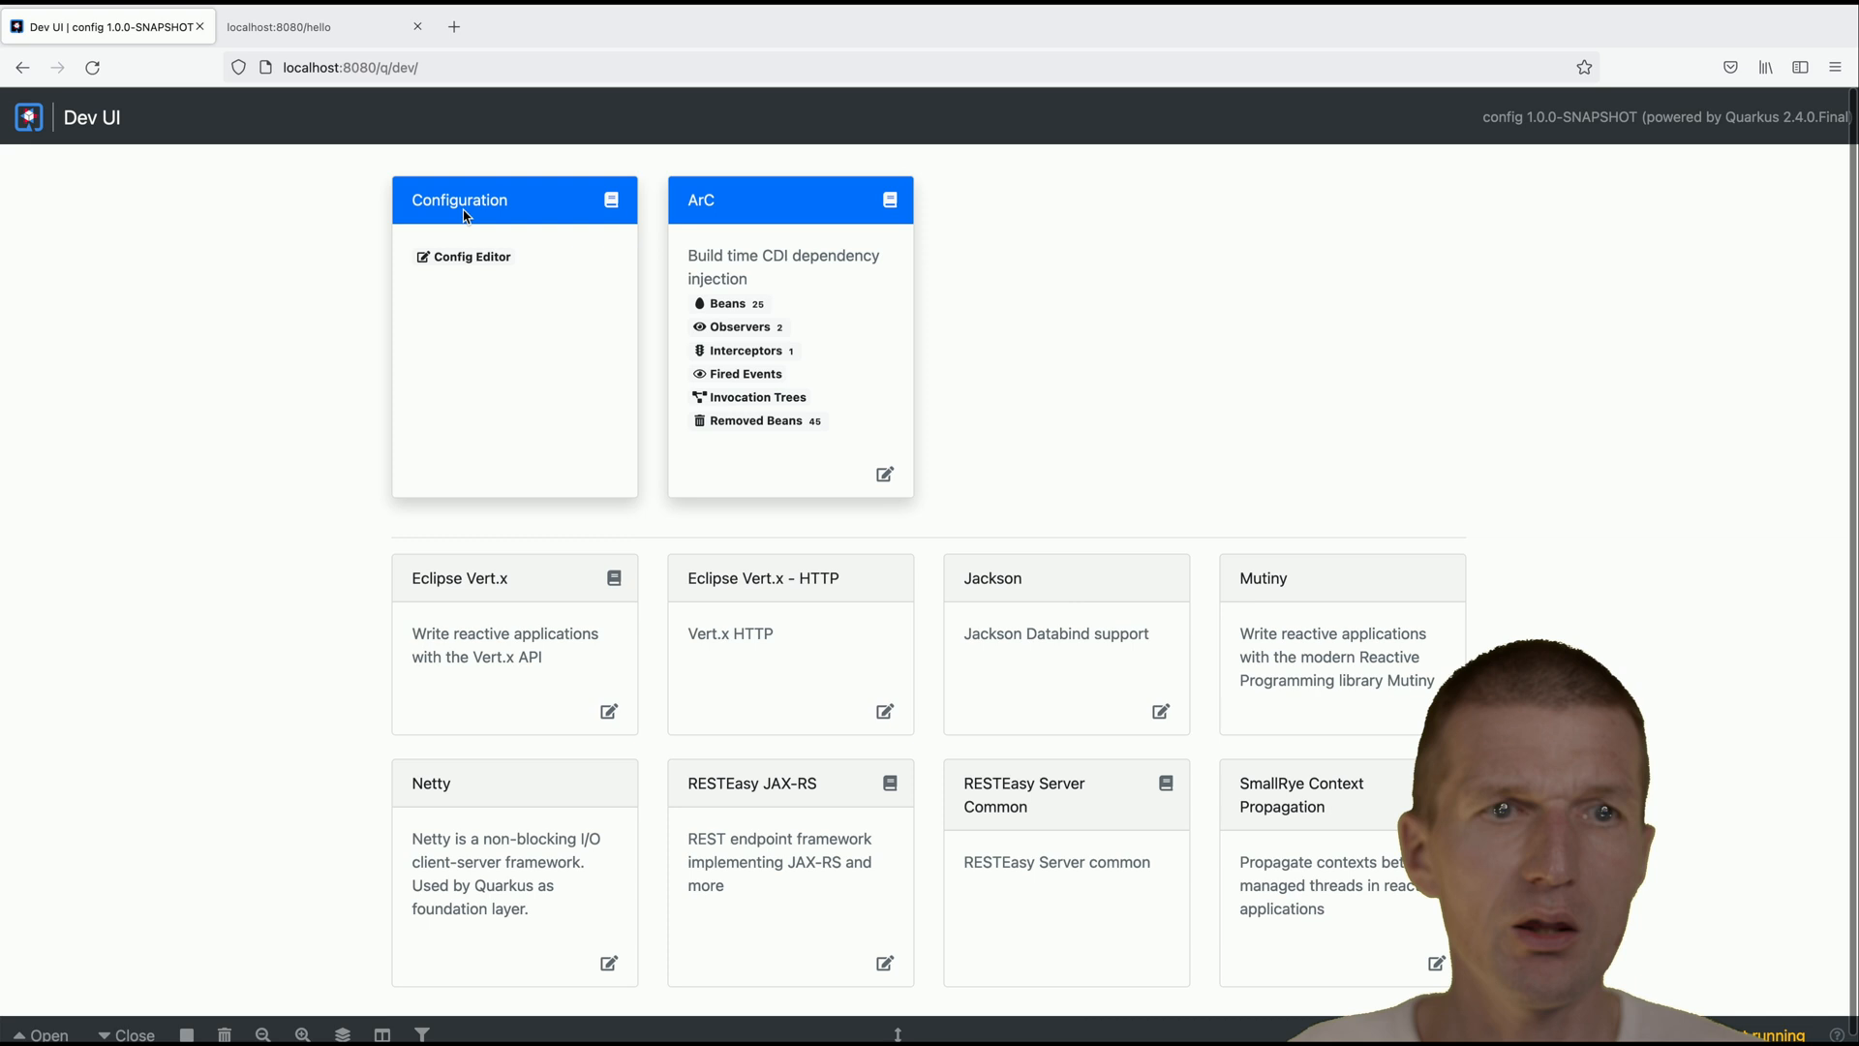
mouse_move(391, 240)
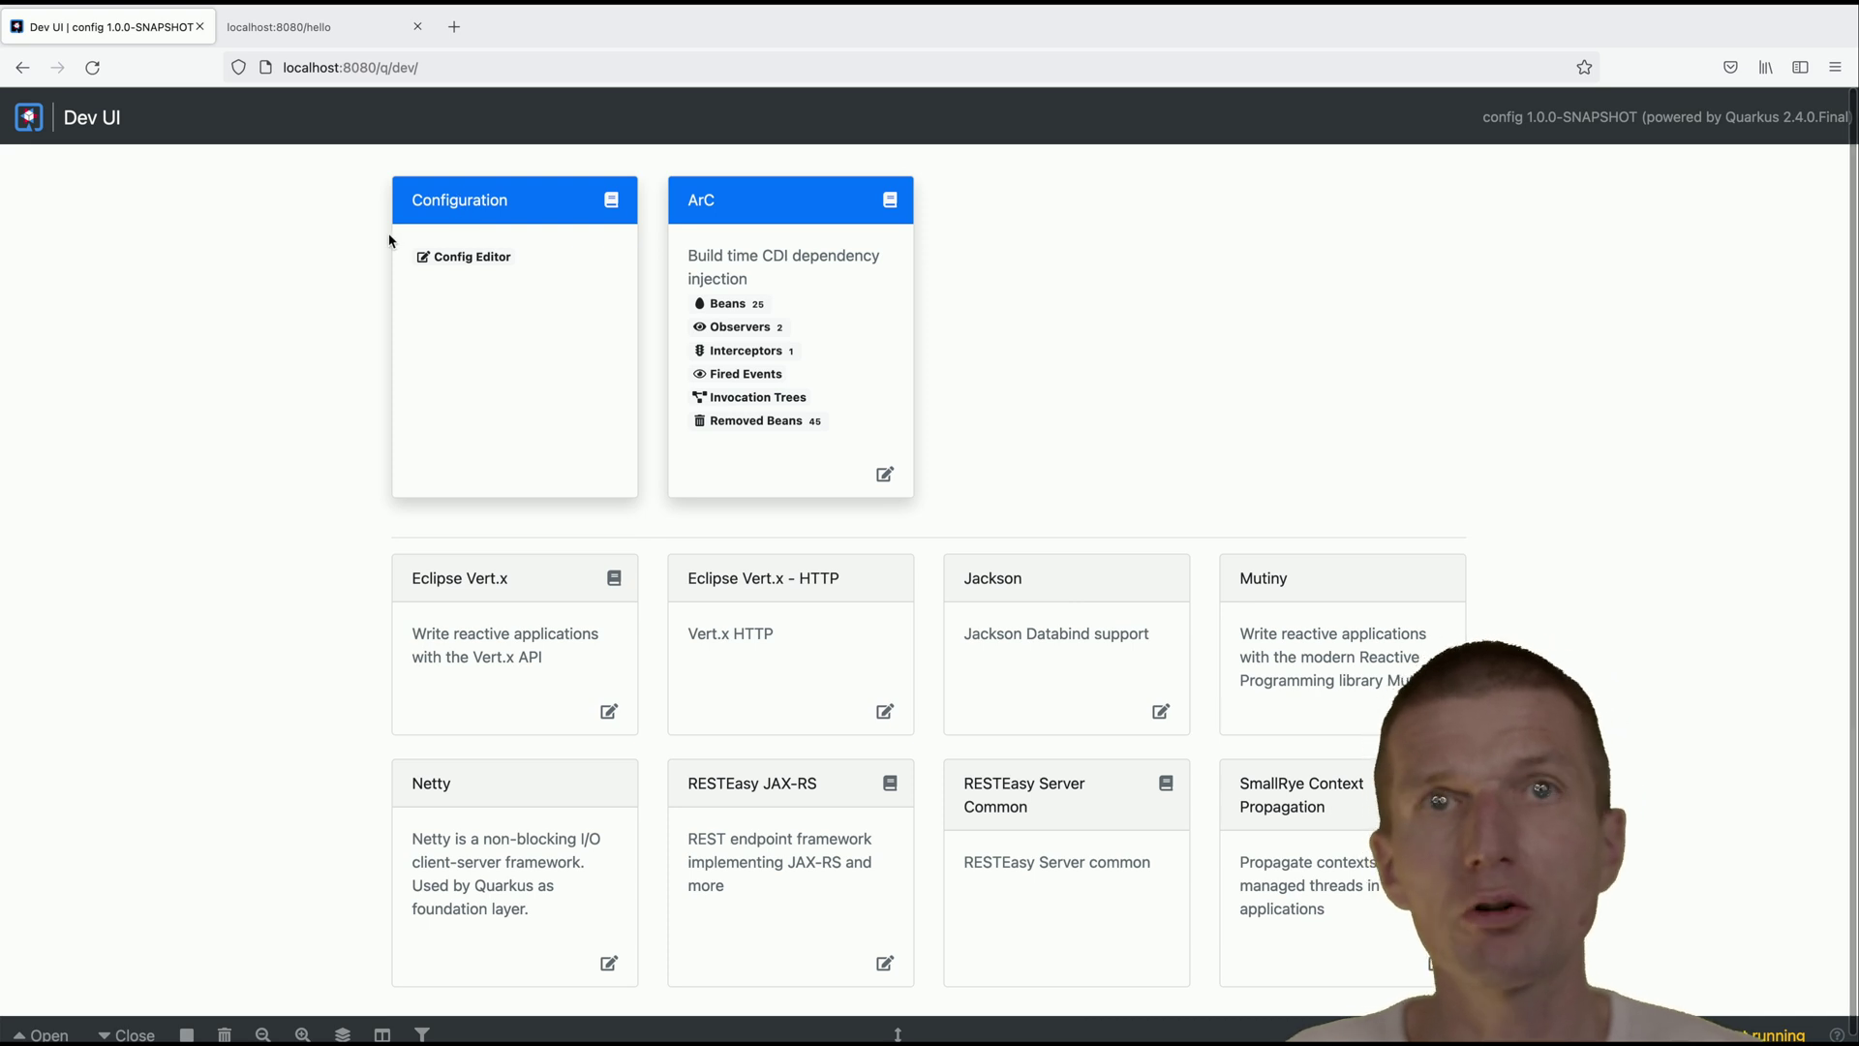
click(471, 256)
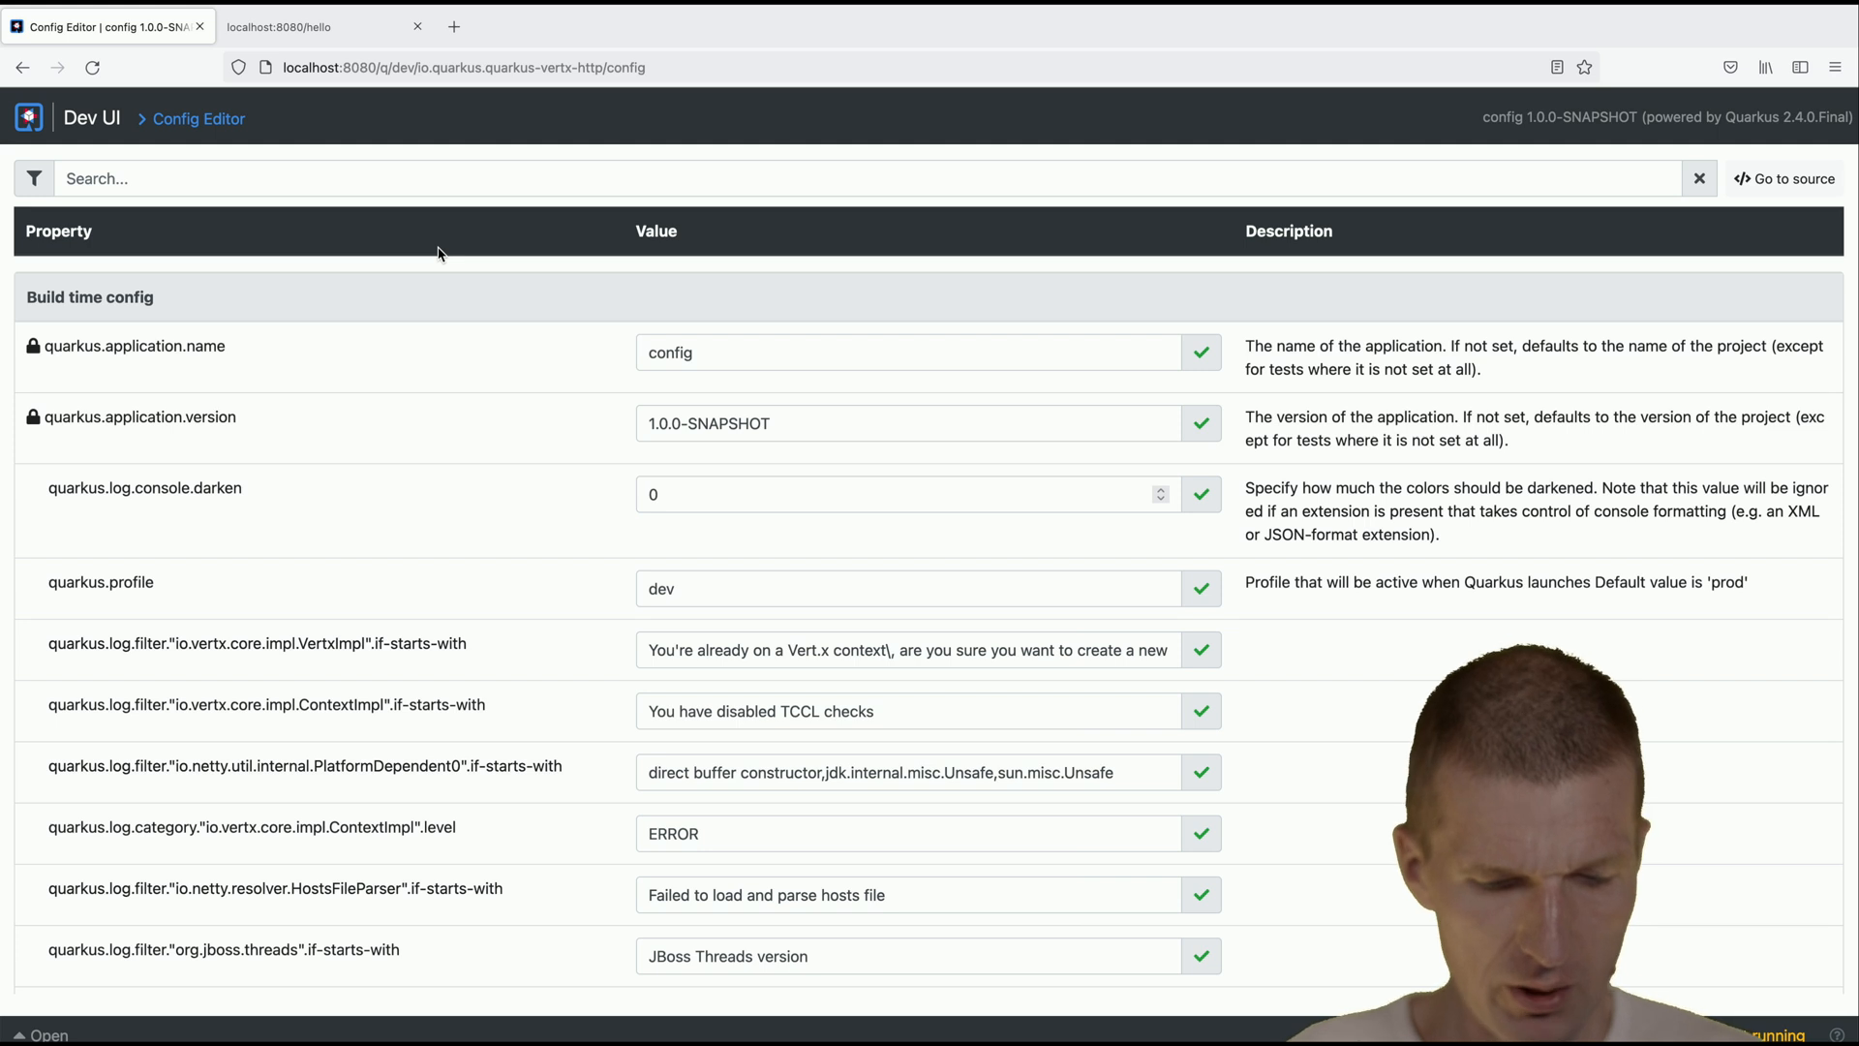
In the Config Editor source view, add msg=hello, java to application.properties and save
click(1790, 178)
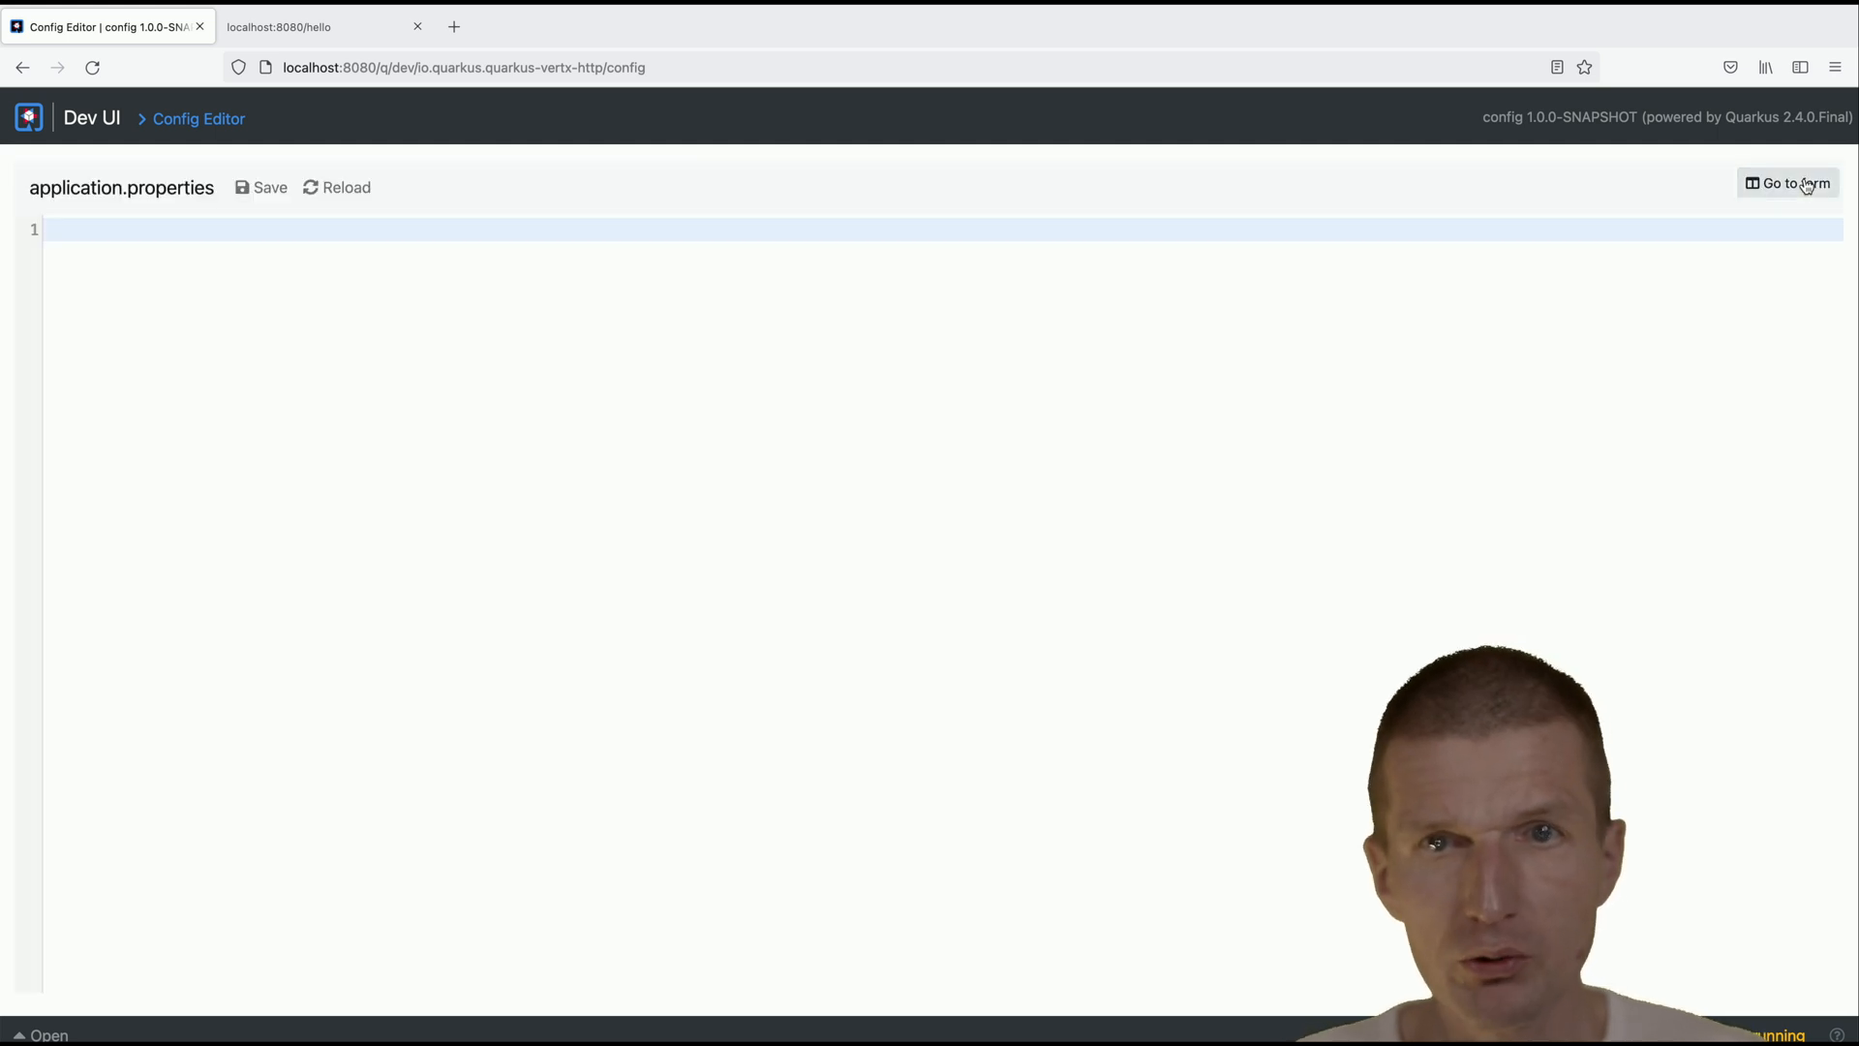
mouse_move(1565, 465)
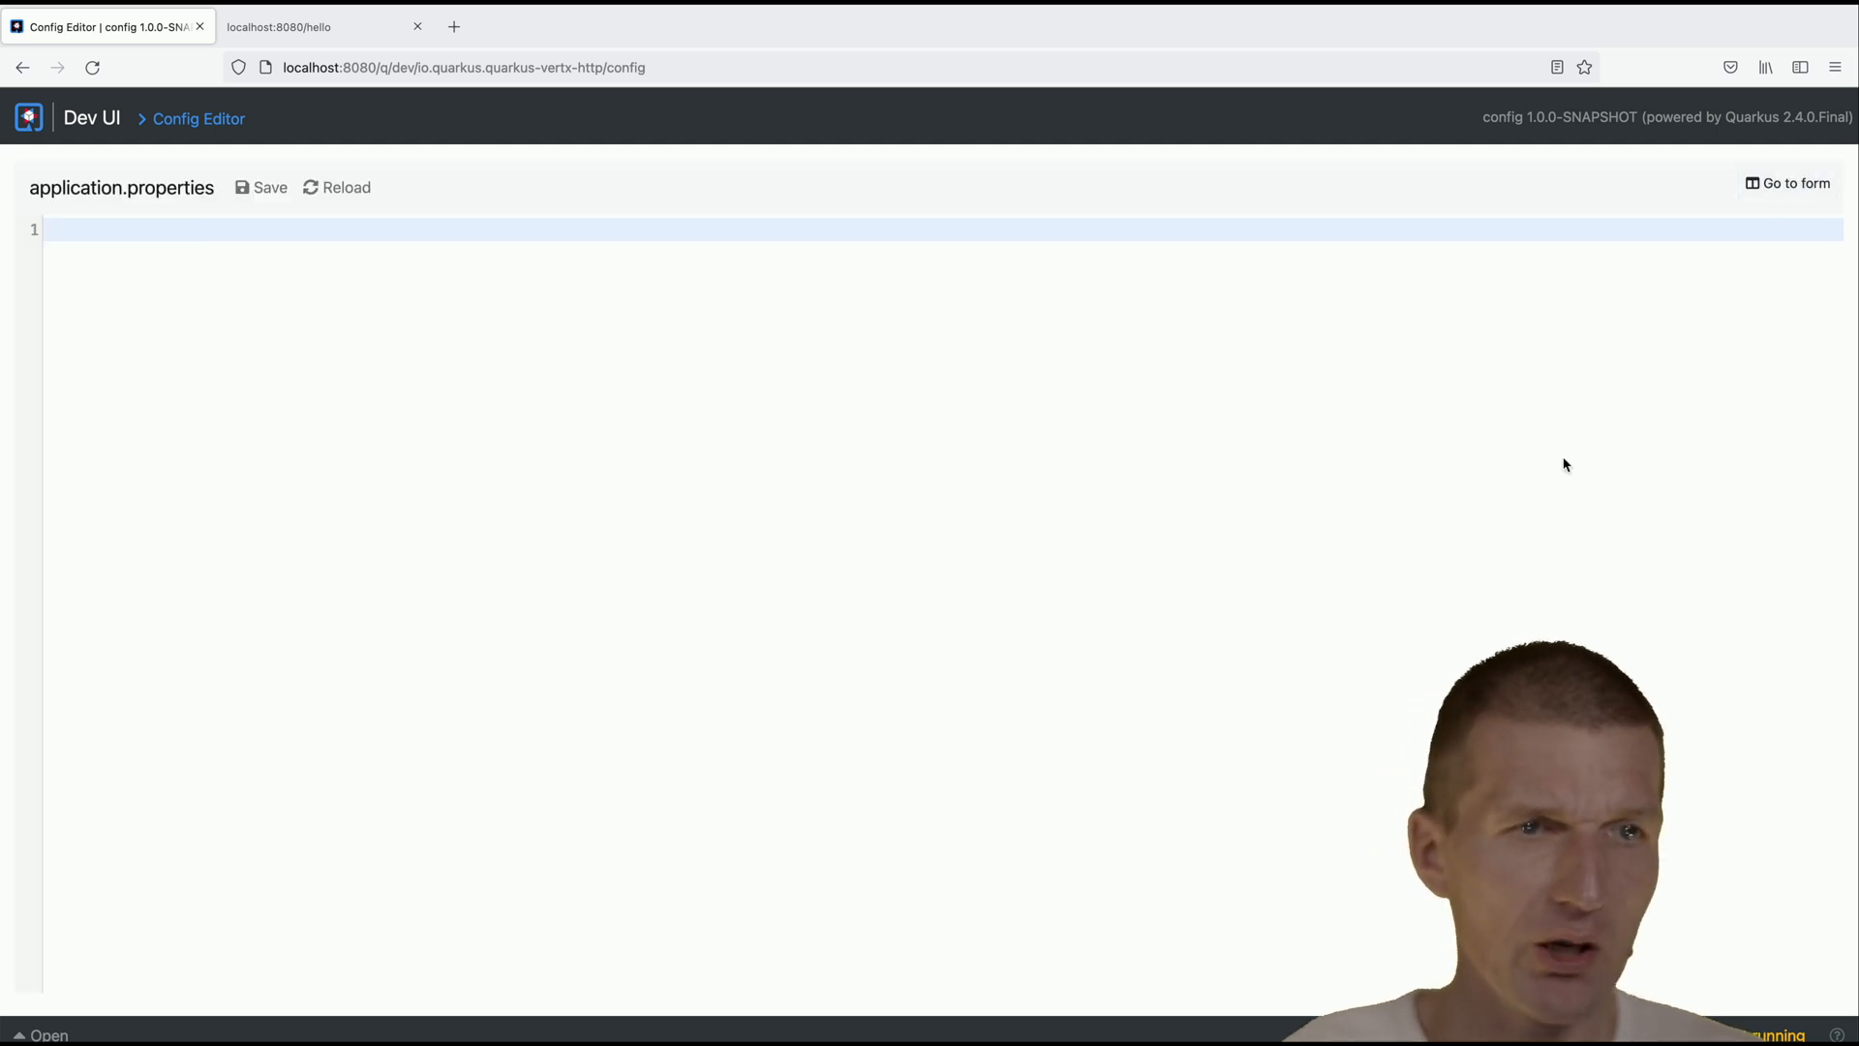
text(msg=)
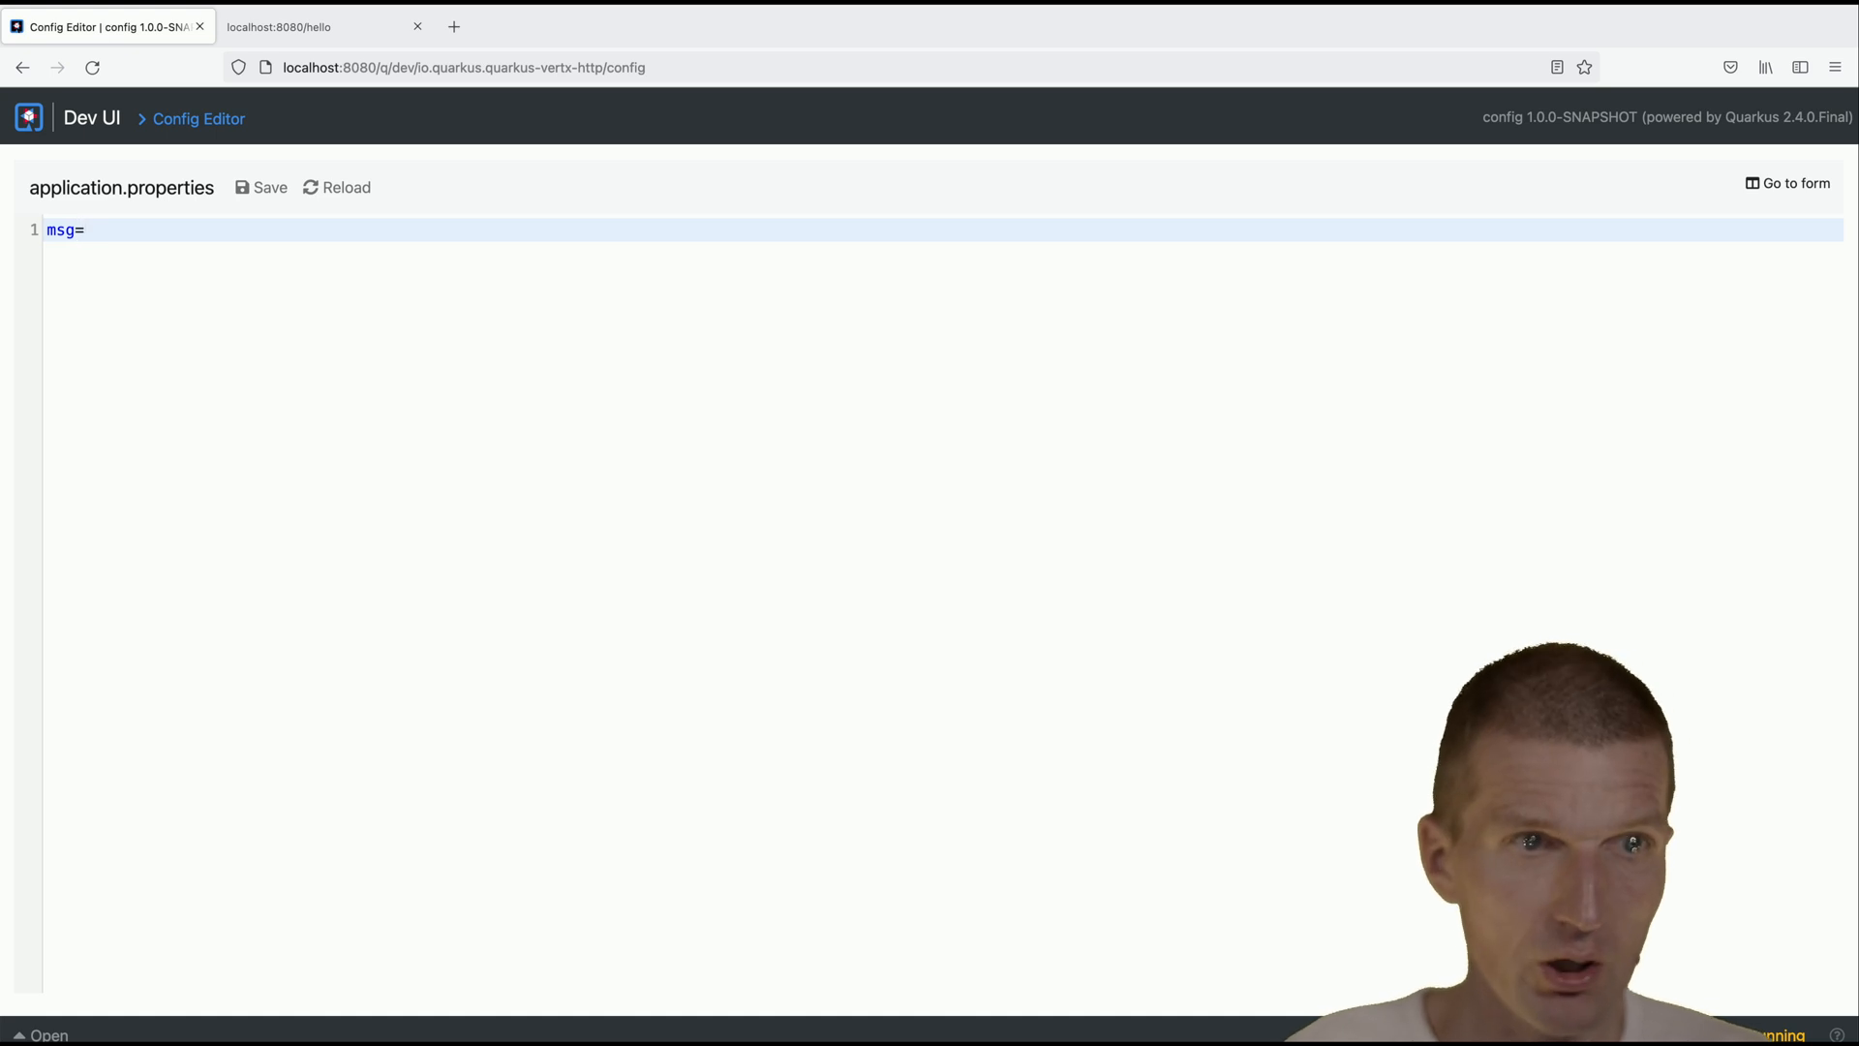
text(hello,)
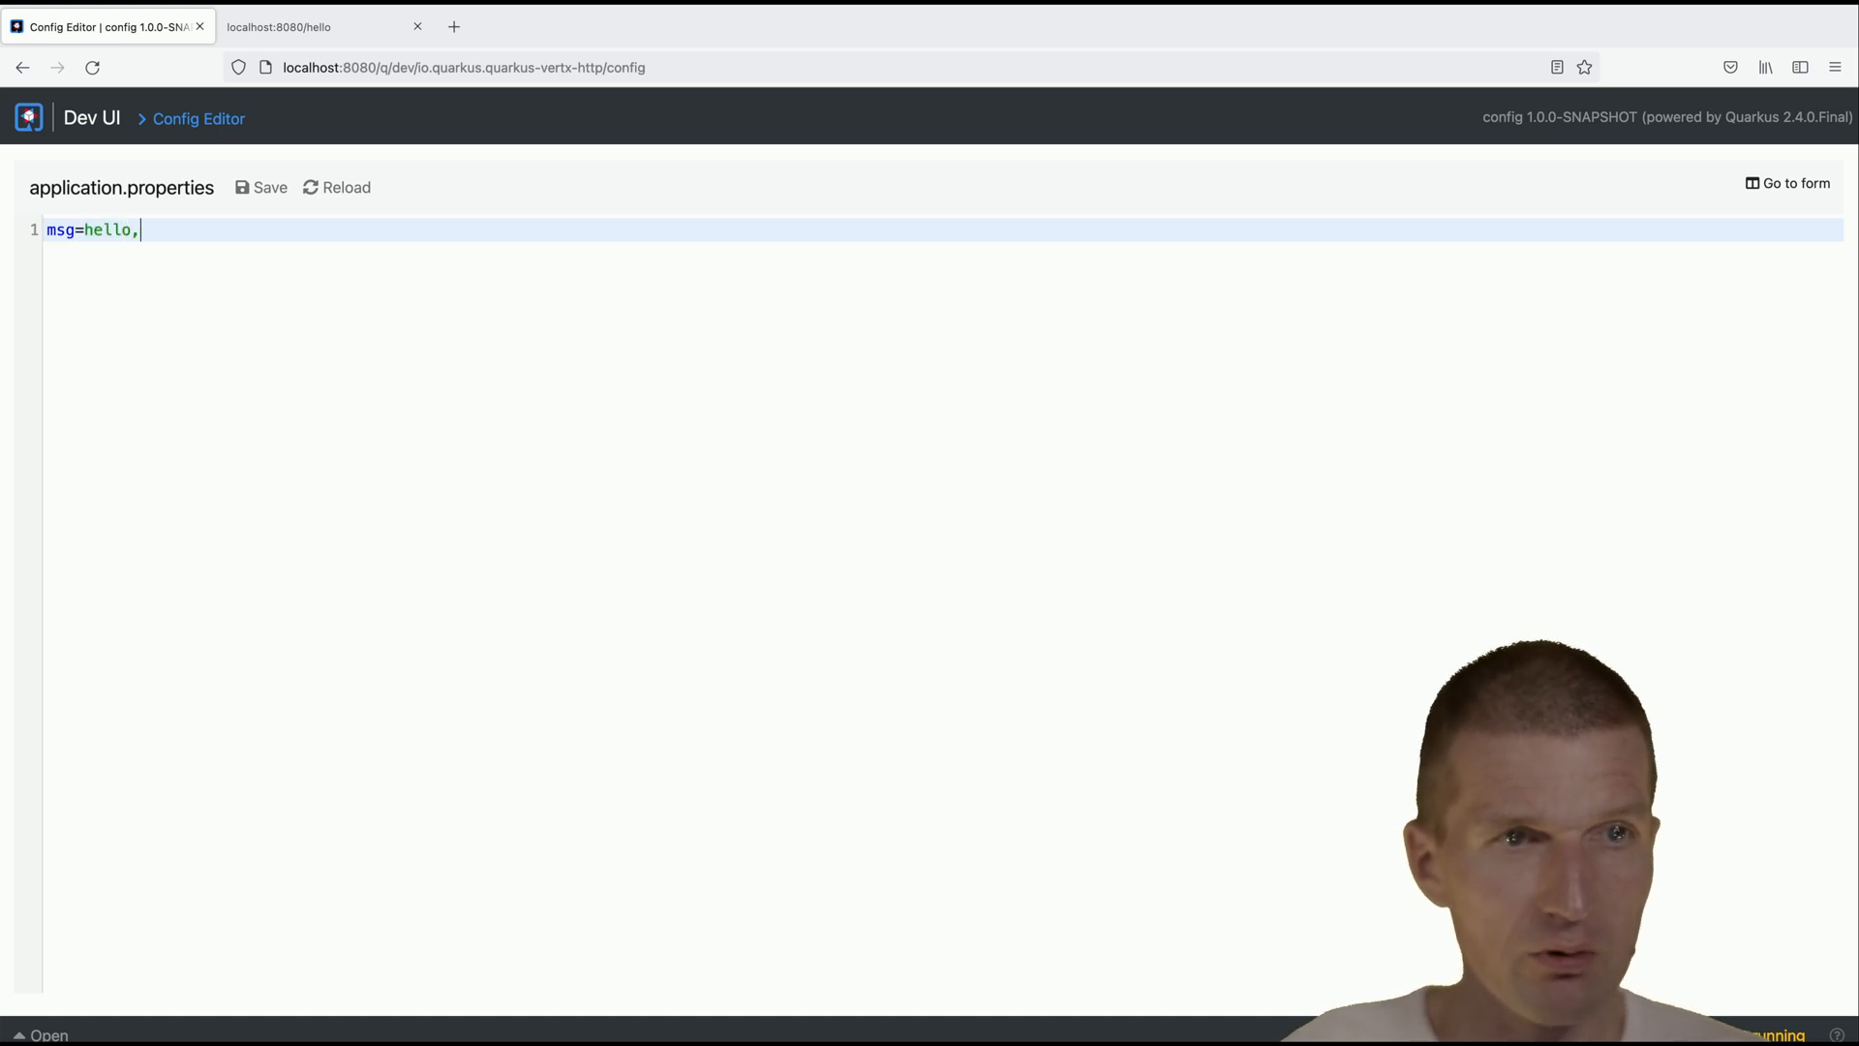
text(java)
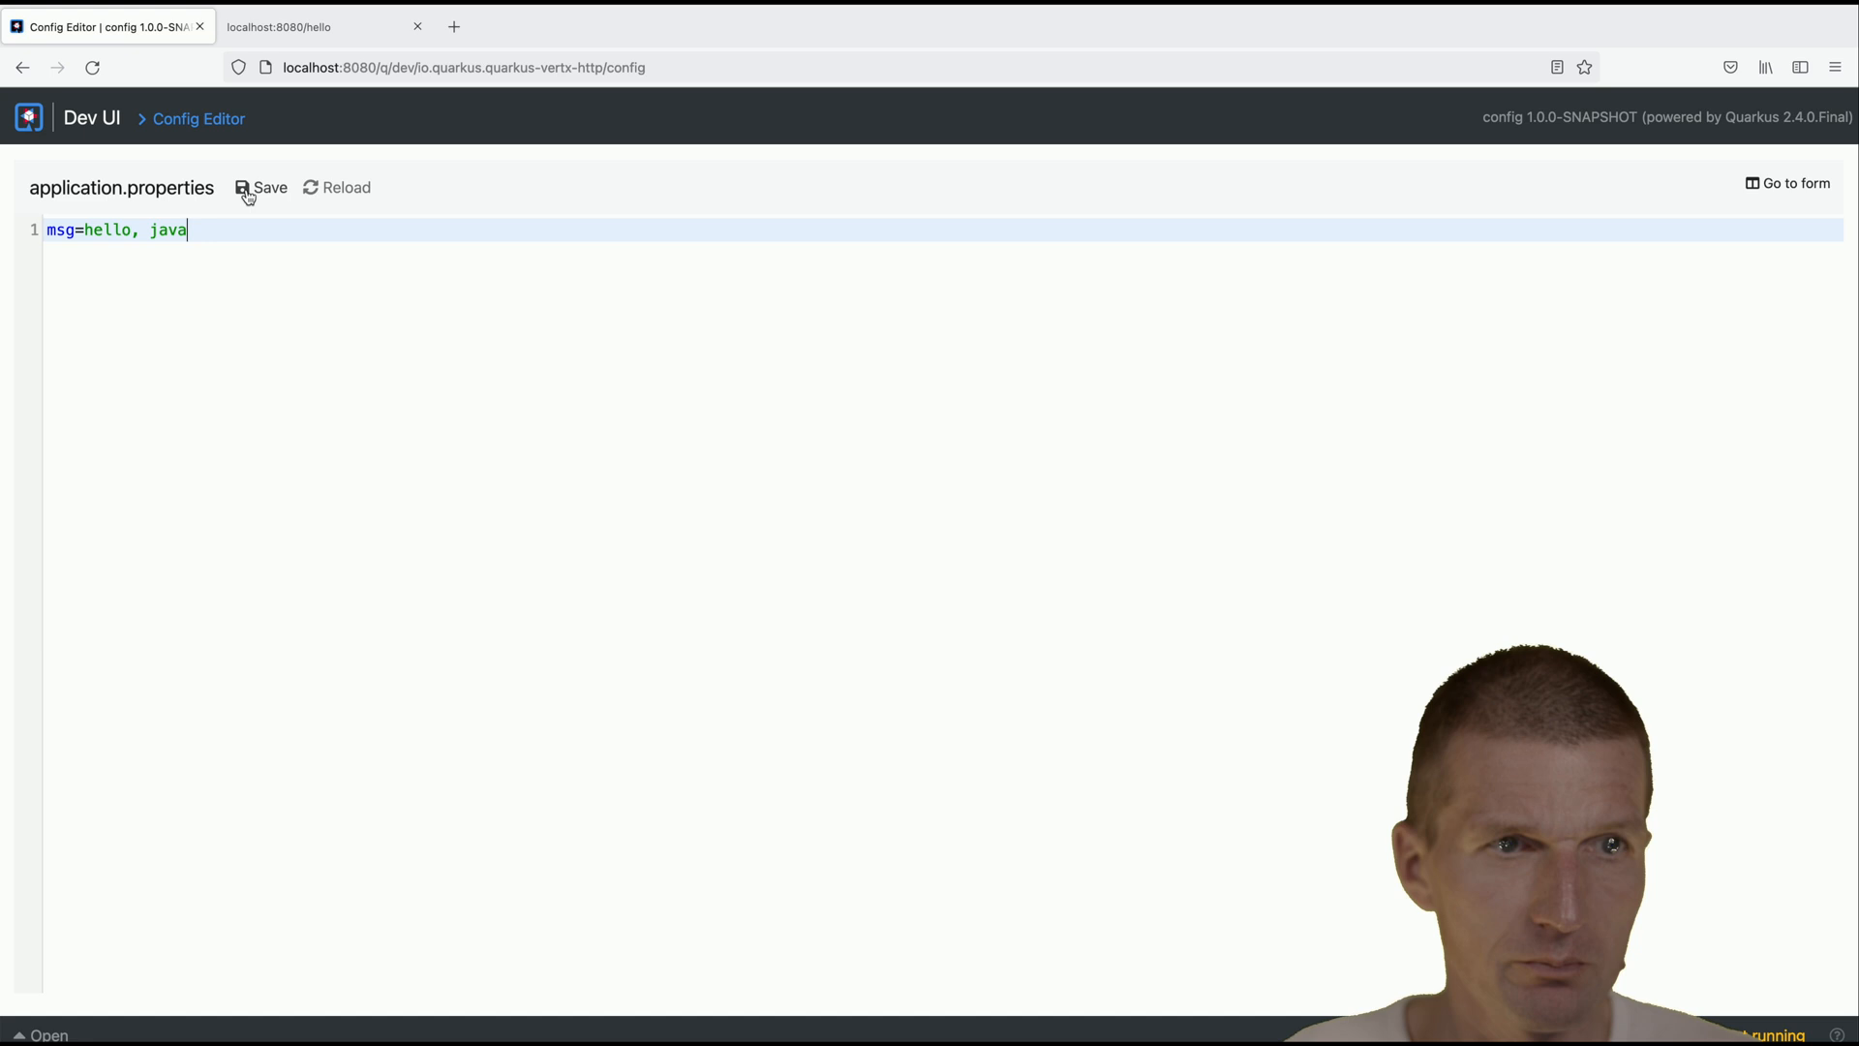
click(291, 27)
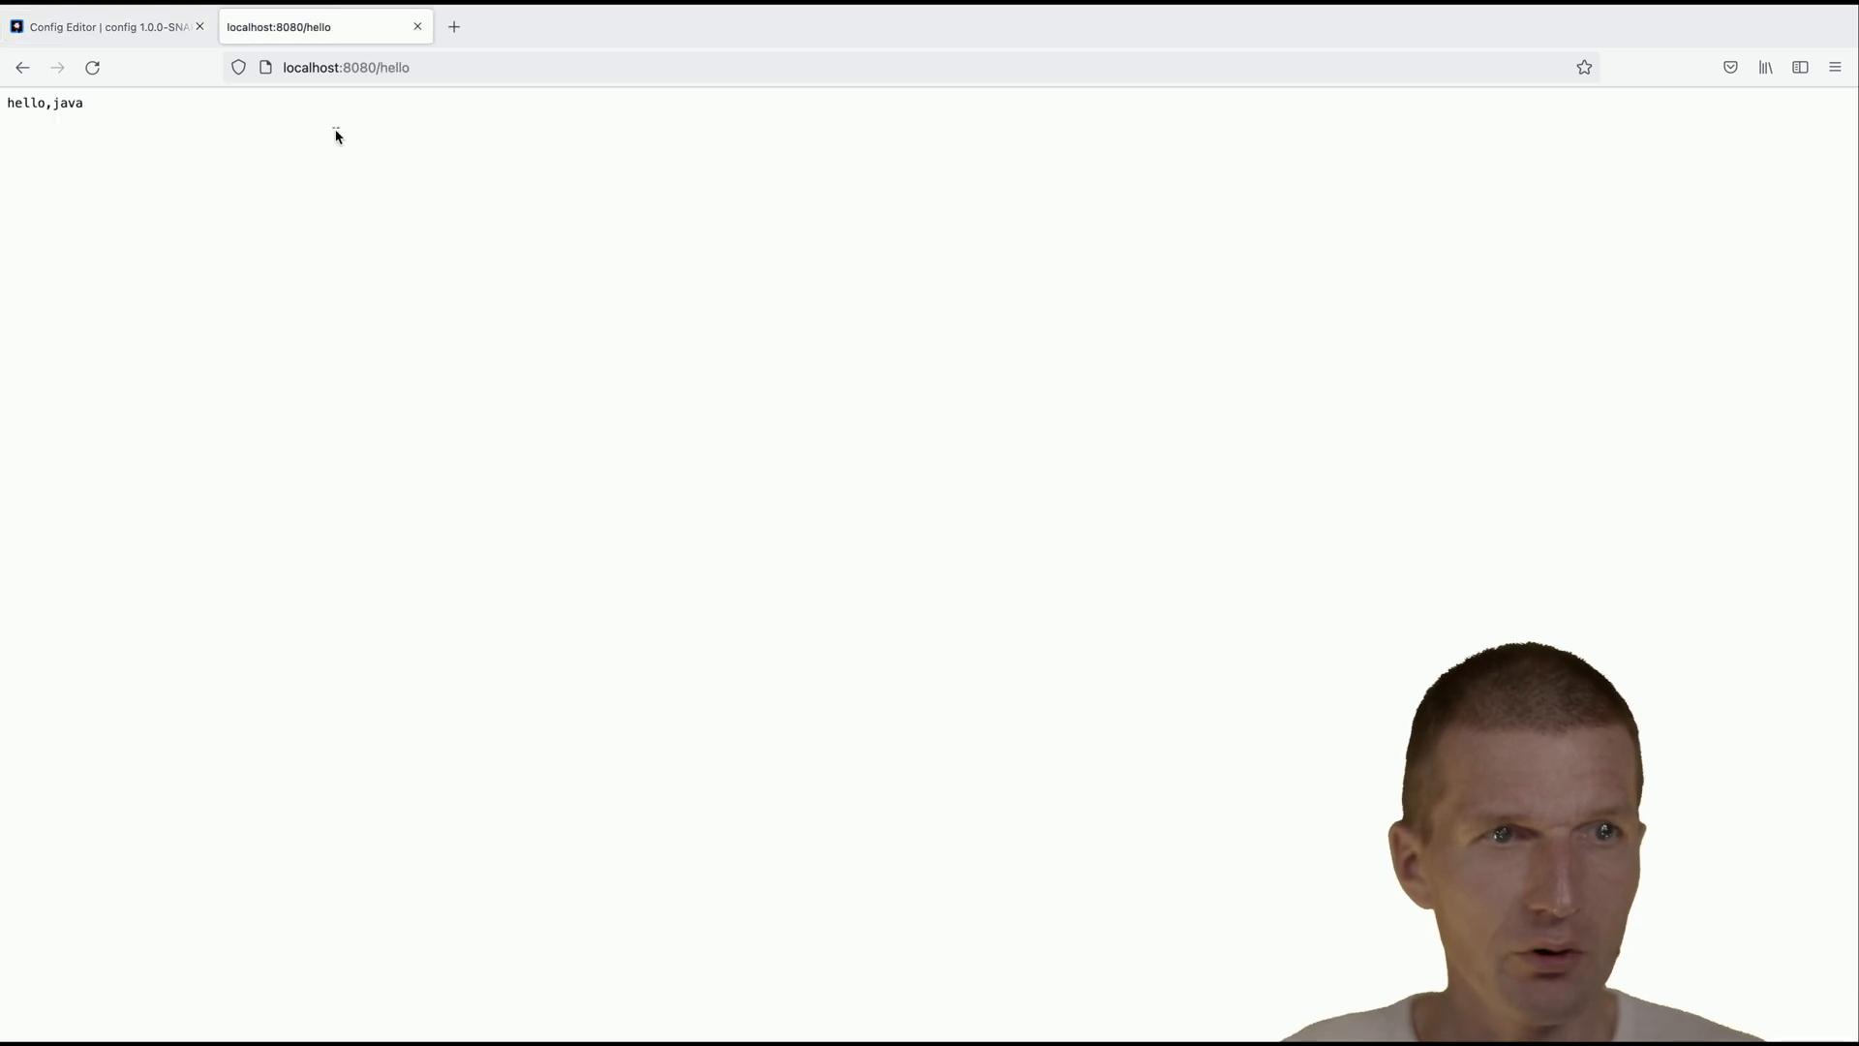
Change the msg value to hello, quarkus and save again
click(112, 27)
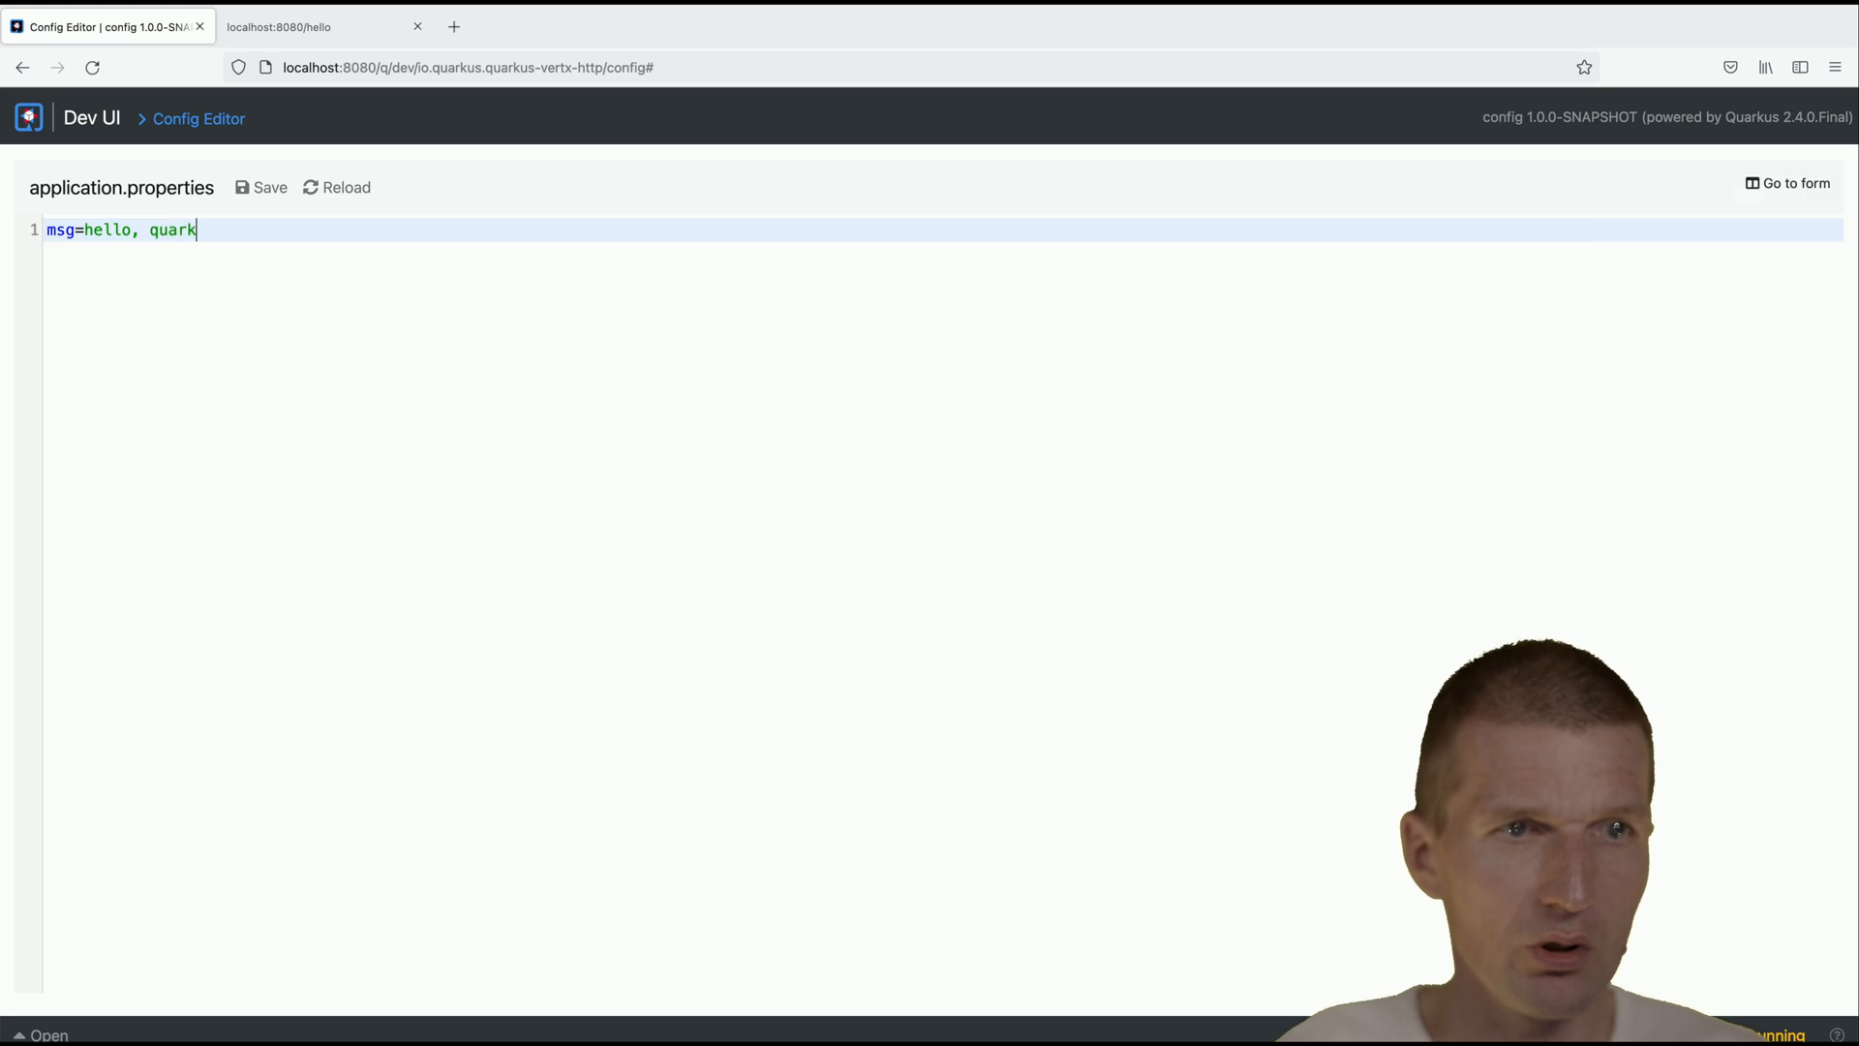
click(300, 27)
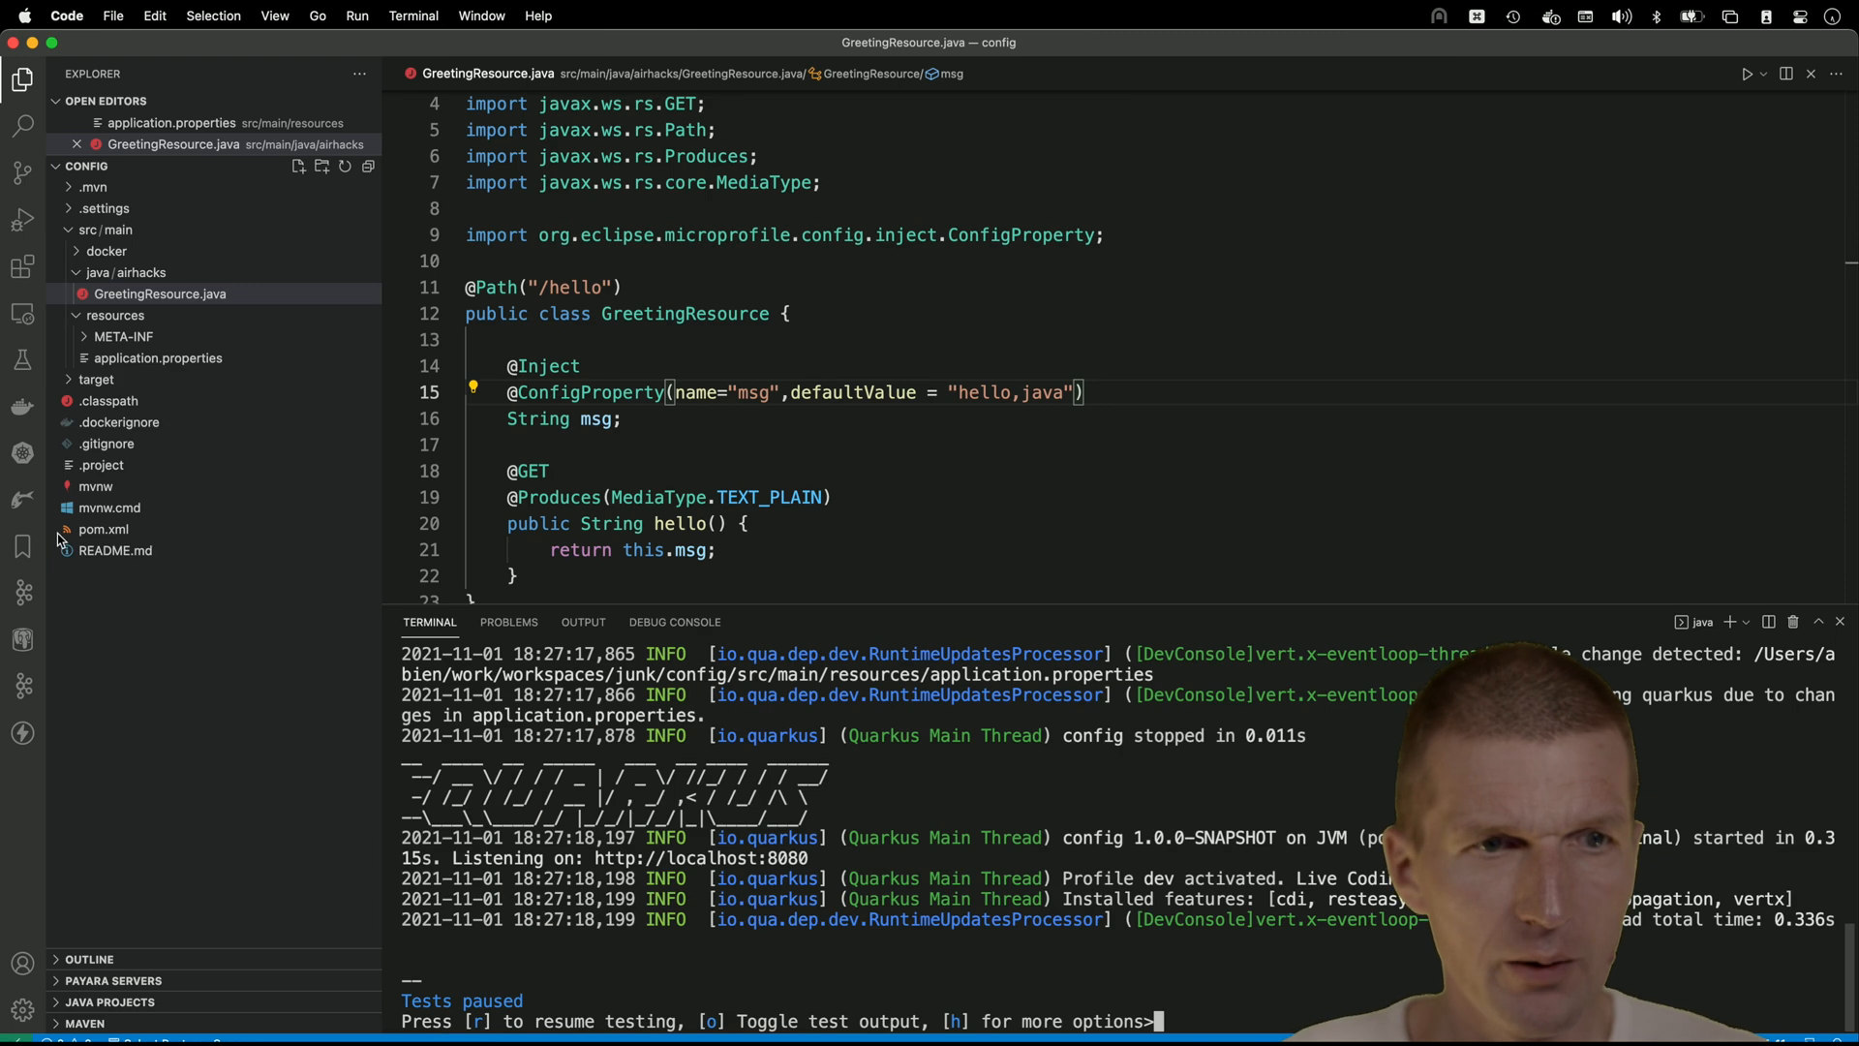
Switch to the browser's /hello tab to see the new greeting hello, quarkus
click(157, 356)
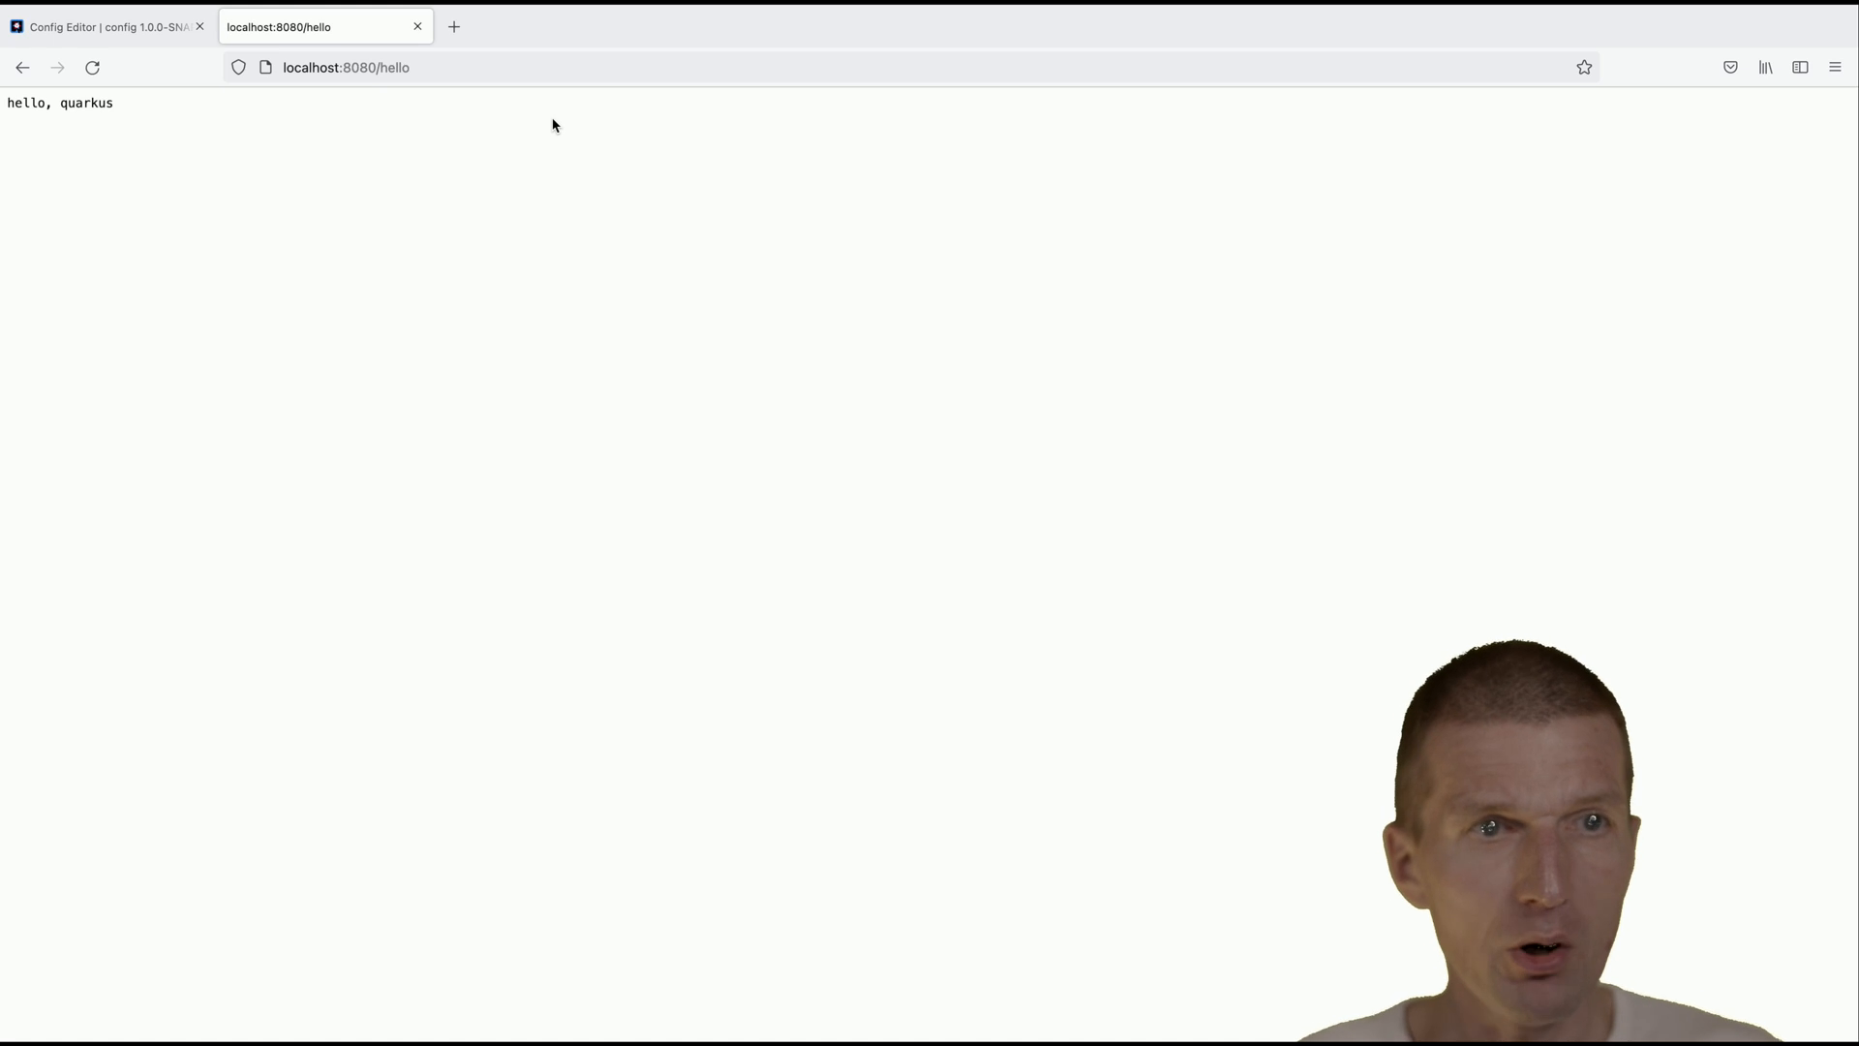
In the Config Editor form view, set quarkus.http.port to 8282 and apply it
click(106, 27)
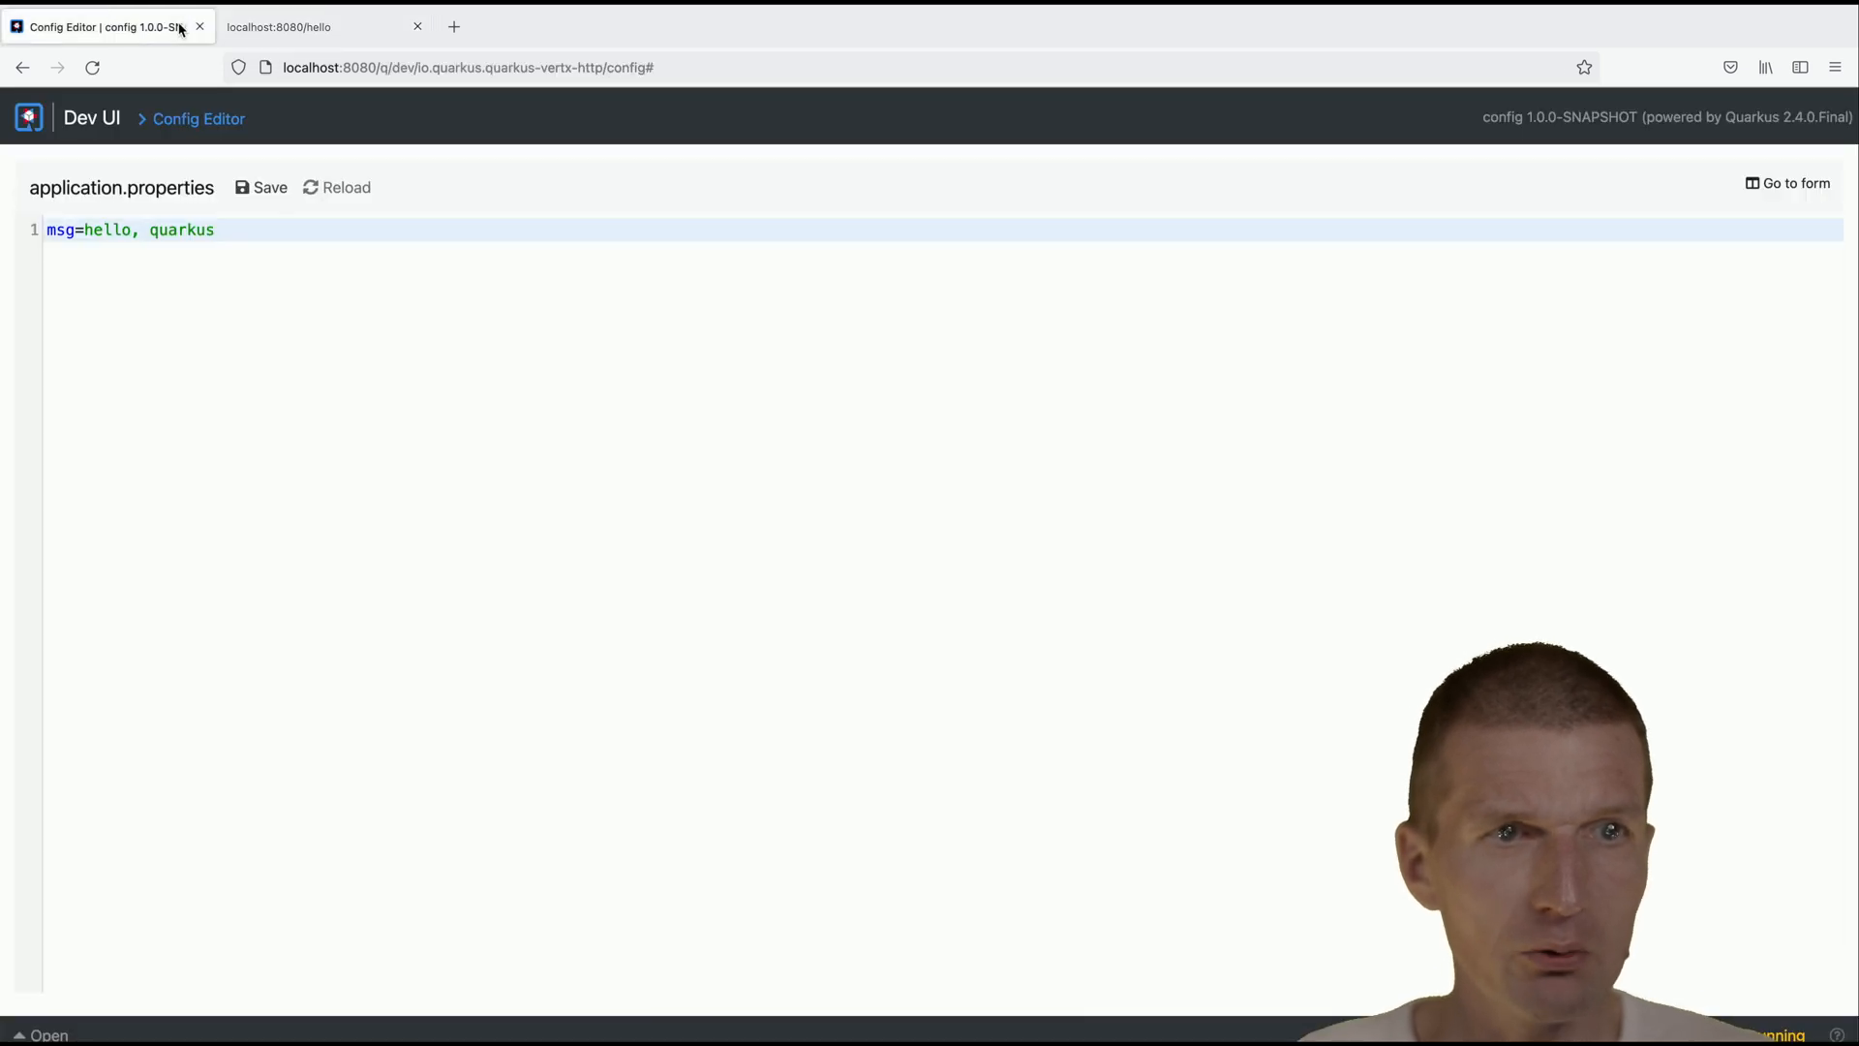
click(1786, 182)
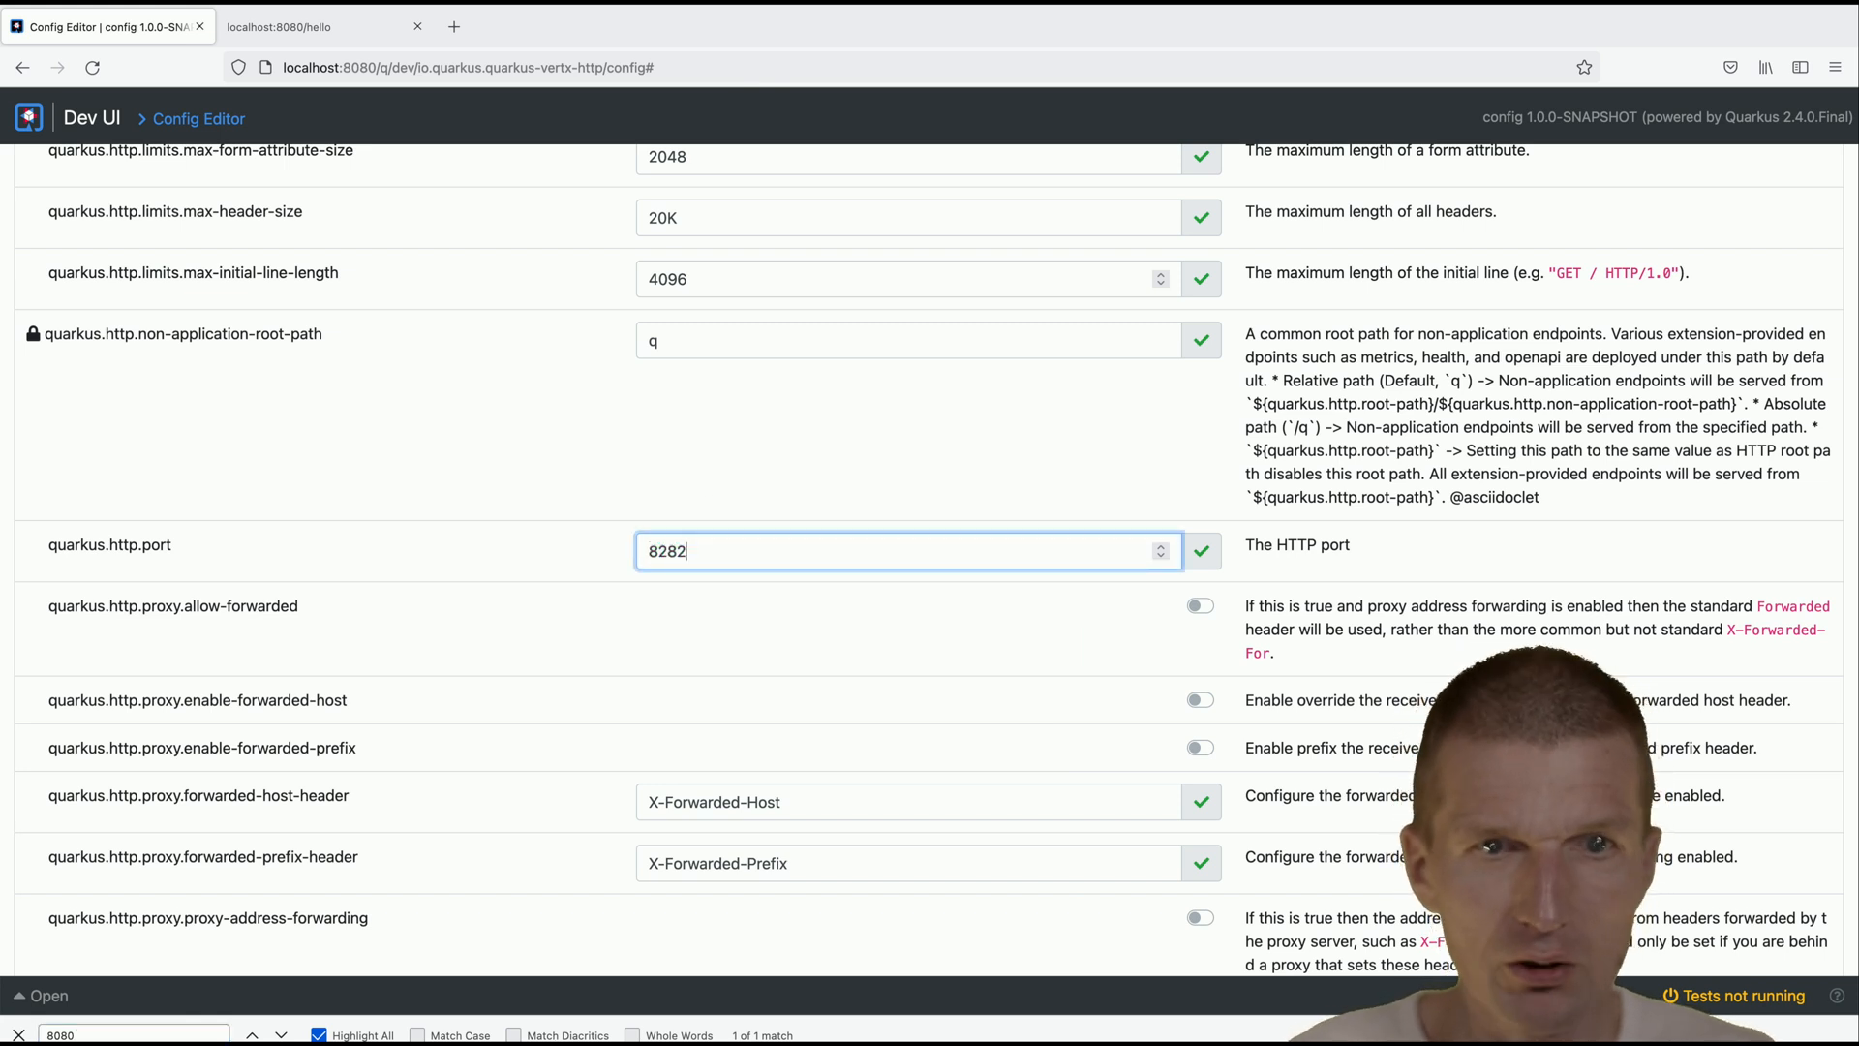
click(1200, 551)
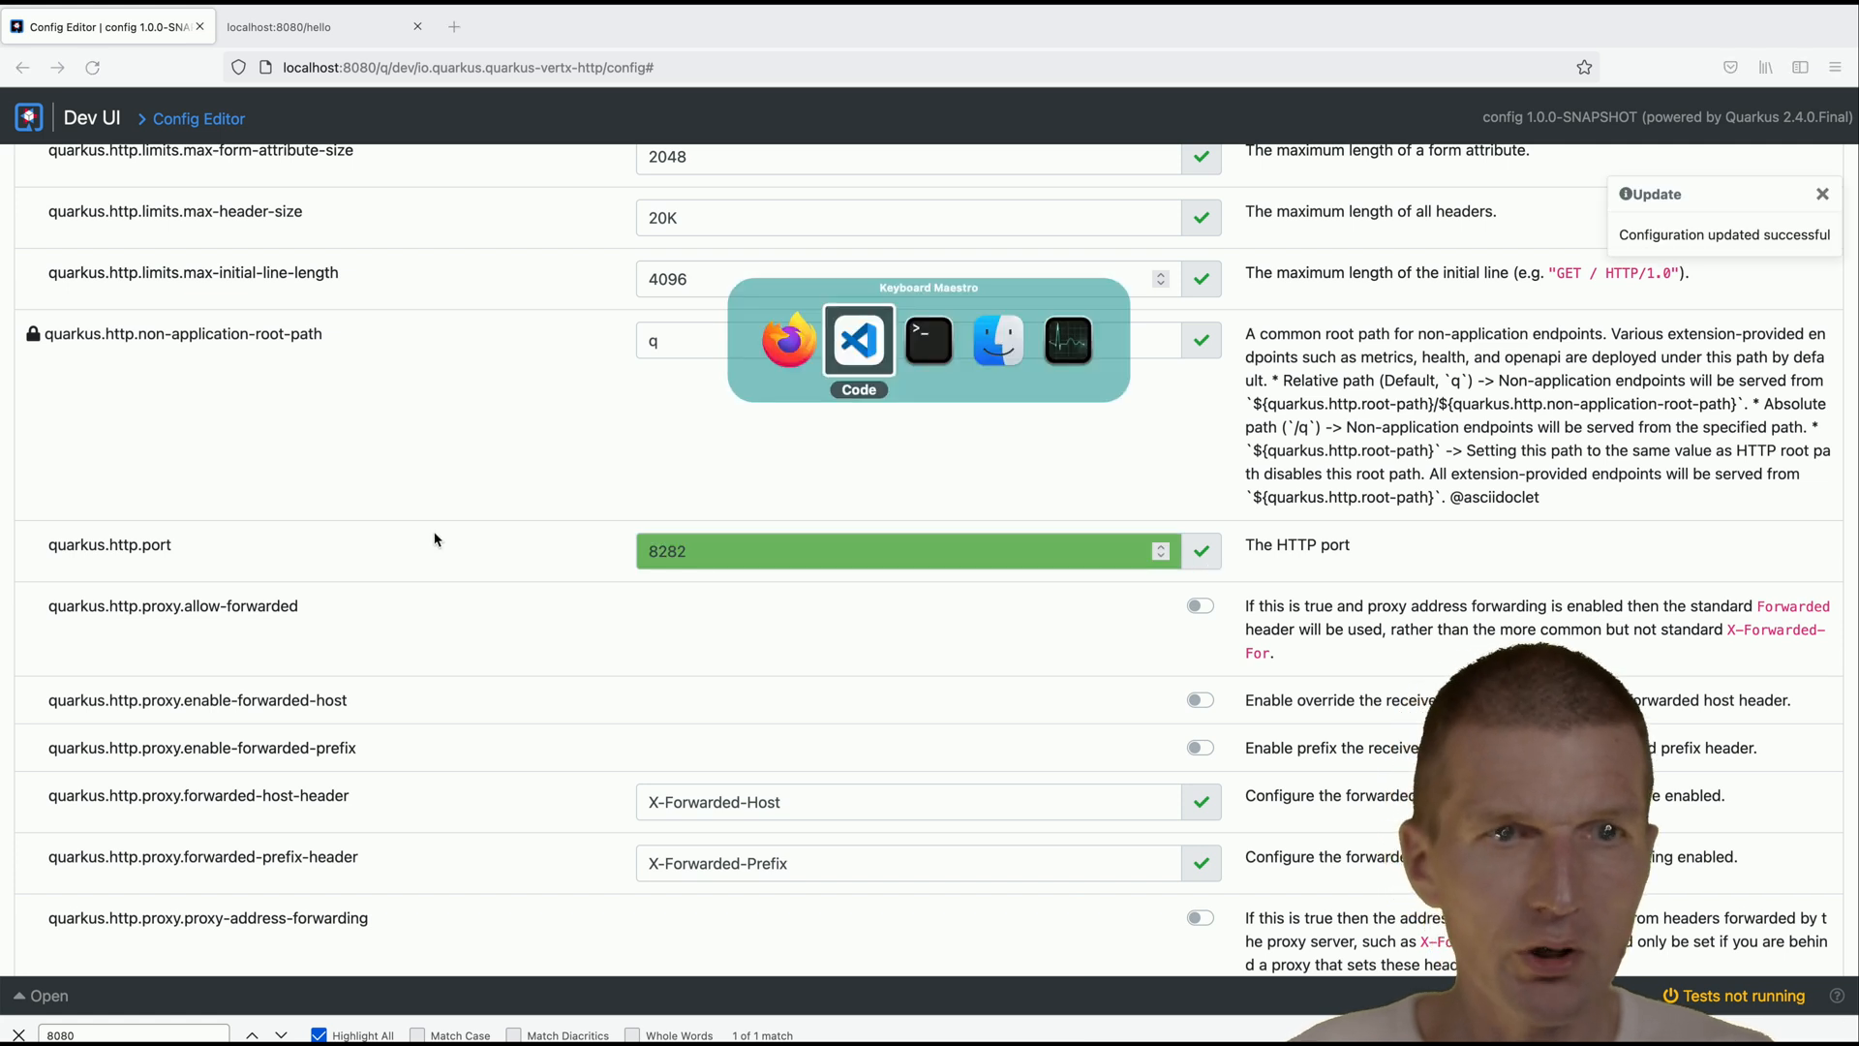
click(860, 341)
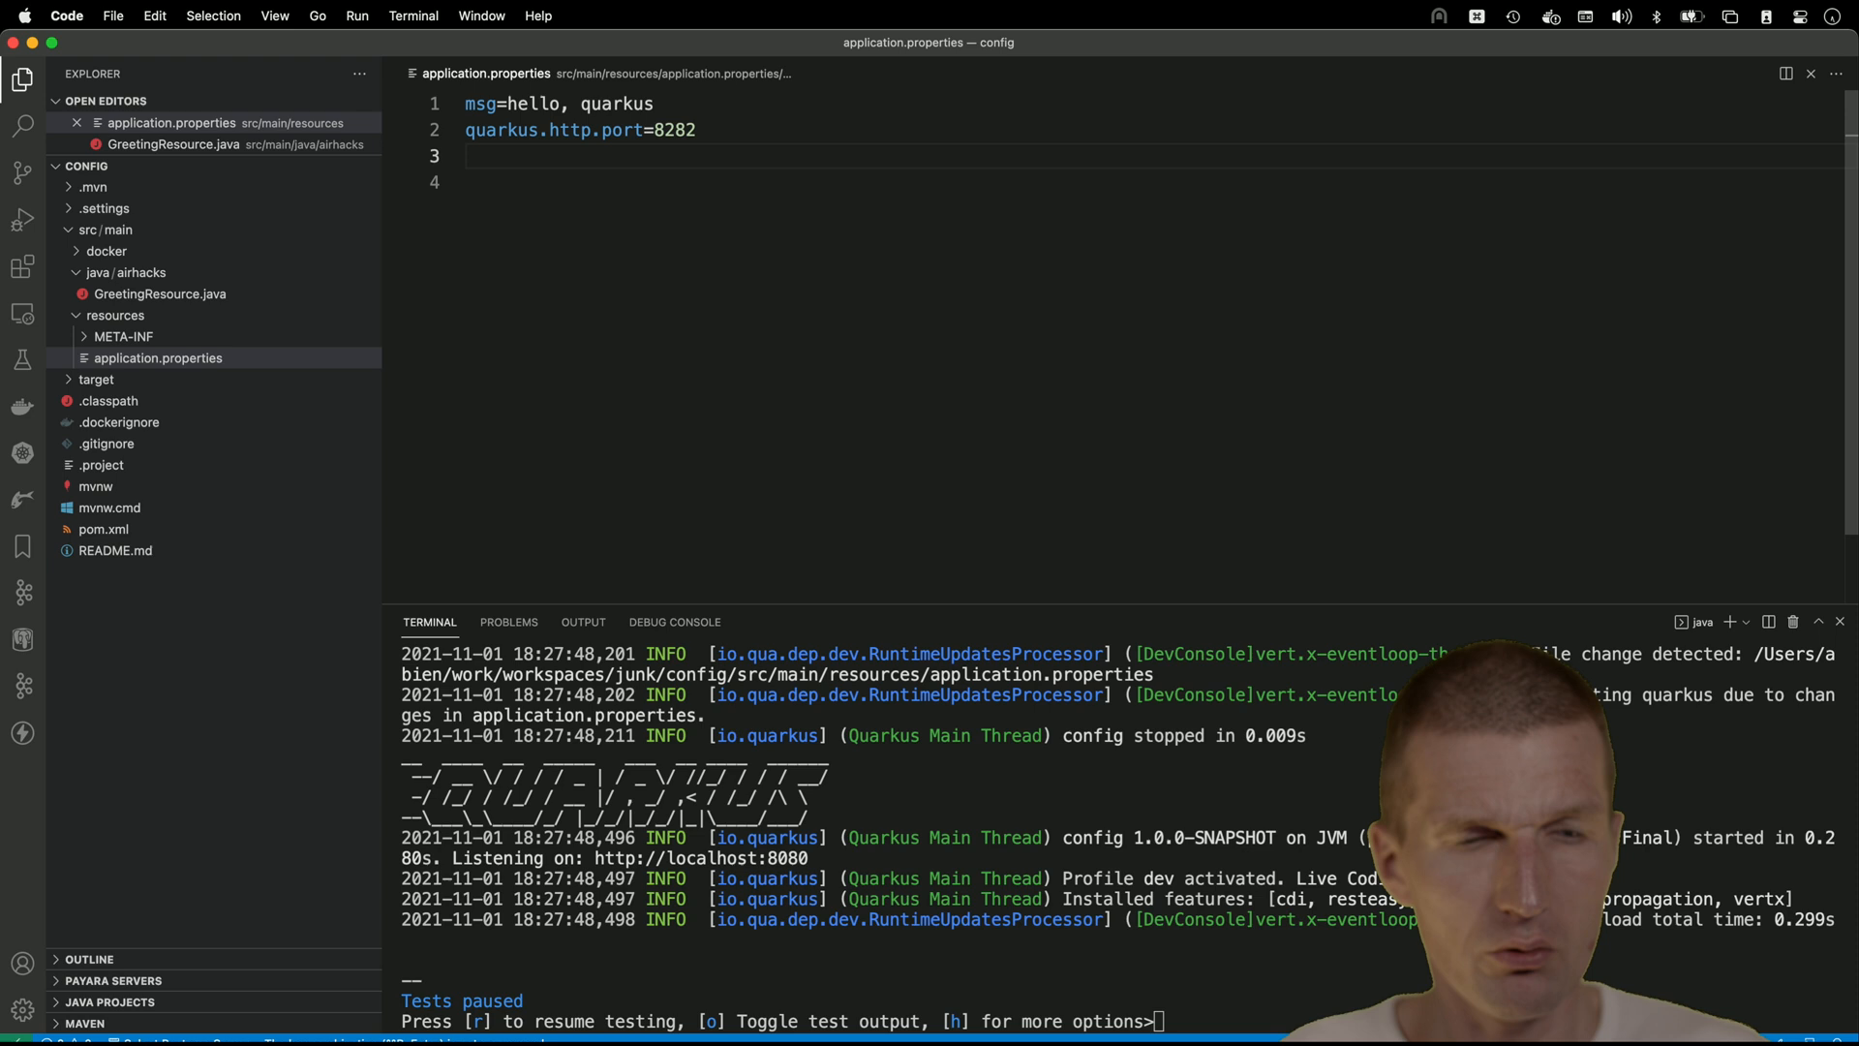
Start a page search for cor in the Config Editor form
text(cor)
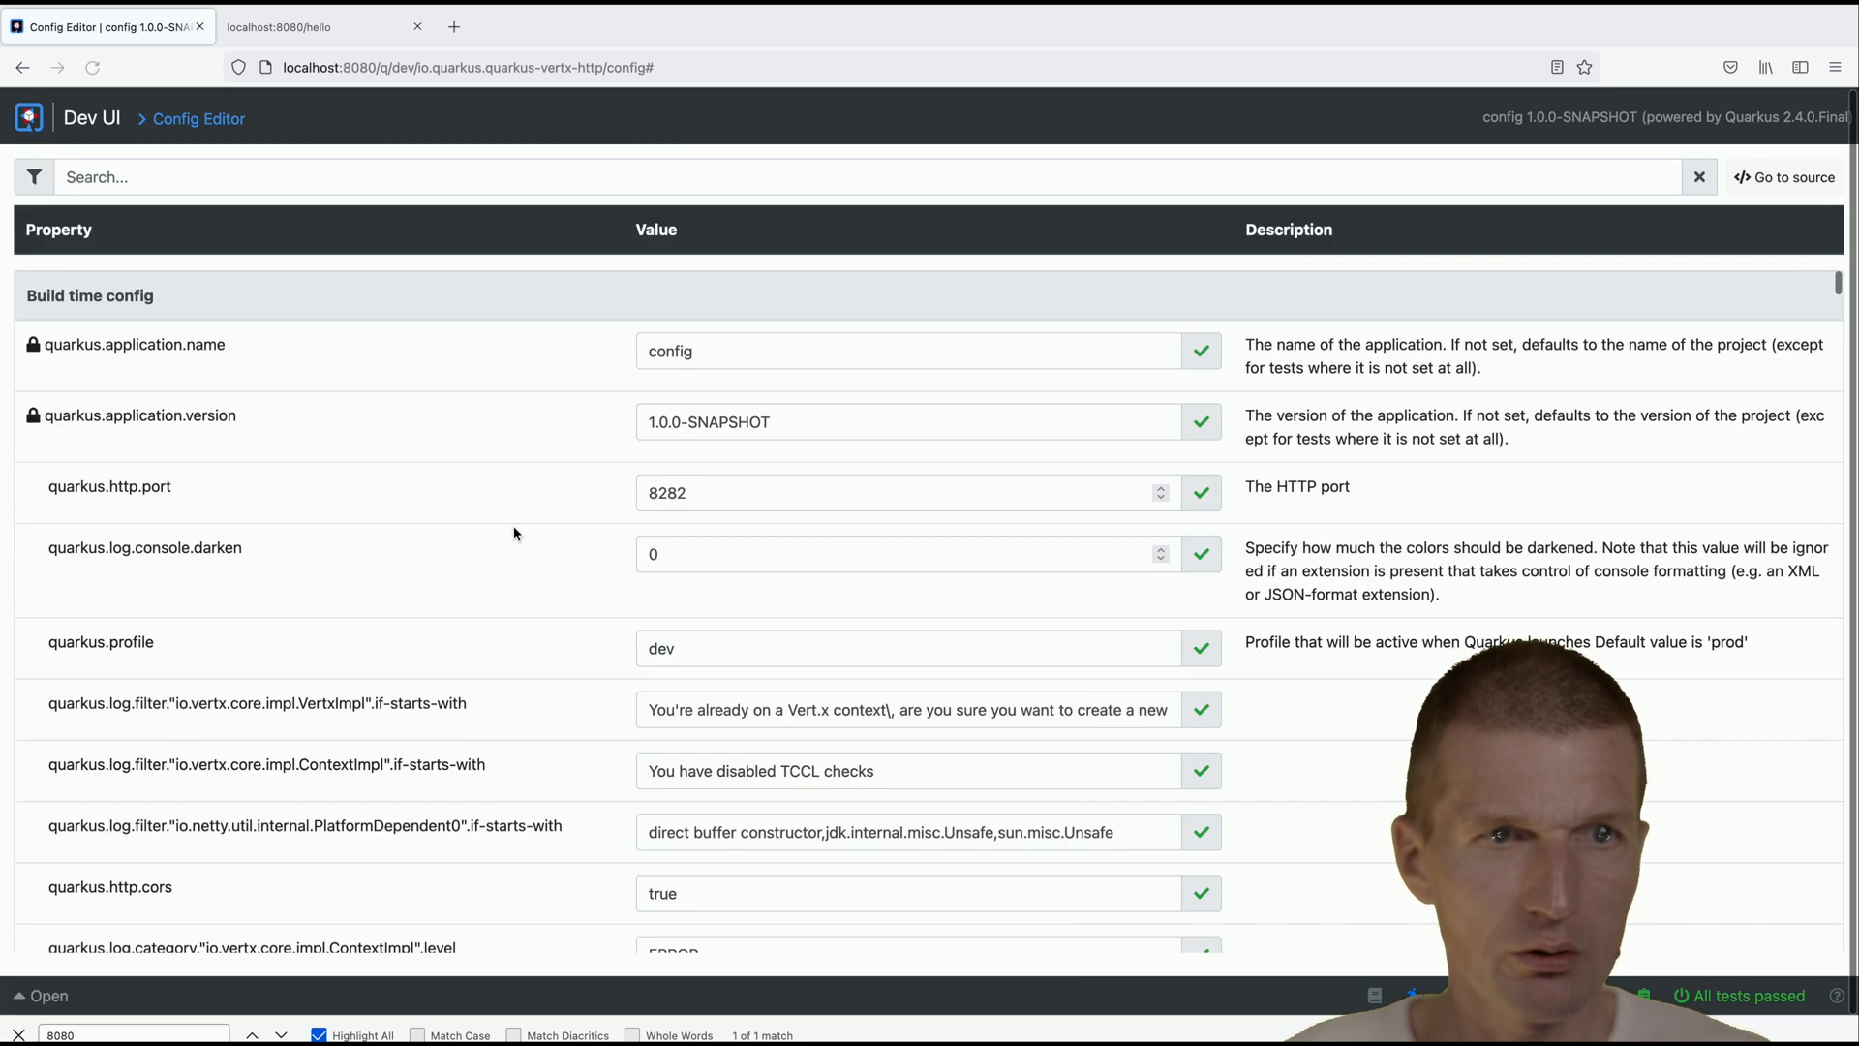
Search the config form for cors to locate quarkus.http.cors set to true
text(cors)
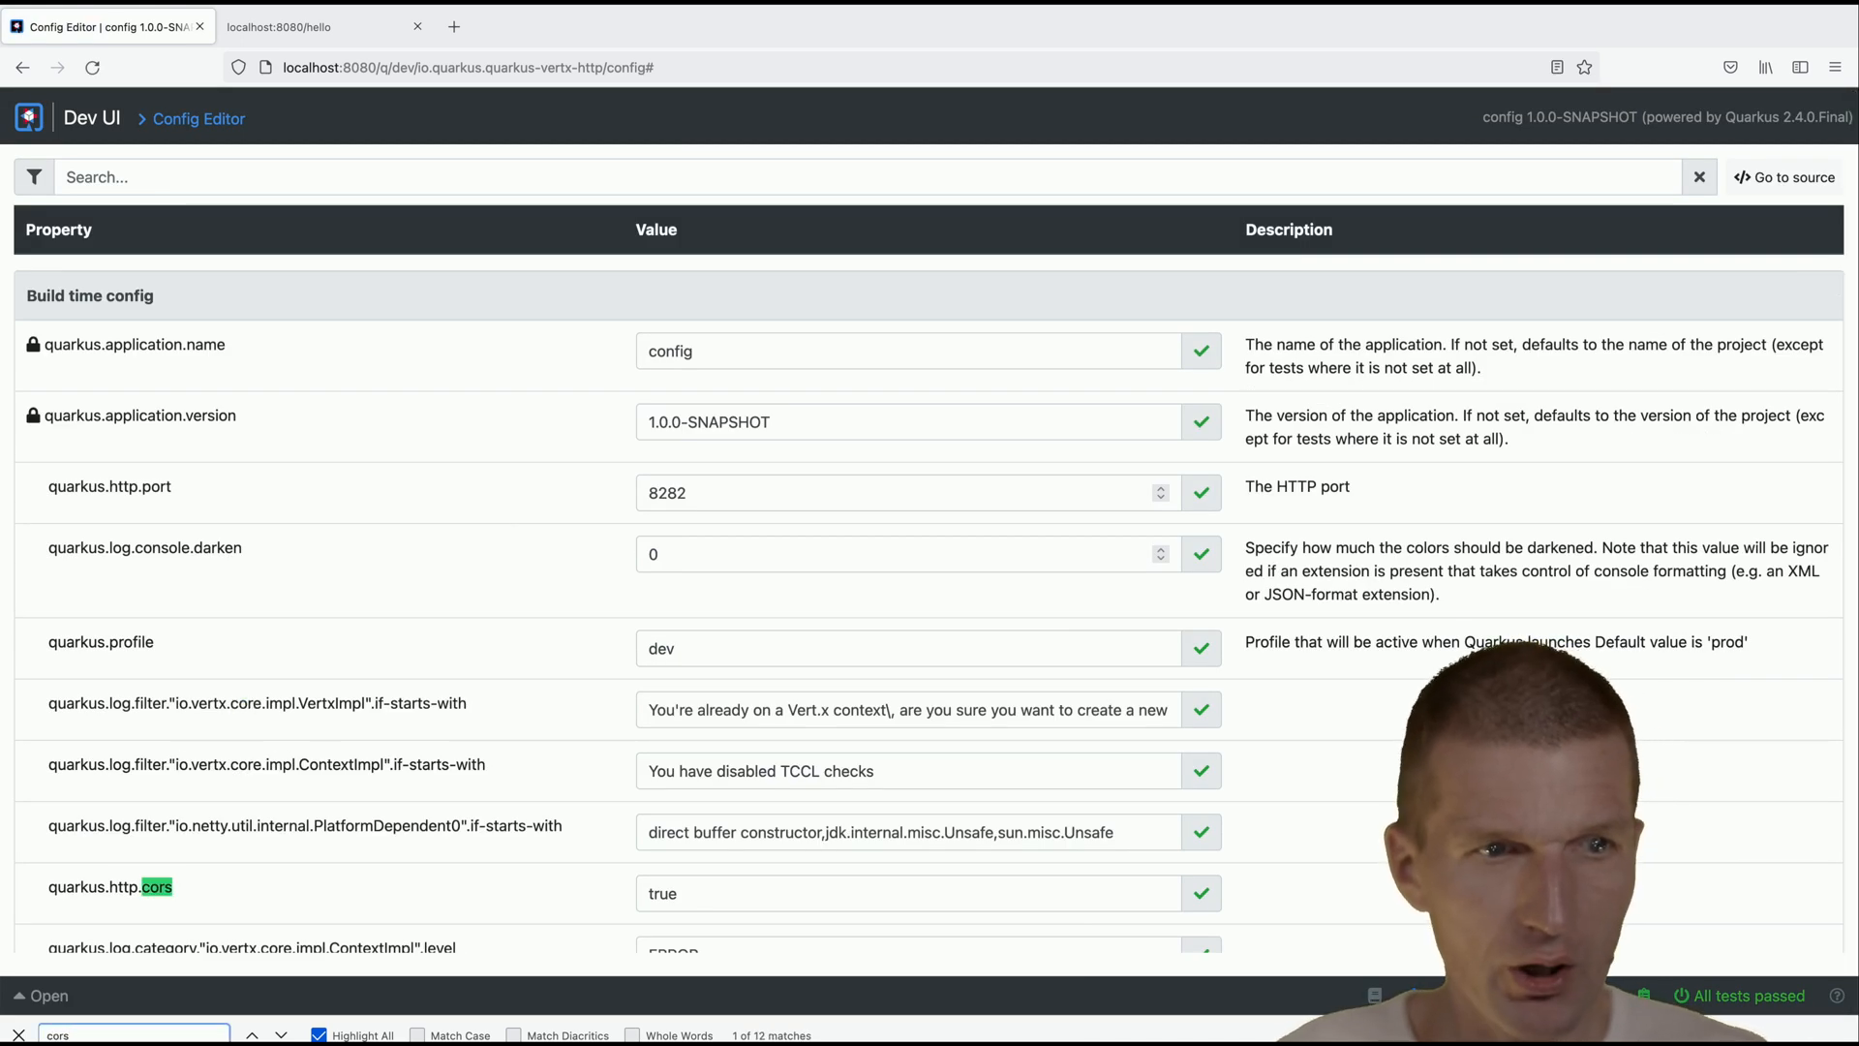